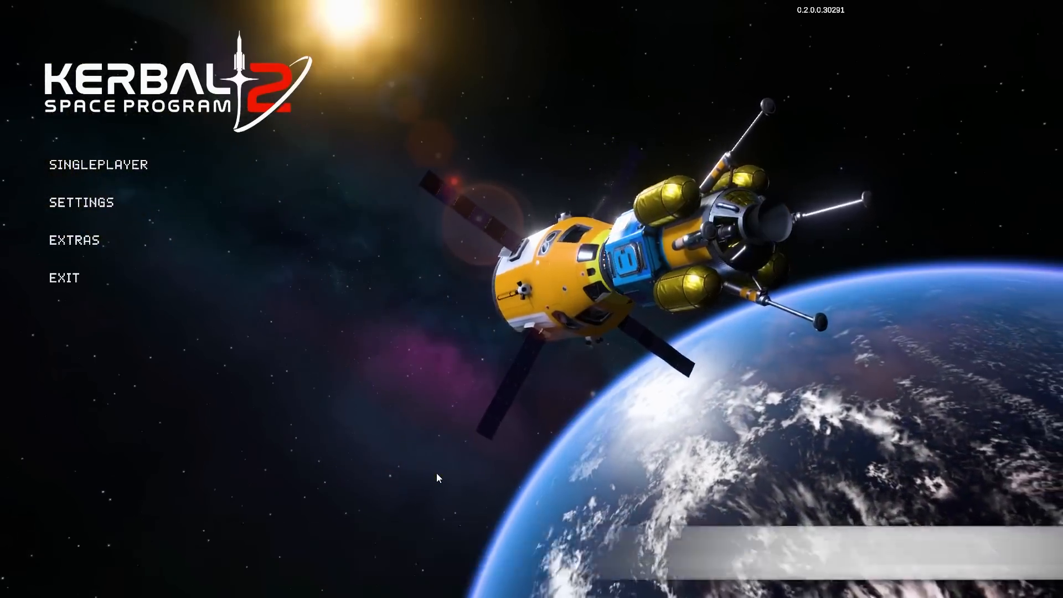
# Step: Enter Singleplayer from the main menu to begin a new Exploration campaign
pyautogui.click(97, 164)
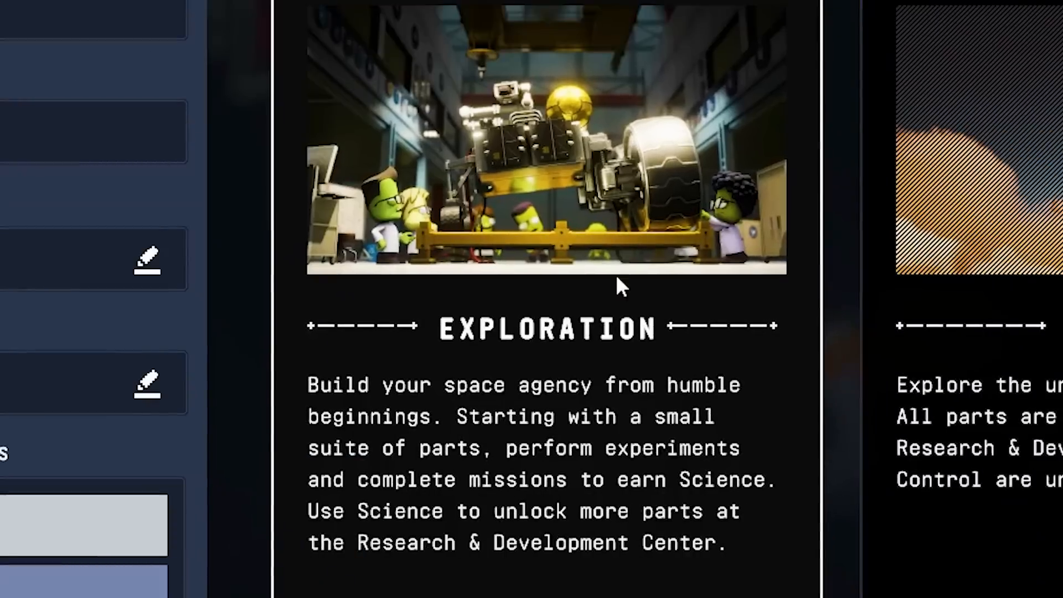
pyautogui.moveTo(575, 568)
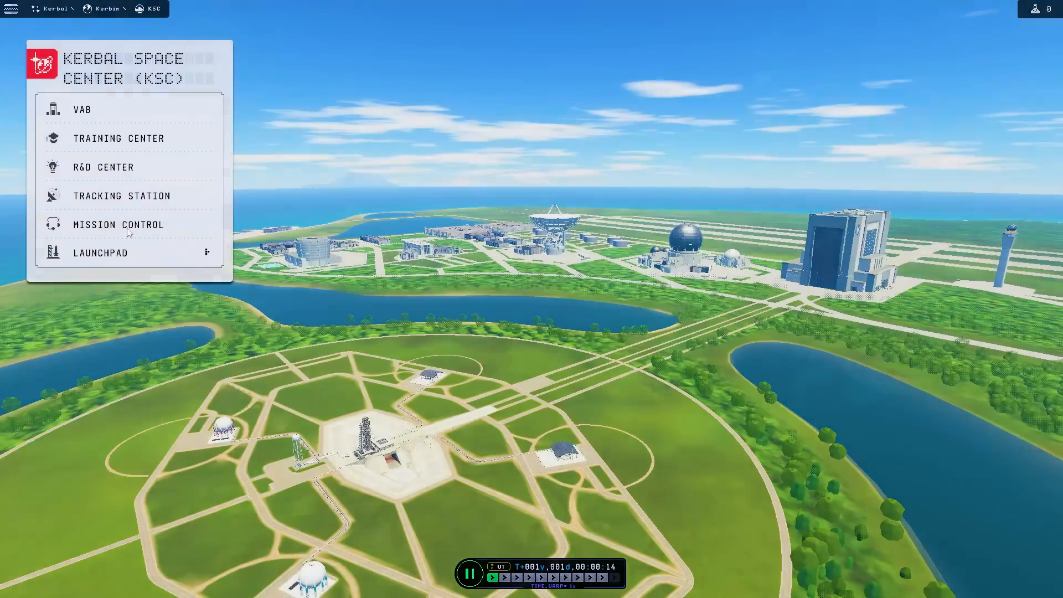
# Step: View the Launch A Rocket mission in Mission Control with its 10 km objective and Science reward
pyautogui.click(117, 225)
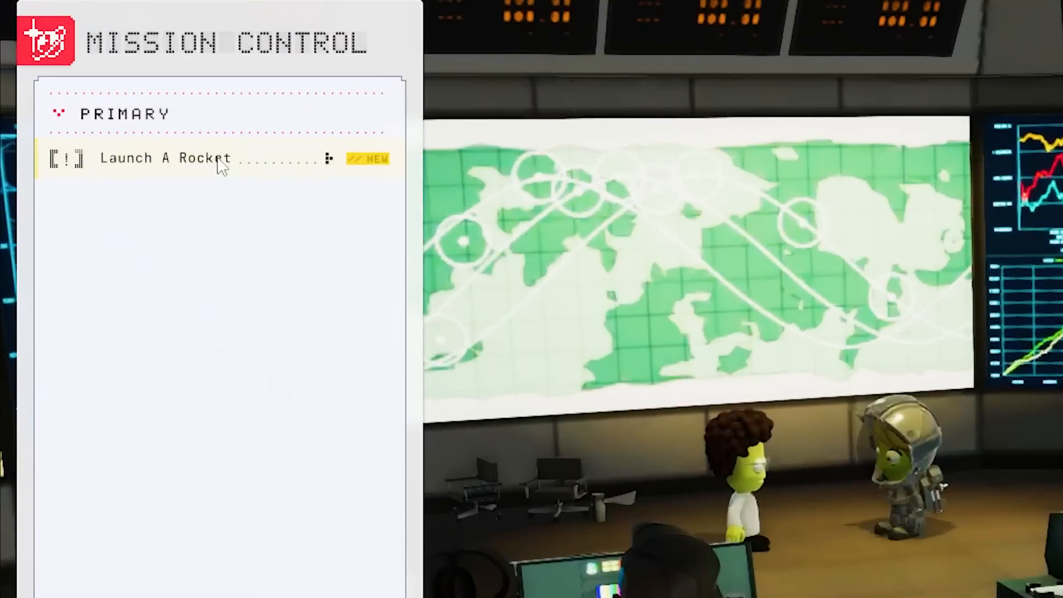
pyautogui.click(163, 159)
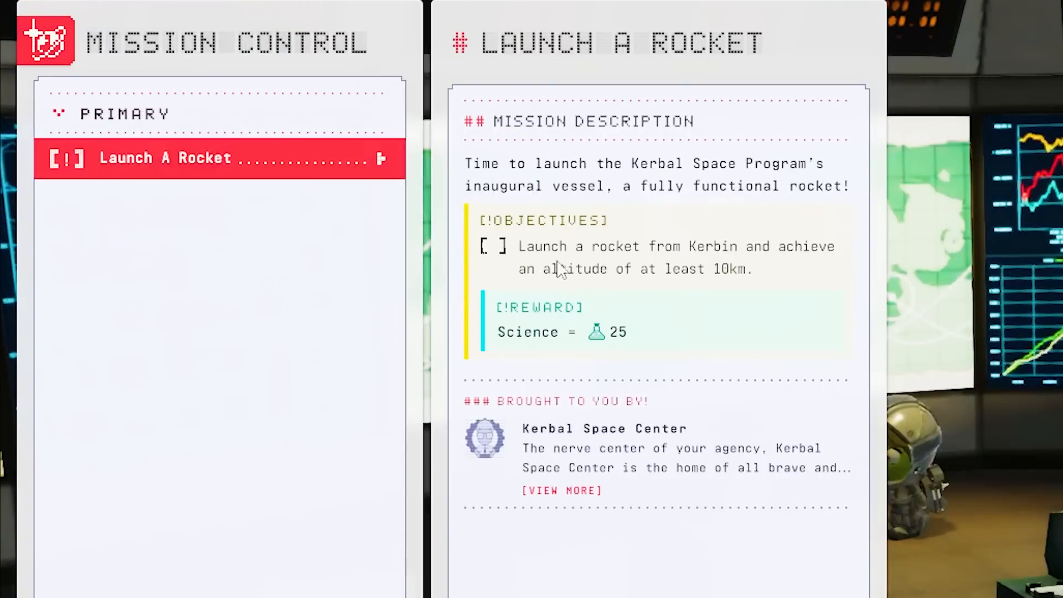
pyautogui.moveTo(571, 292)
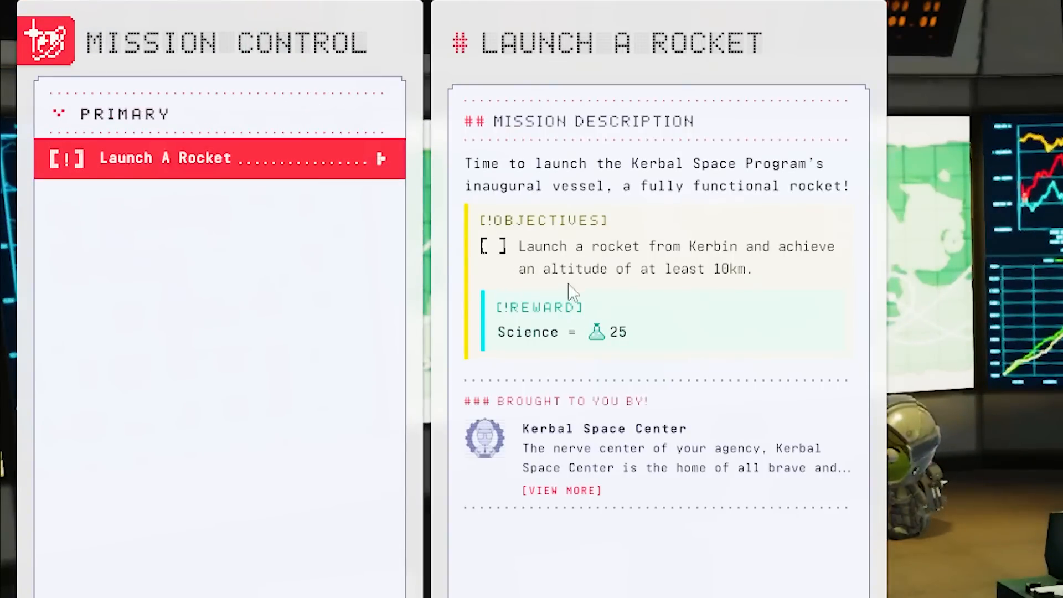
pyautogui.moveTo(590, 314)
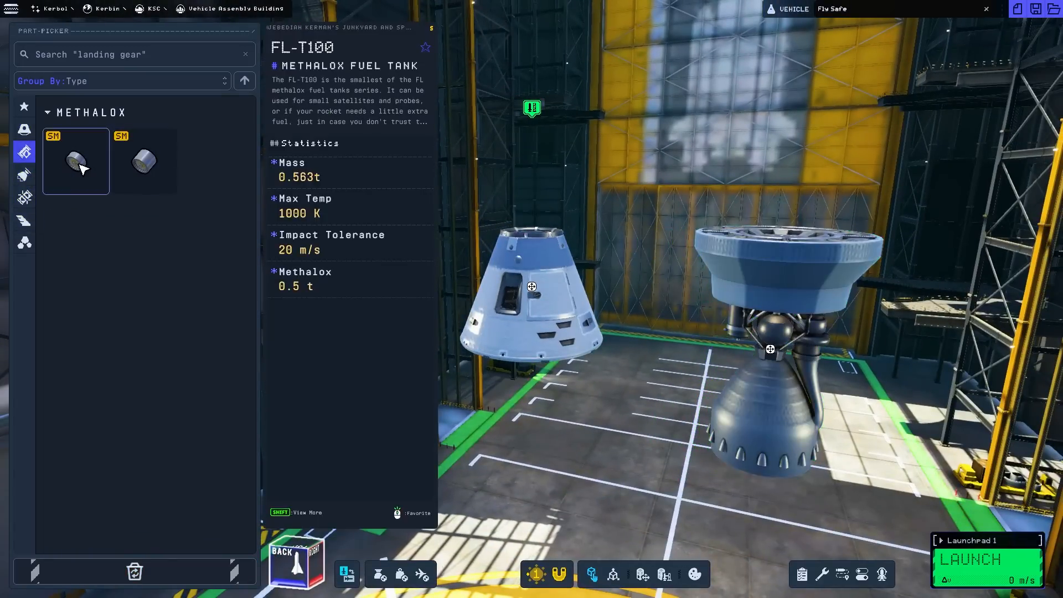
# Step: Add the FL-T100 methalox tank between pod and engine and pick a stack decoupler
pyautogui.click(77, 161)
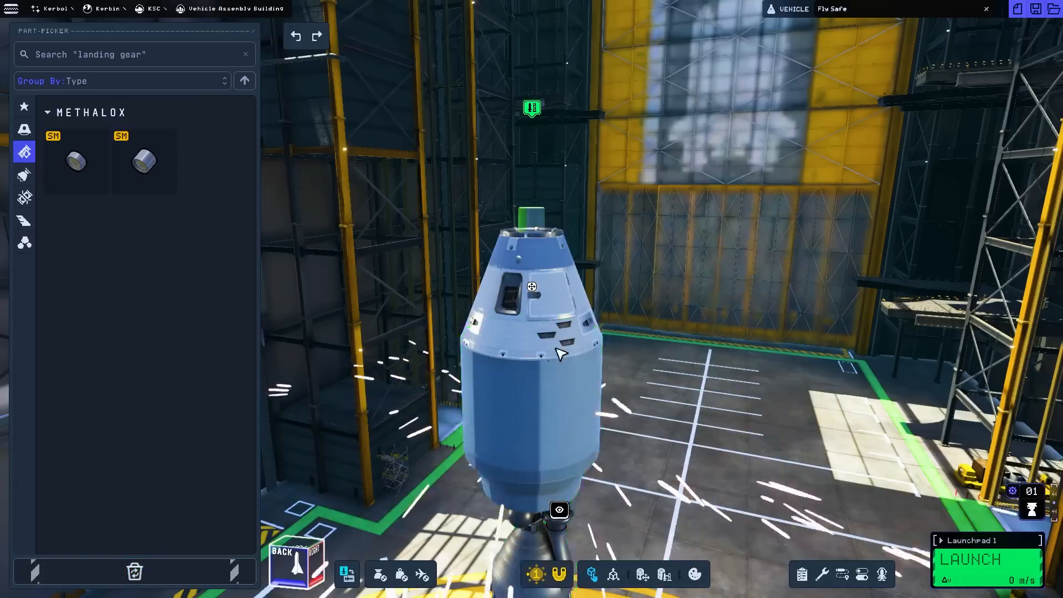
pyautogui.click(23, 197)
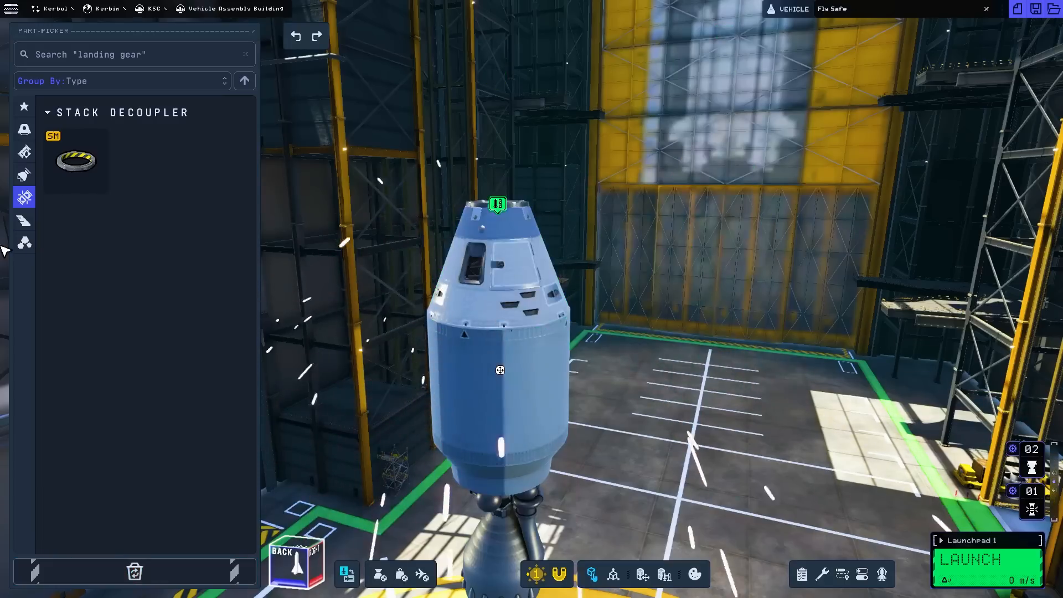
pyautogui.click(23, 243)
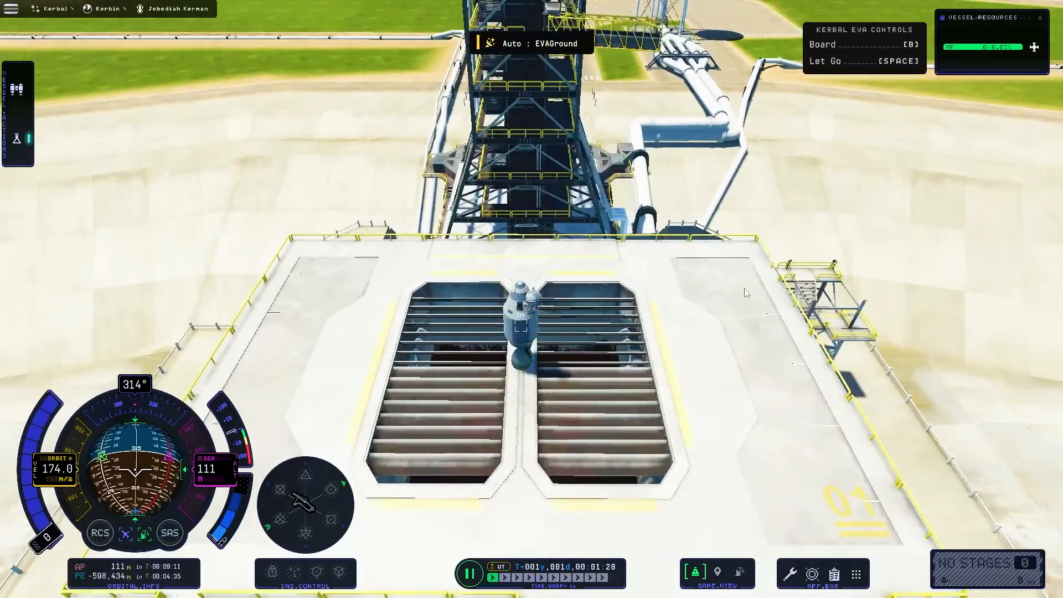
# Step: Send the kerbal on EVA off the launchpad and bring up its EVA experiments panel
pyautogui.click(812, 574)
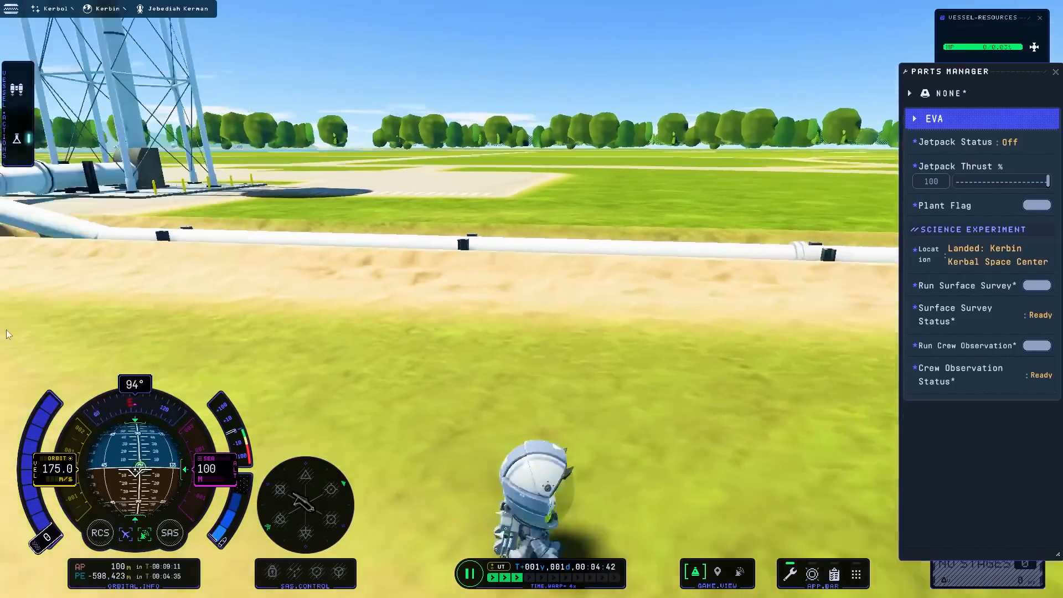
pyautogui.click(1037, 285)
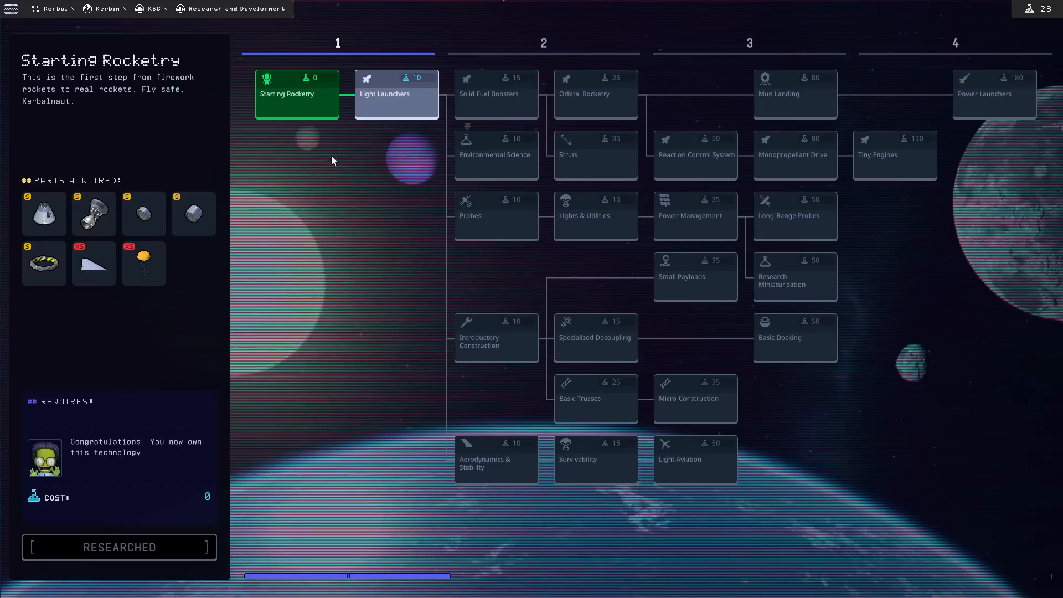
# Step: Research Light Launchers and Environmental Science in the R&D tech tree
pyautogui.click(397, 93)
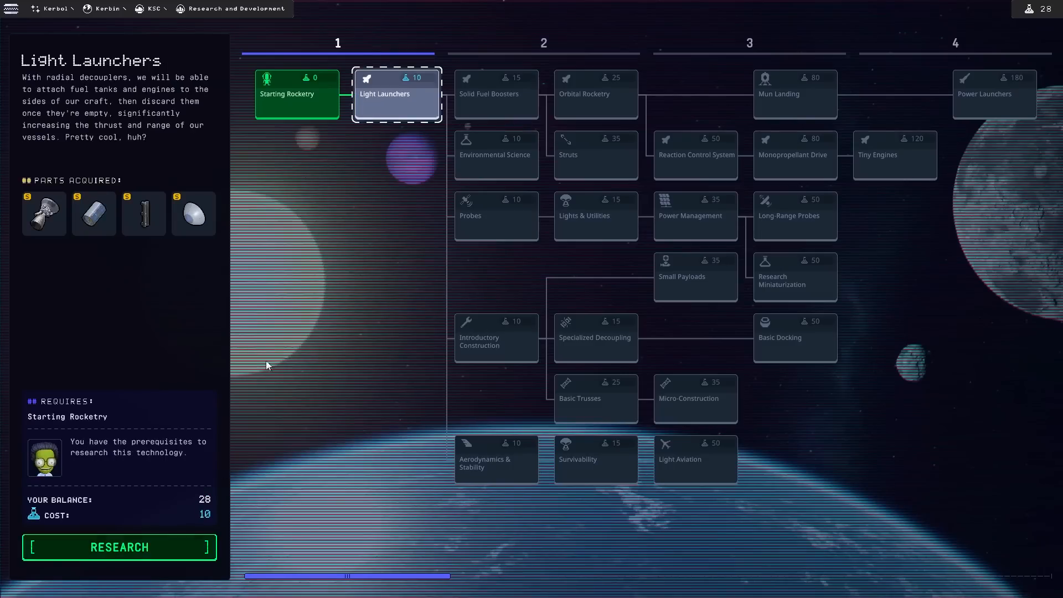
pyautogui.moveTo(79, 93)
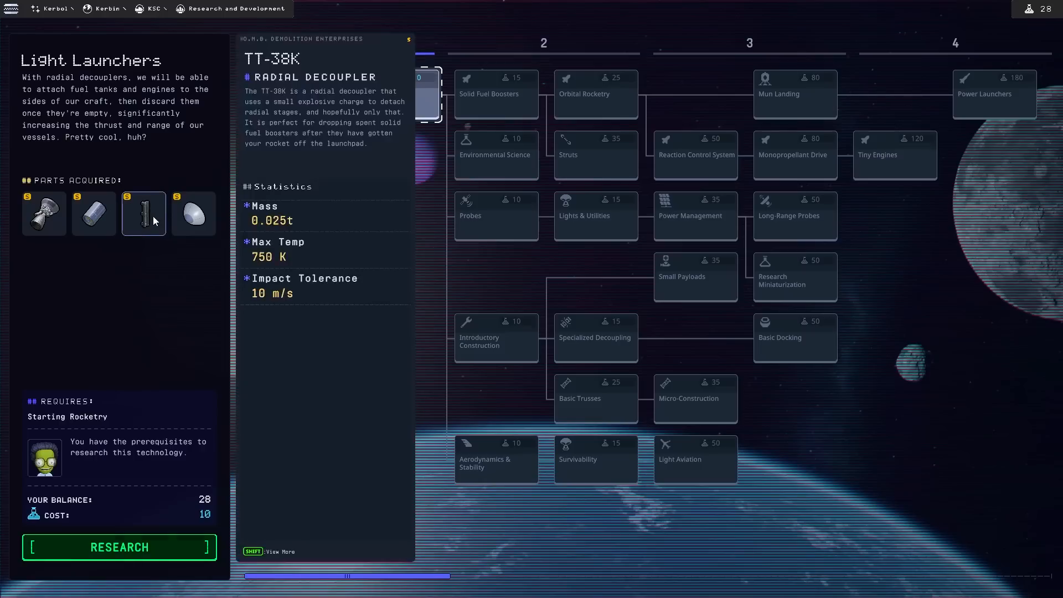
pyautogui.click(118, 546)
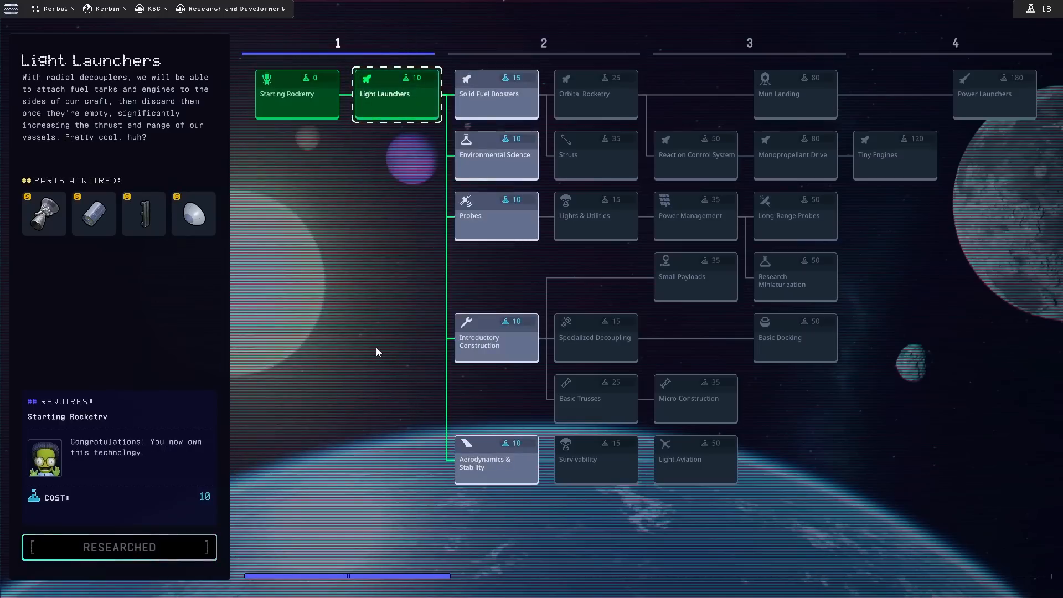
pyautogui.moveTo(529, 117)
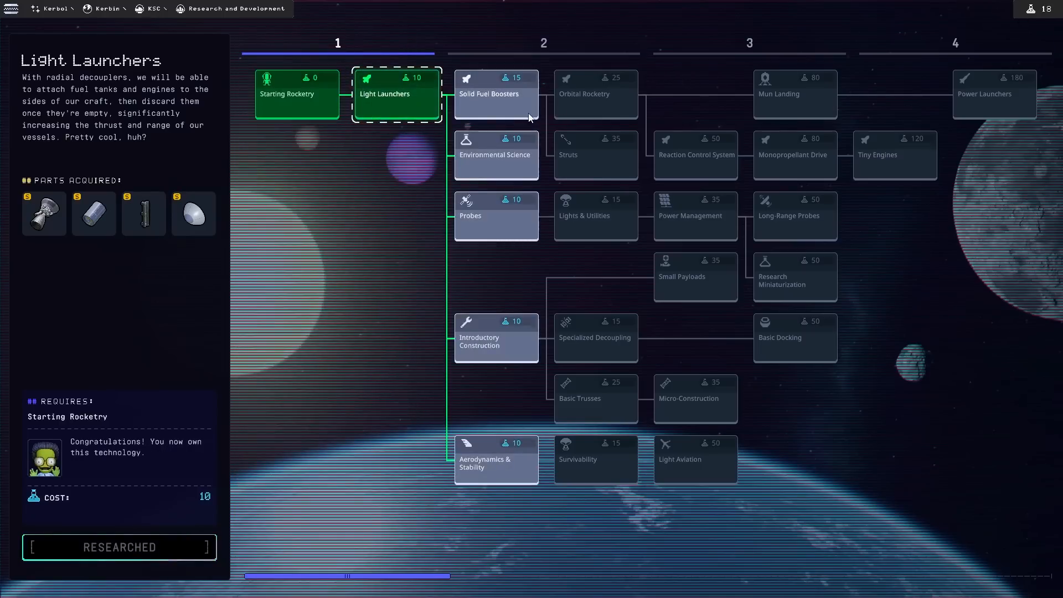
pyautogui.click(496, 155)
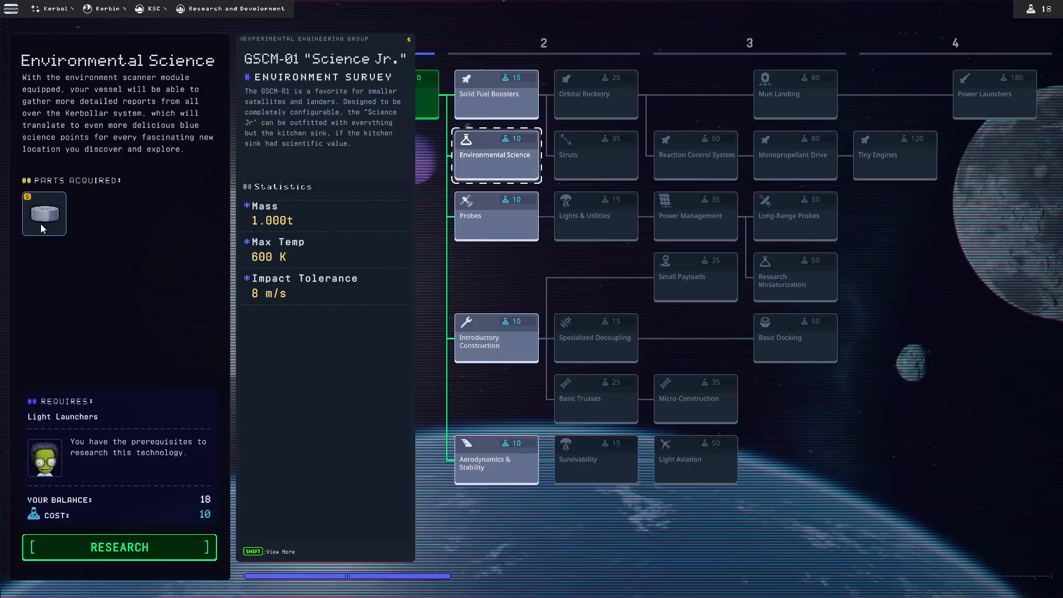
pyautogui.click(119, 547)
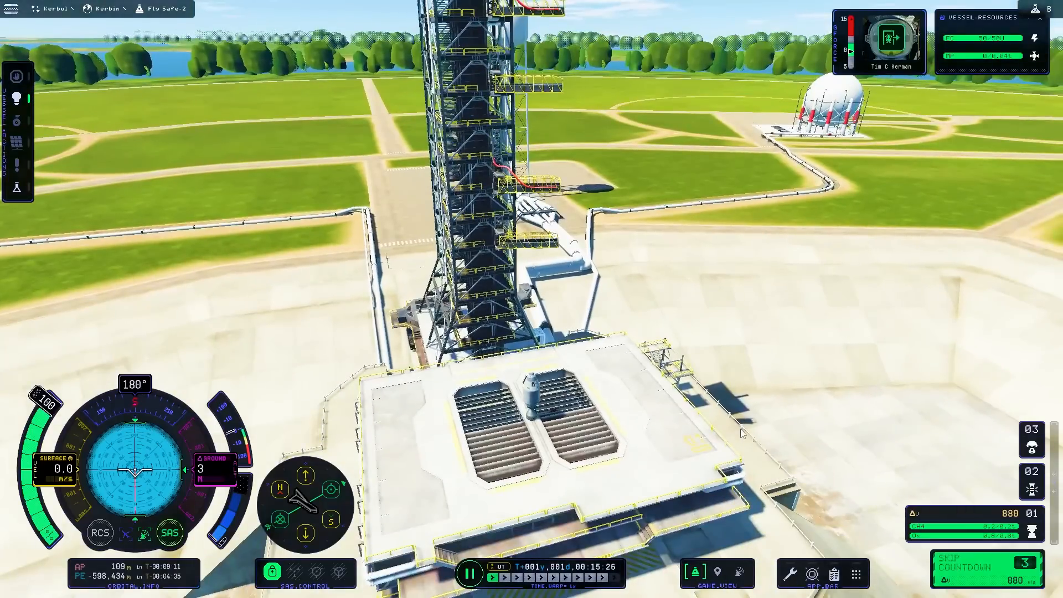
pyautogui.moveTo(912, 104)
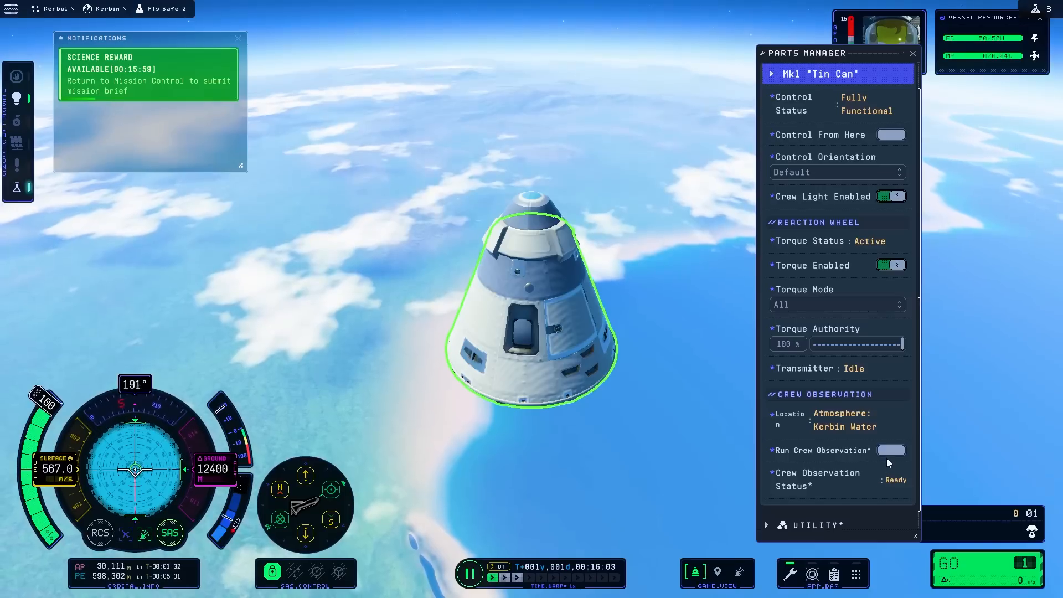
# Step: Run the Crew Observation experiment and close the inventory and parts panels
pyautogui.click(891, 451)
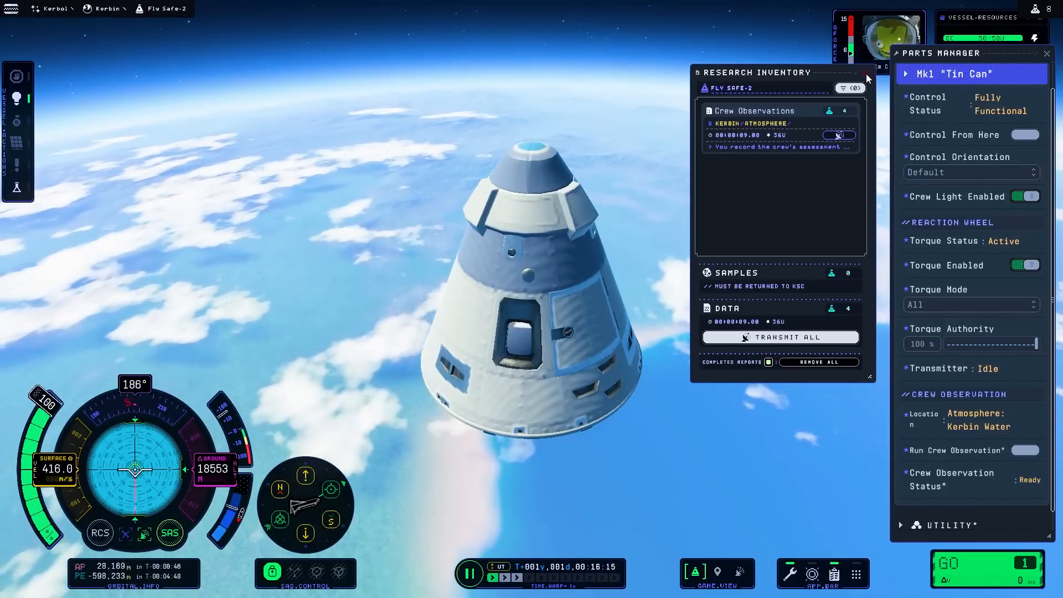
pyautogui.click(866, 80)
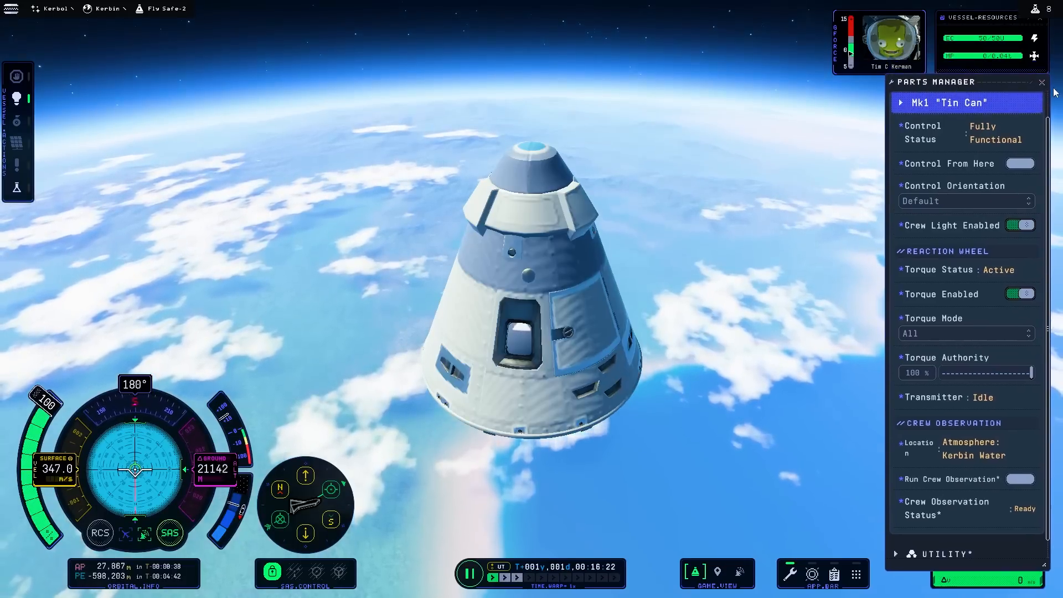
pyautogui.click(1043, 82)
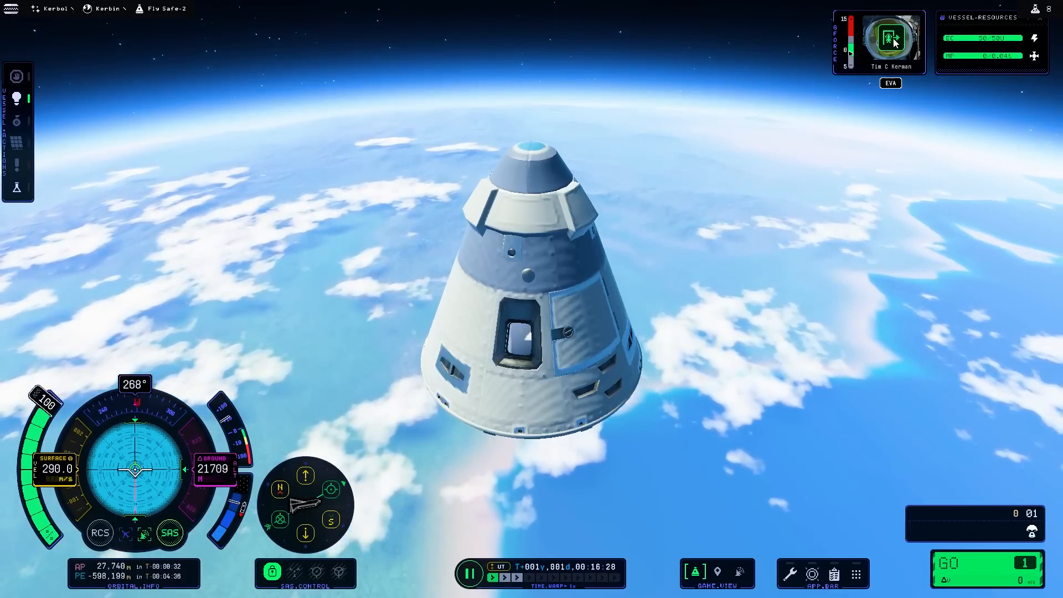
# Step: Transmit the Crew Observations report for 4 Science and dismiss the notification
pyautogui.click(891, 83)
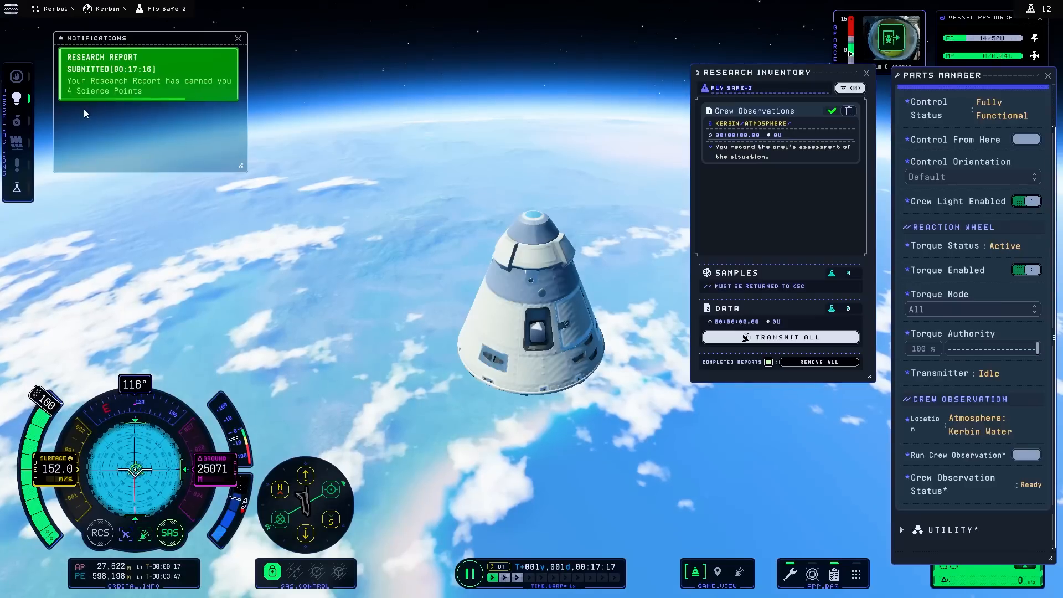
pyautogui.click(238, 38)
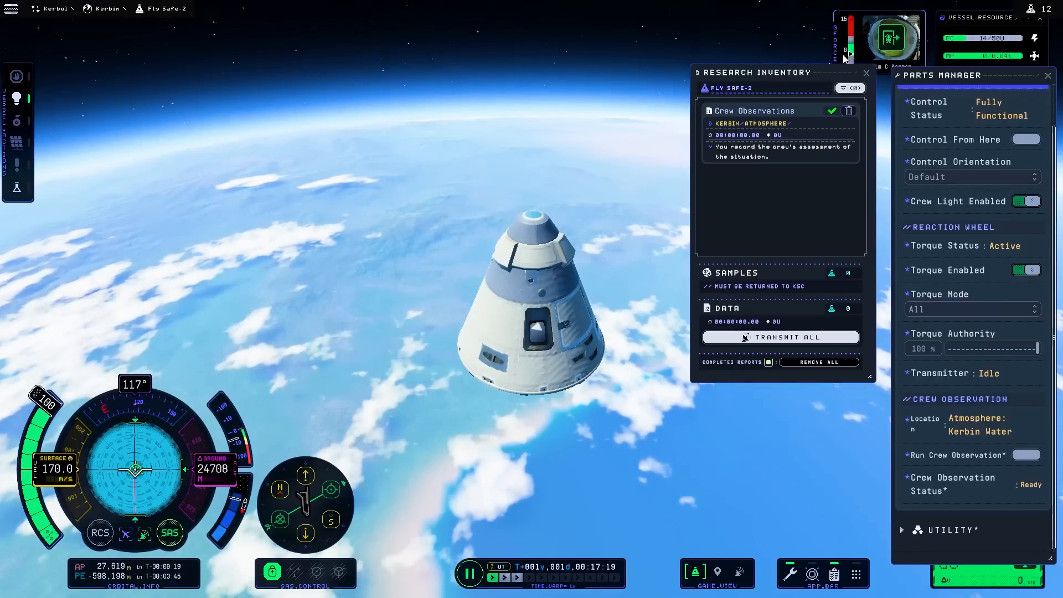
pyautogui.click(866, 73)
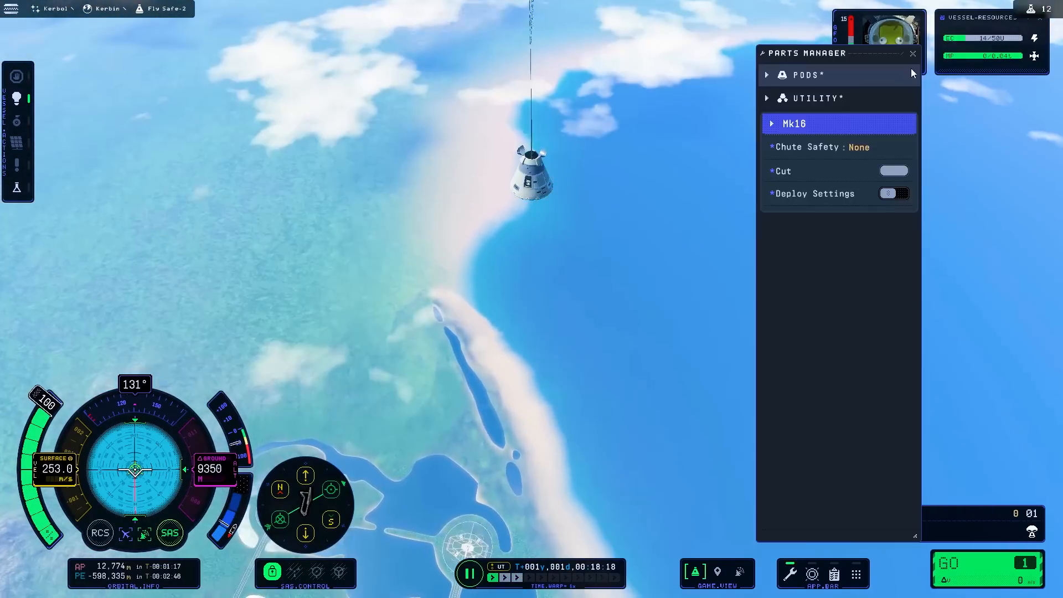
# Step: Deploy the Mk16 parachute so the capsule descends safely near the space center
pyautogui.click(913, 53)
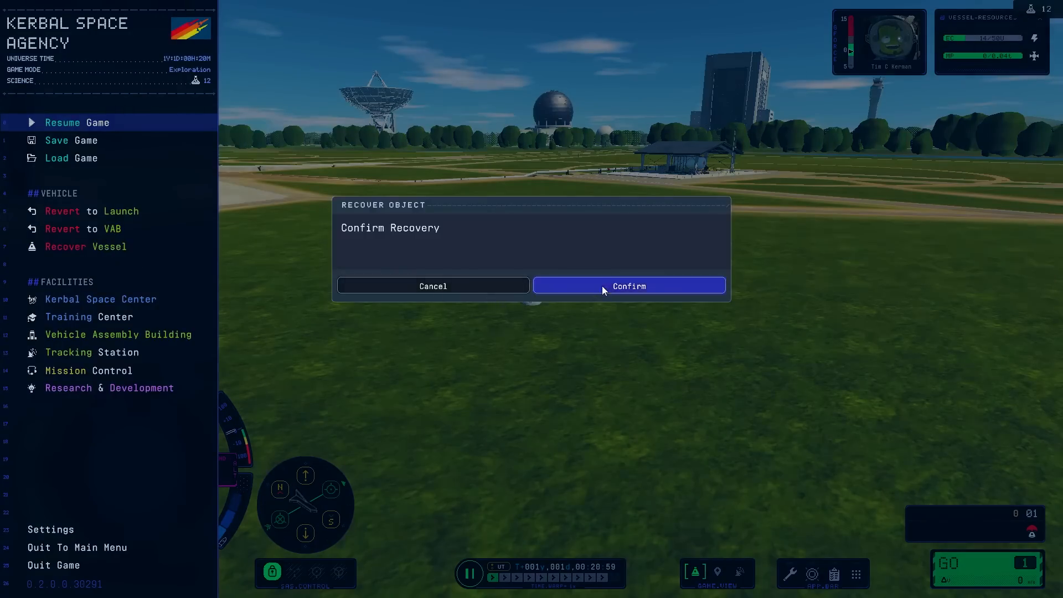
# Step: Recover the landed vessel and submit the completed Launch A Rocket mission
pyautogui.click(628, 286)
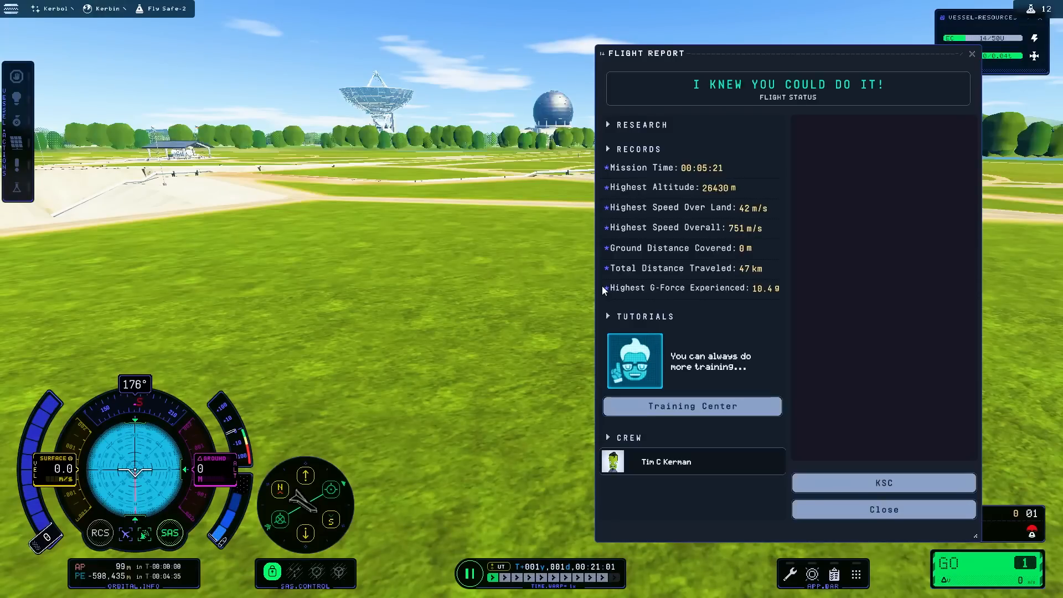
pyautogui.click(883, 483)
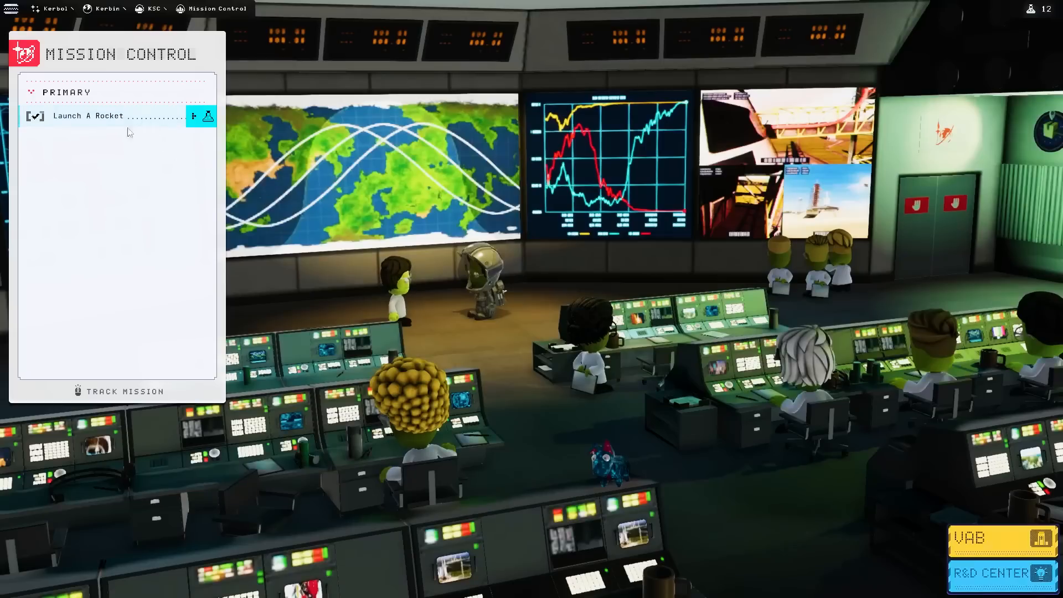
pyautogui.click(102, 115)
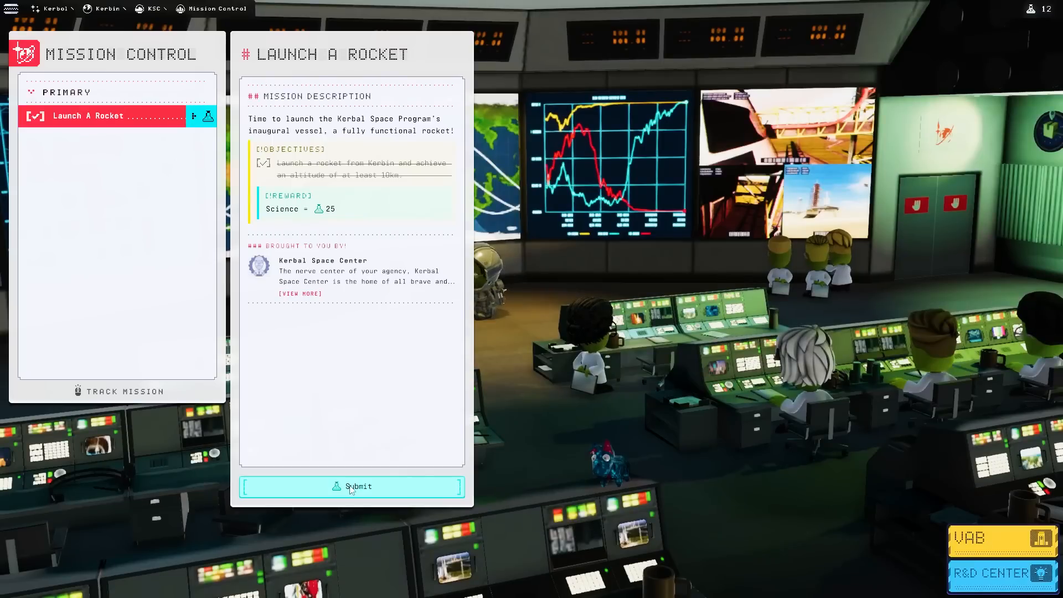
pyautogui.click(352, 486)
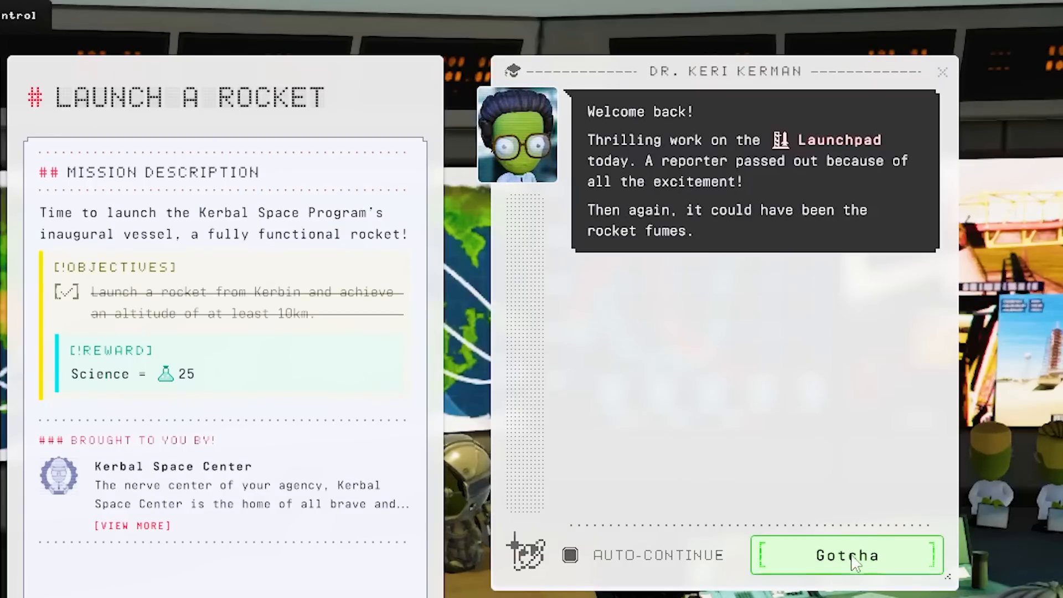
# Step: Collect the 25 Science reward and view the new Out of the Atmosphere mission
pyautogui.click(845, 555)
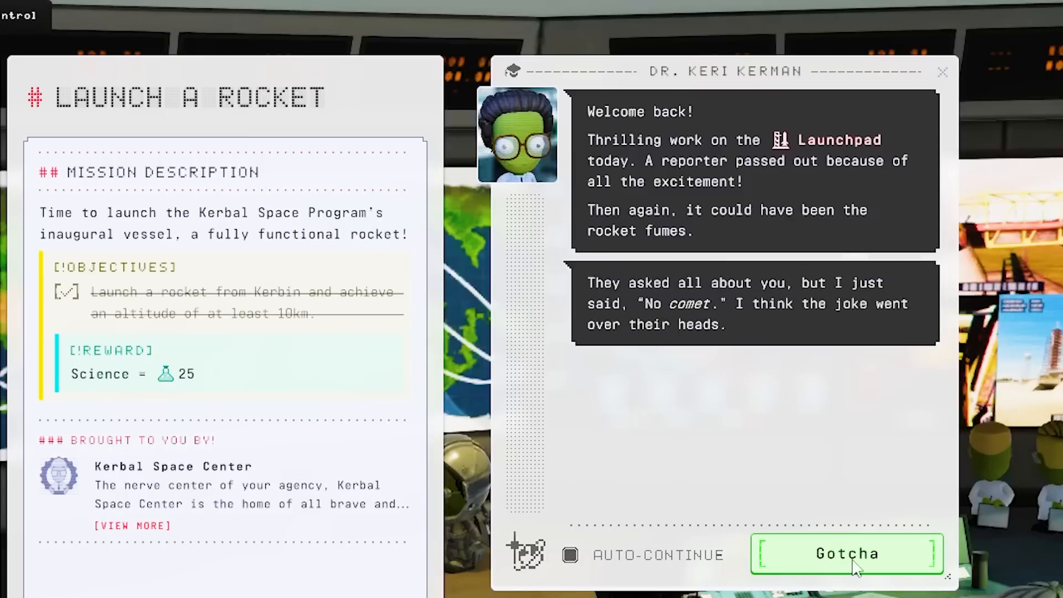
pyautogui.click(846, 555)
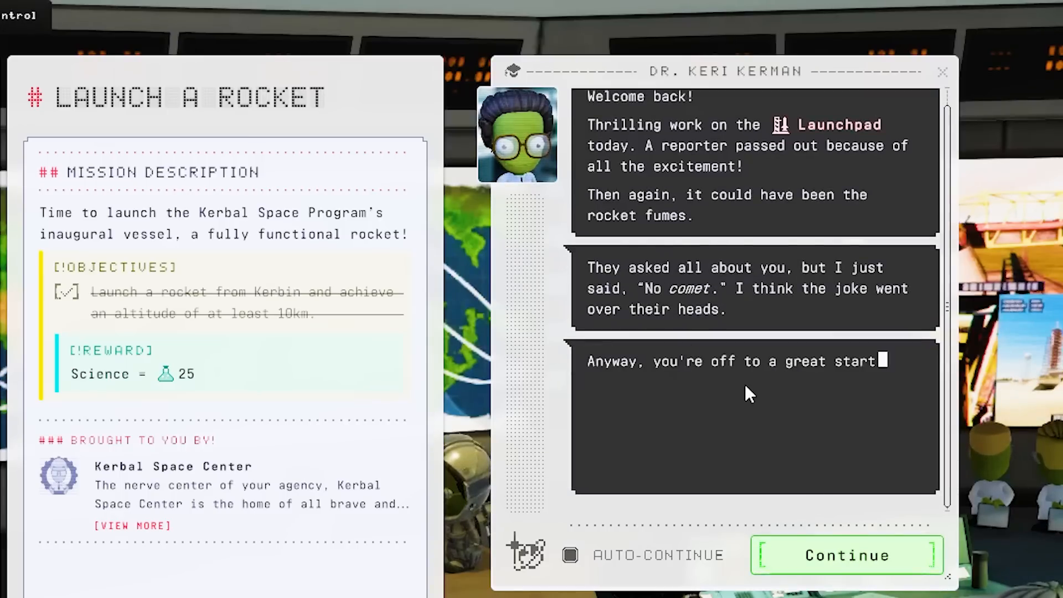
pyautogui.click(845, 555)
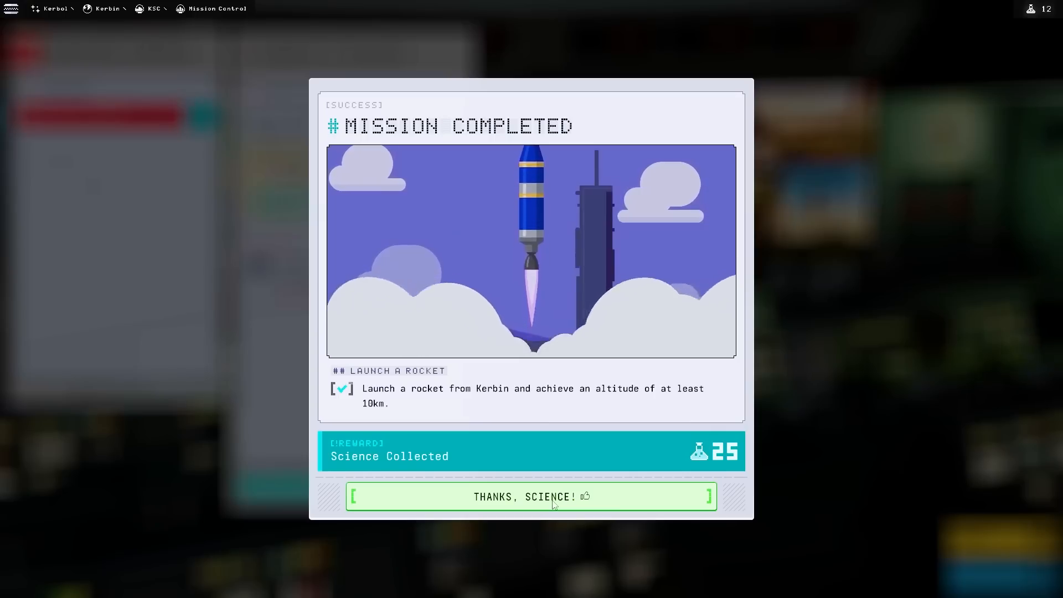
pyautogui.click(531, 496)
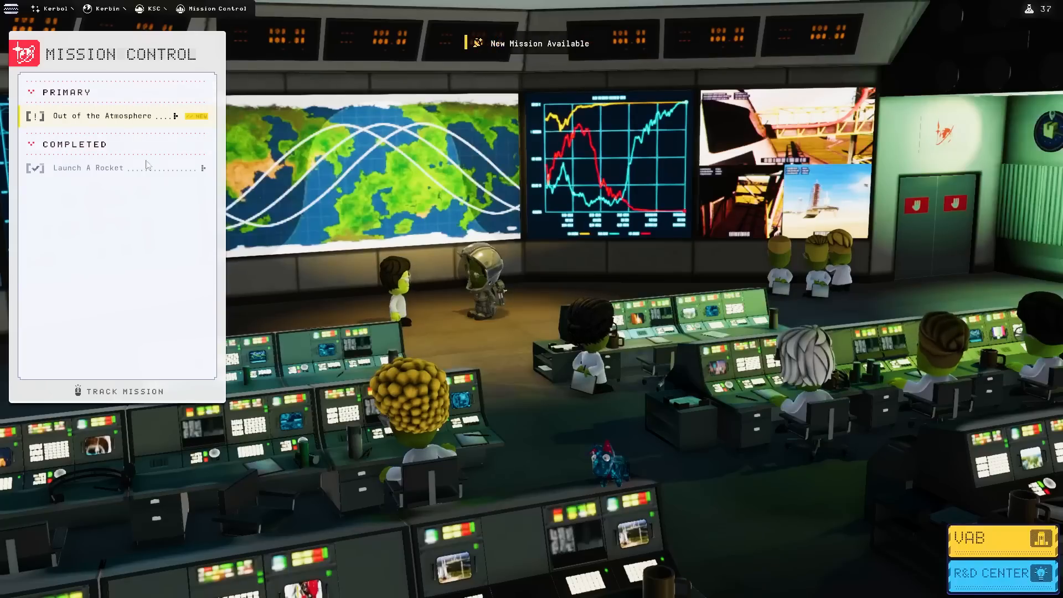
pyautogui.click(108, 115)
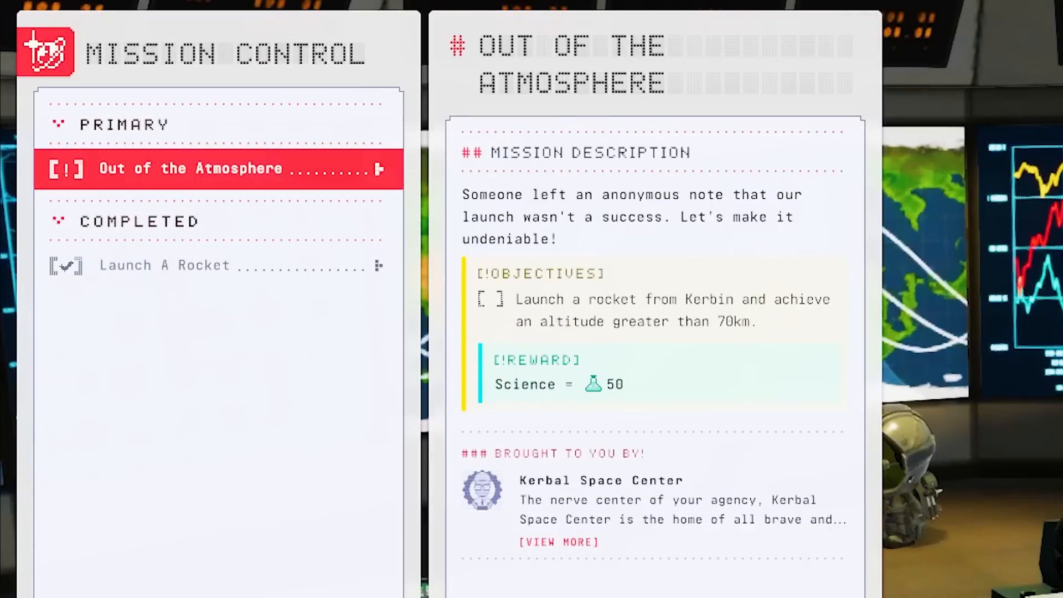
pyautogui.moveTo(731, 344)
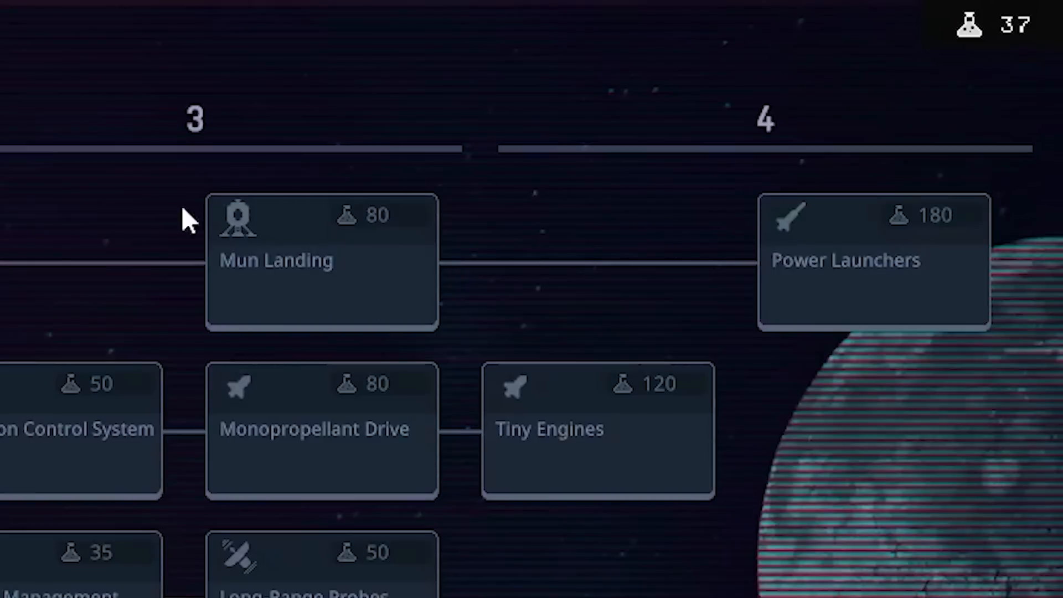
# Step: Research Solid Fuel Boosters after browsing Orbital Rocketry, Struts and Probes nodes
pyautogui.click(596, 93)
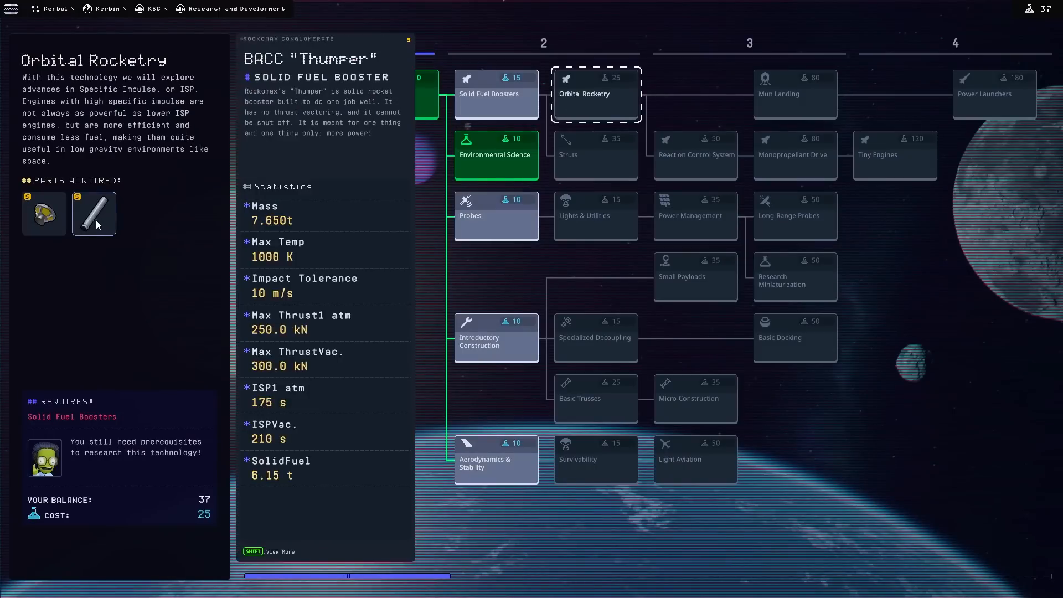
pyautogui.click(496, 95)
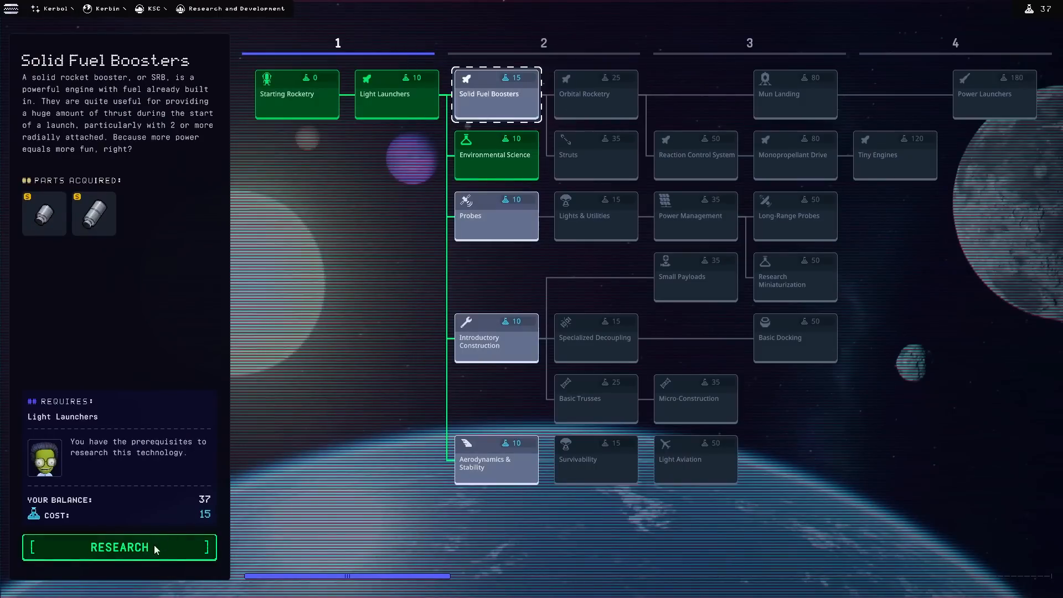
pyautogui.click(118, 547)
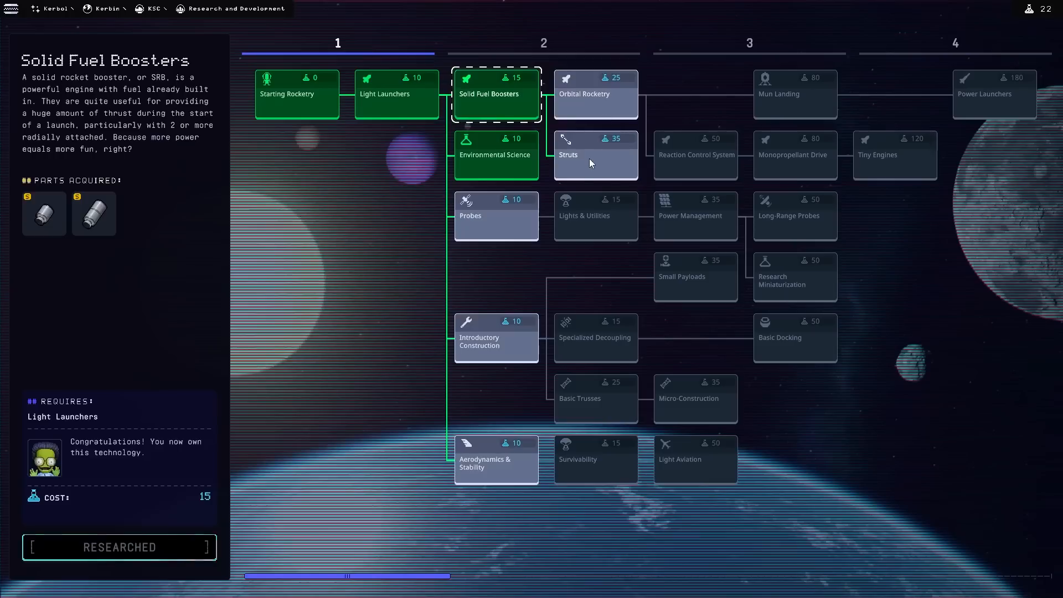
pyautogui.click(594, 155)
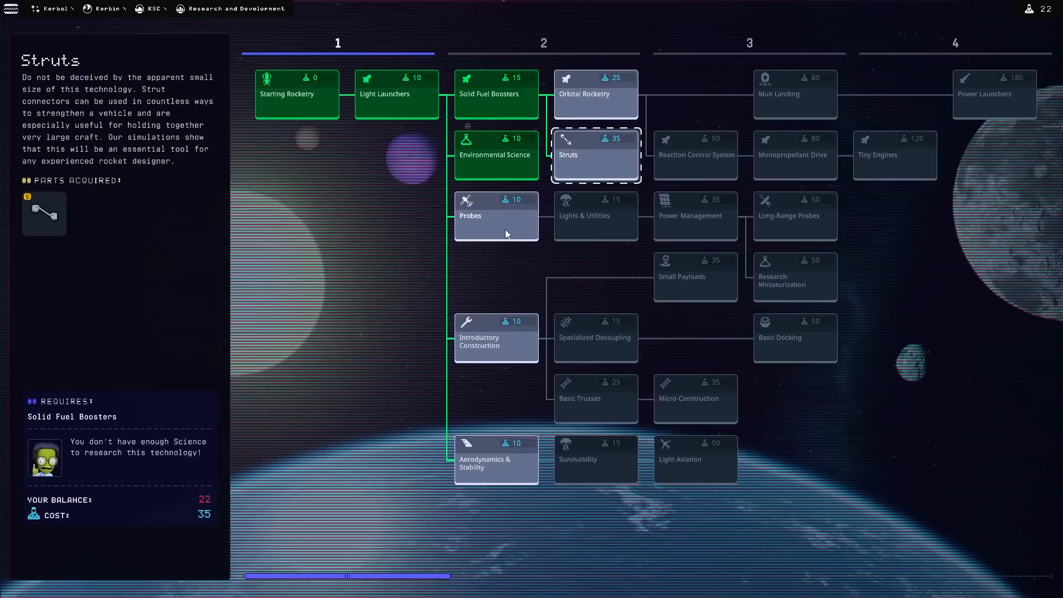
pyautogui.click(496, 216)
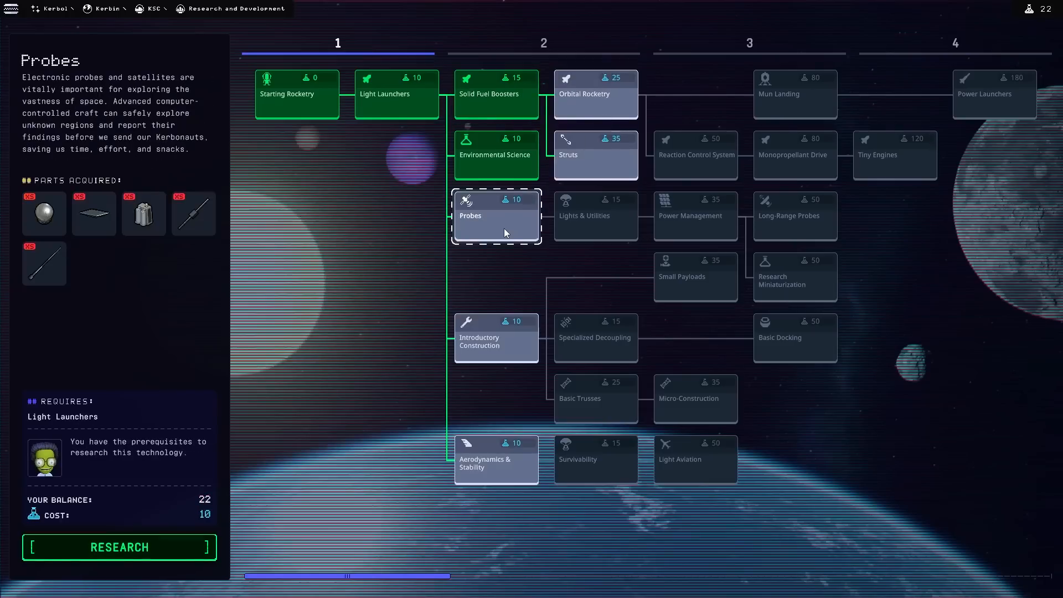
pyautogui.moveTo(505, 349)
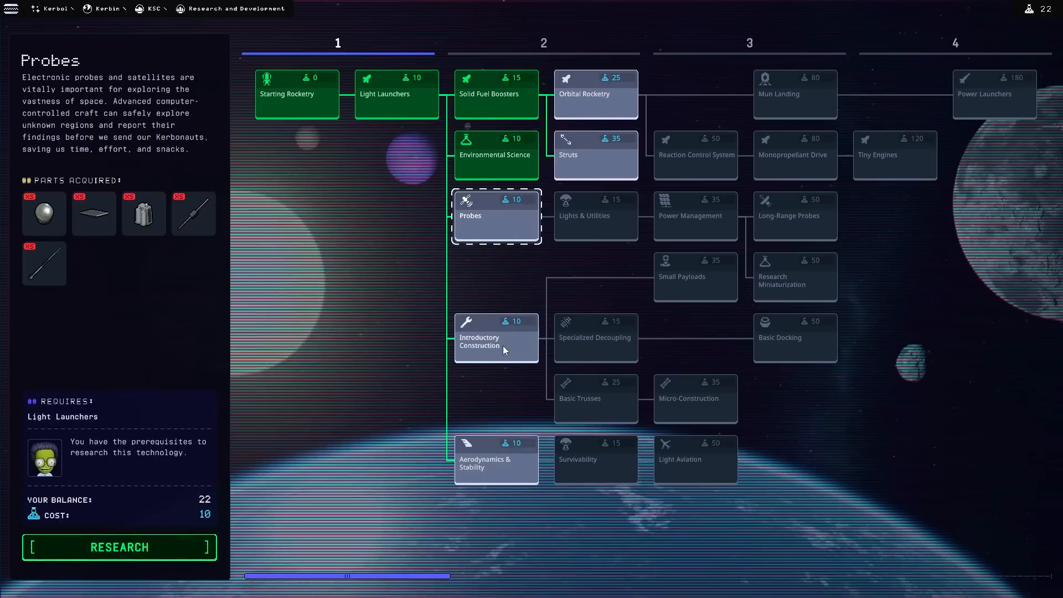
# Step: Research Aerodynamics & Stability and Introductory Construction, then head to the VAB
pyautogui.click(497, 337)
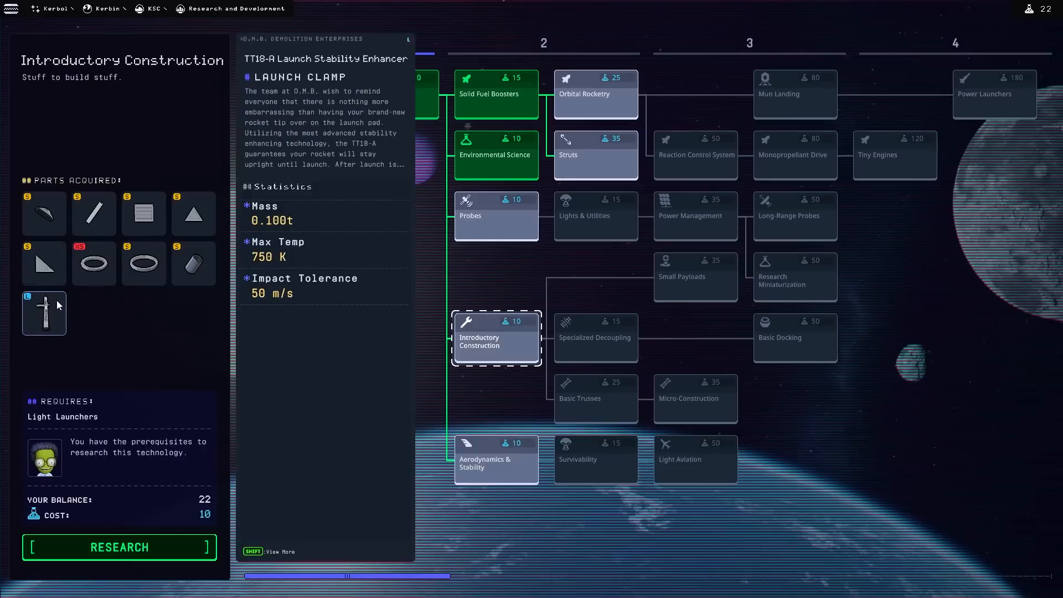
pyautogui.click(497, 459)
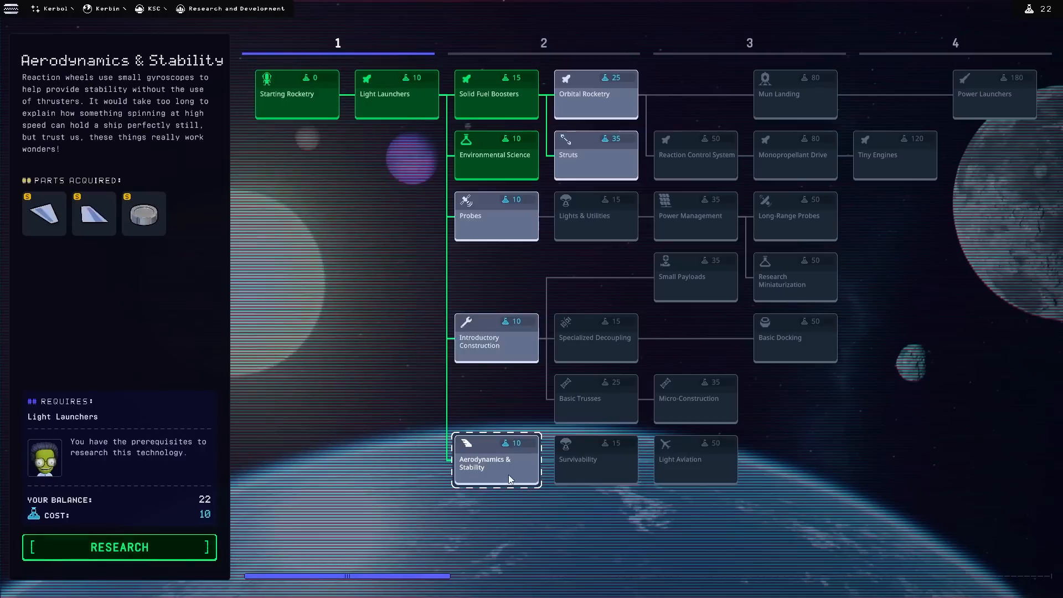
pyautogui.click(118, 547)
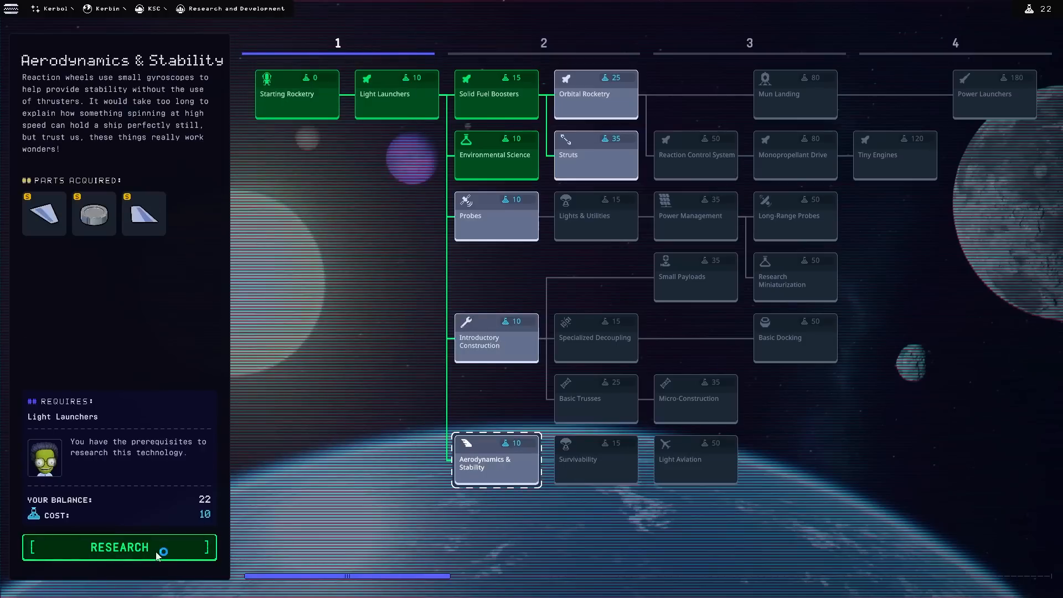
pyautogui.click(119, 547)
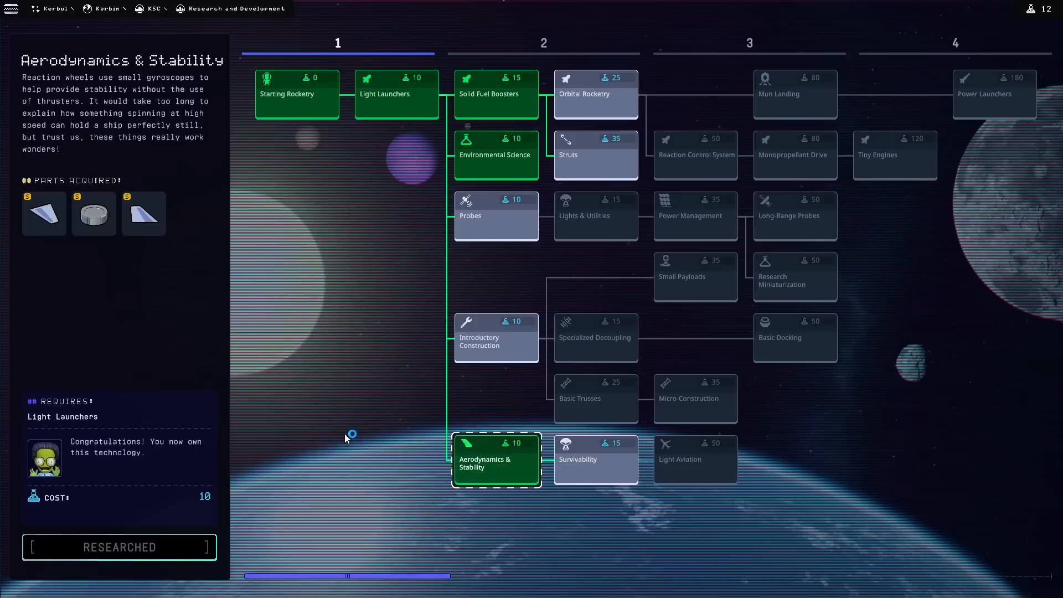
pyautogui.click(496, 338)
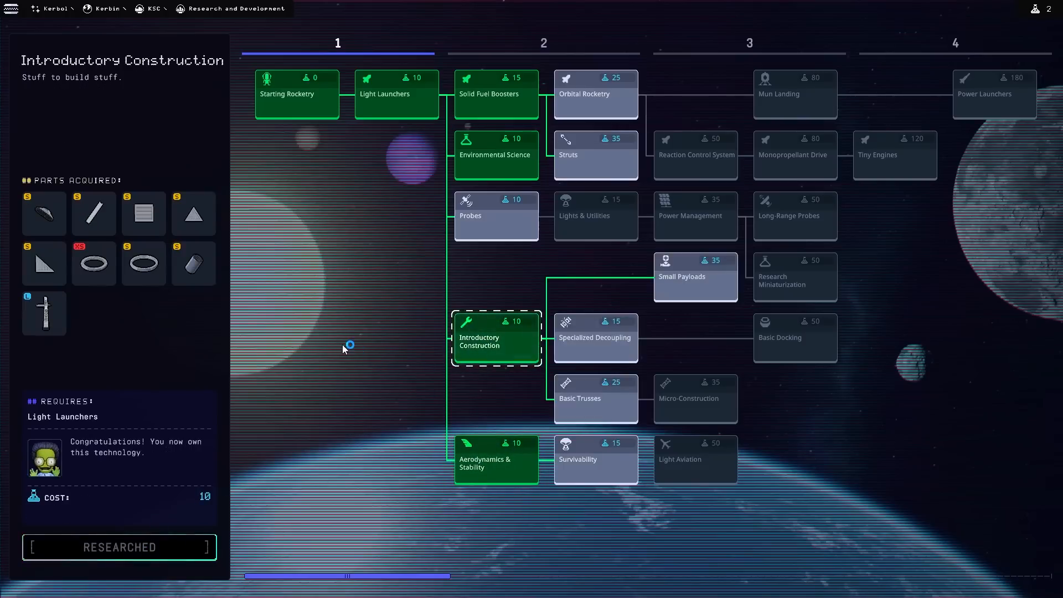
pyautogui.click(596, 338)
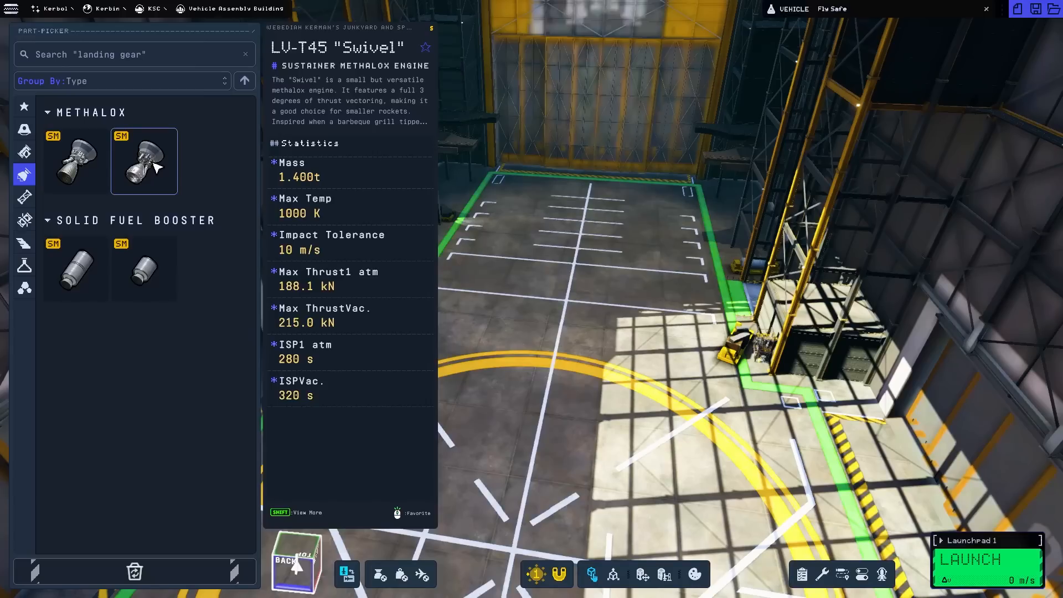
# Step: Build the rocket with Swivel engine, small tank, booster stage and Science Jr. collector
pyautogui.click(76, 268)
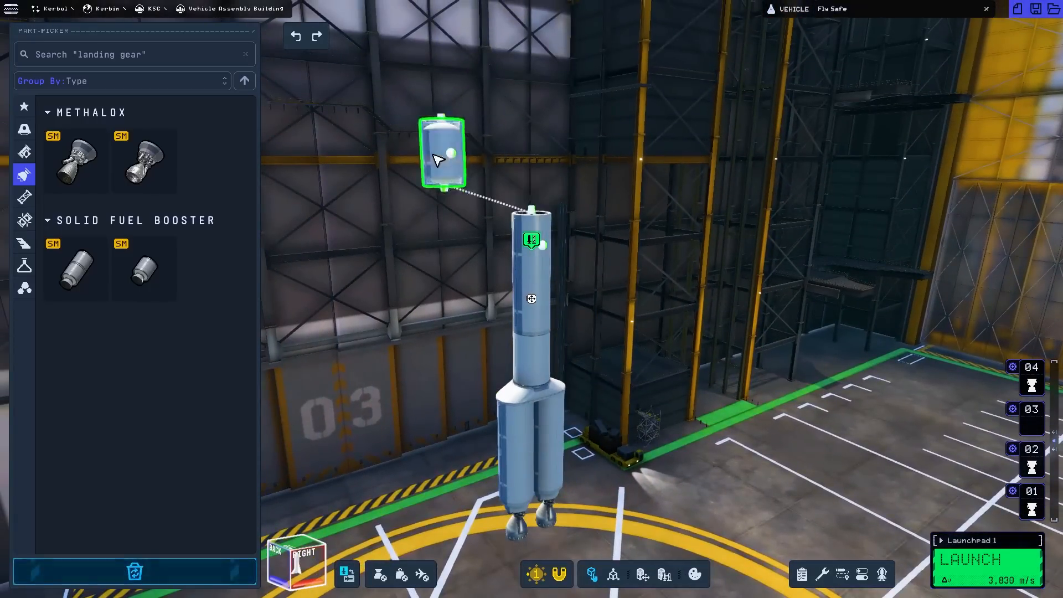
pyautogui.click(23, 129)
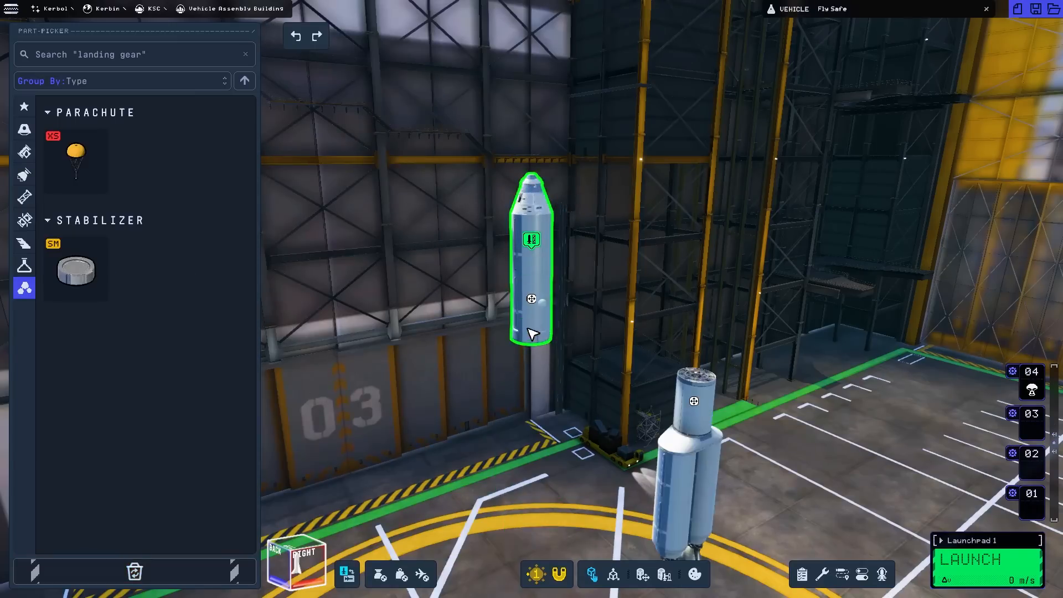
pyautogui.click(23, 265)
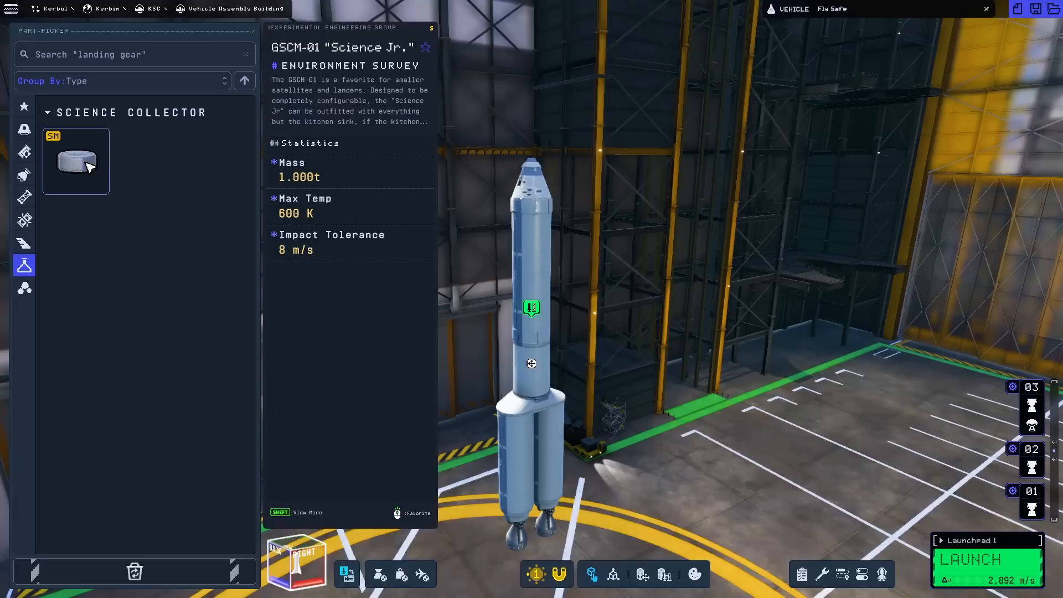
pyautogui.click(973, 559)
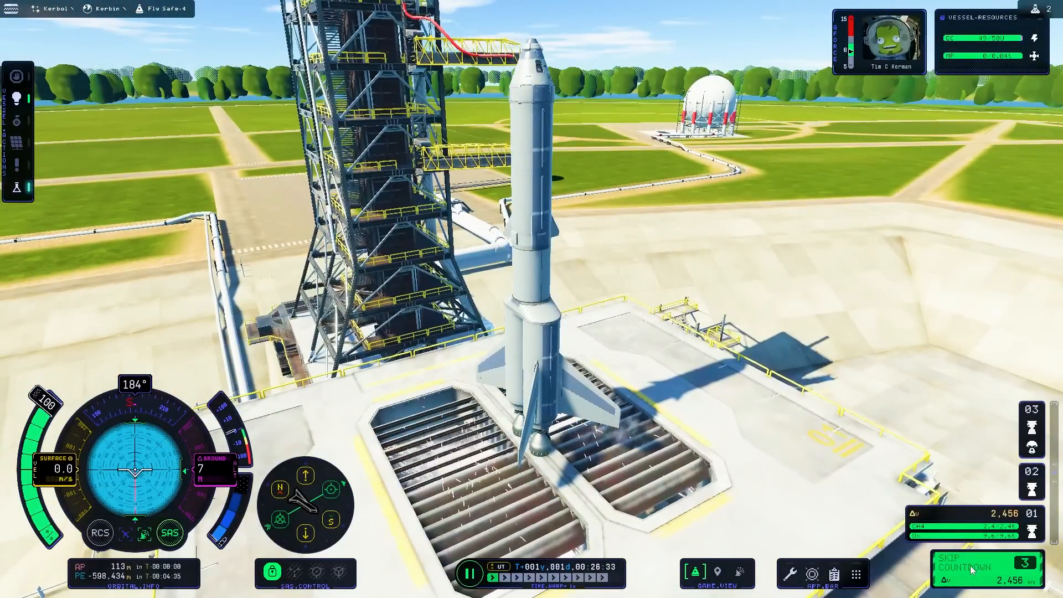
# Step: Skip the countdown, then revert the tipped-over launch back to the VAB from the game menu
pyautogui.click(971, 567)
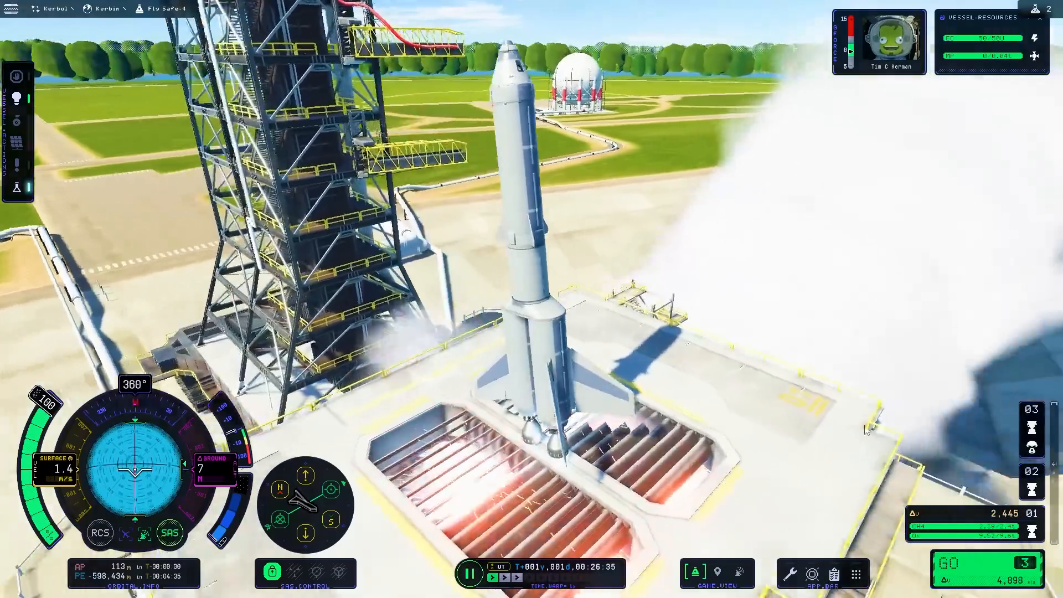
pyautogui.press('Escape')
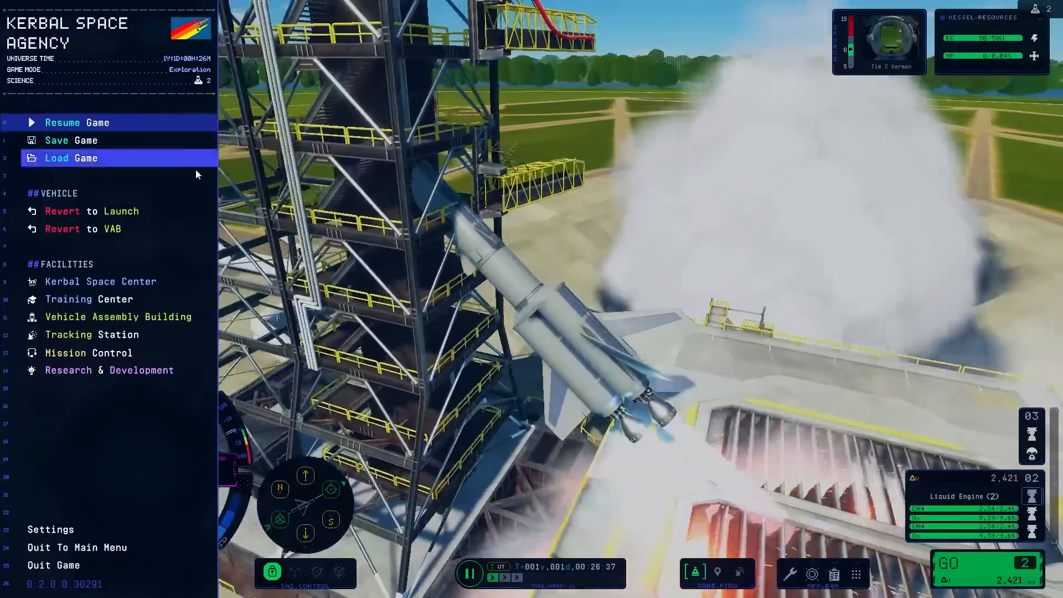
pyautogui.click(76, 123)
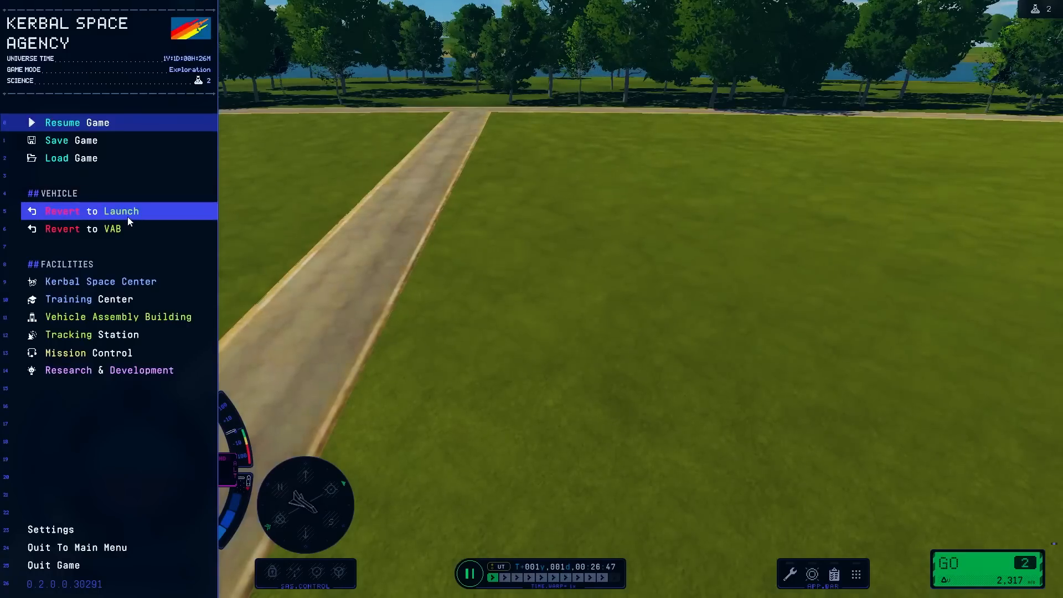
pyautogui.click(83, 228)
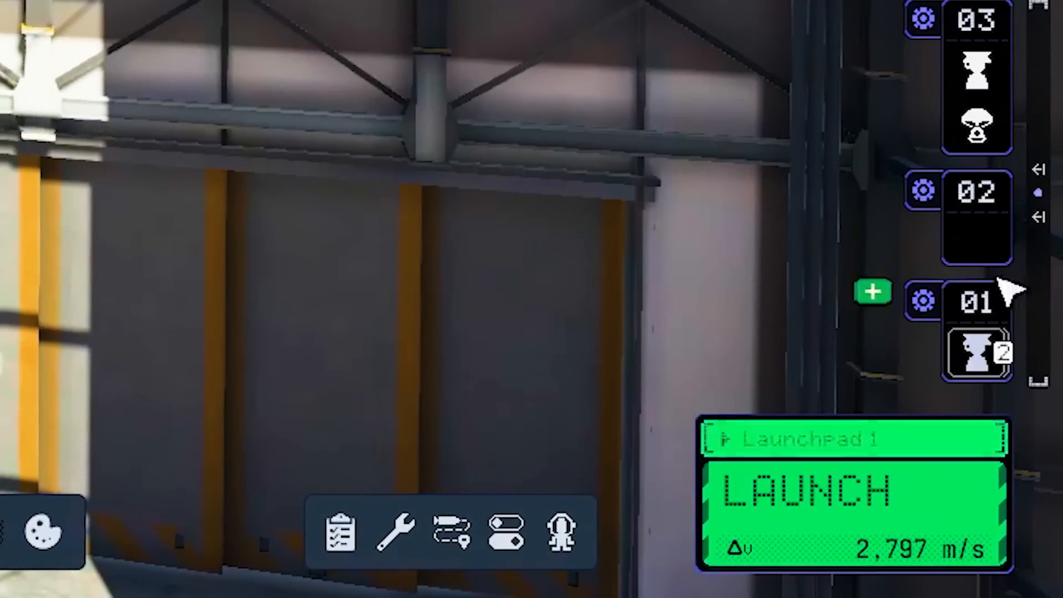
# Step: Add another stage to the staging sequence before relaunching
pyautogui.click(811, 491)
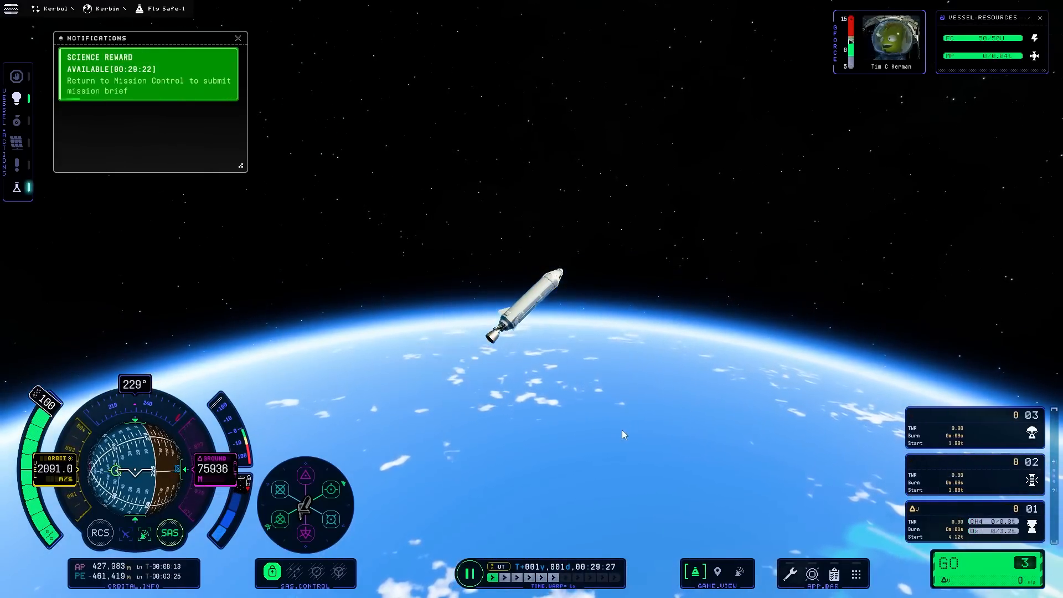
# Step: Dismiss the reward notice and attempt Transmit All from the Research Inventory, which fails for lack of charge
pyautogui.click(238, 38)
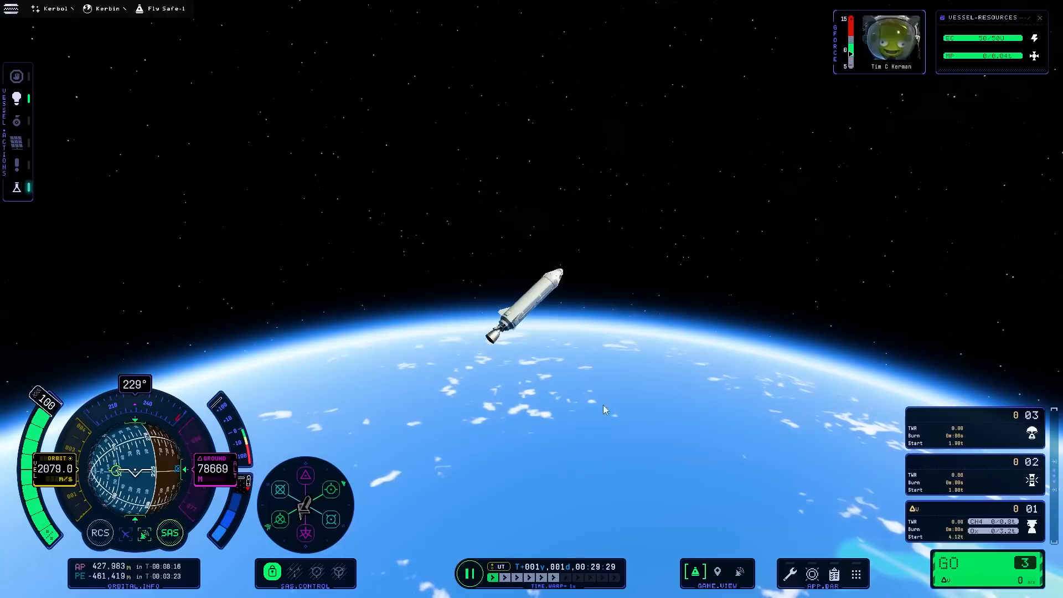
pyautogui.click(559, 271)
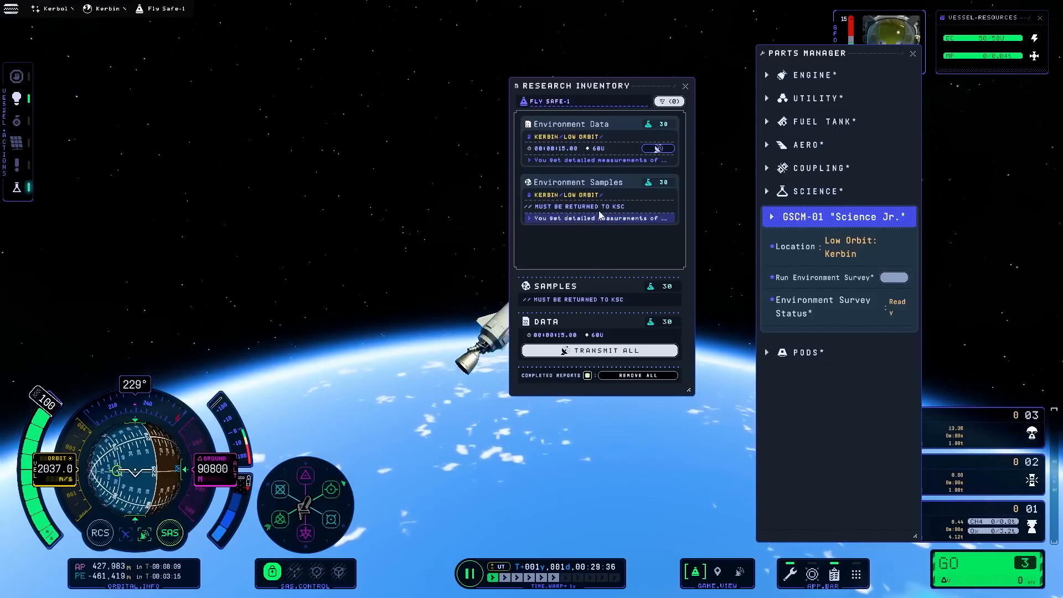
pyautogui.click(684, 87)
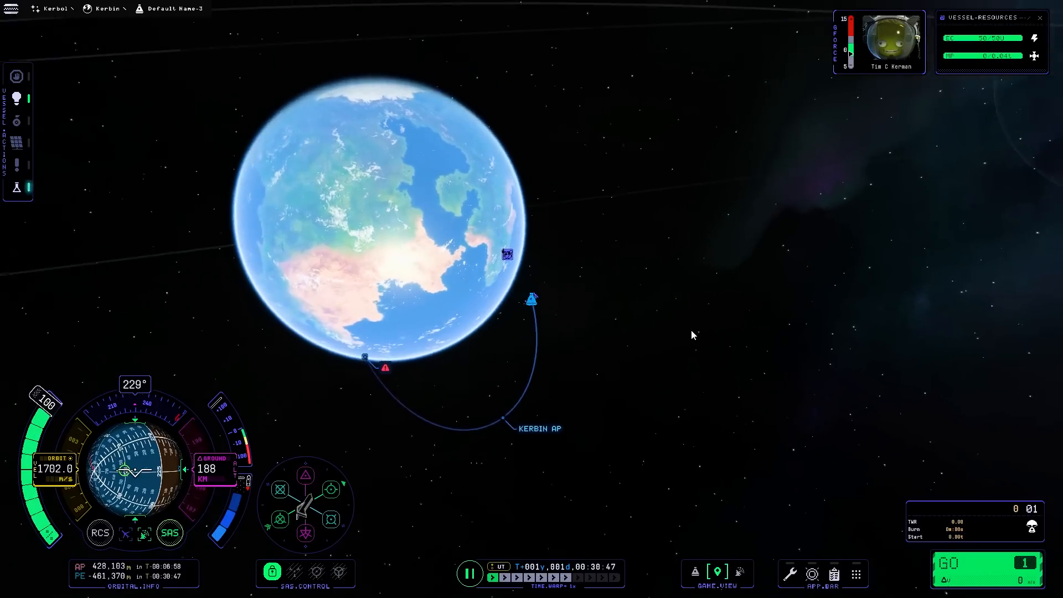
pyautogui.moveTo(702, 332)
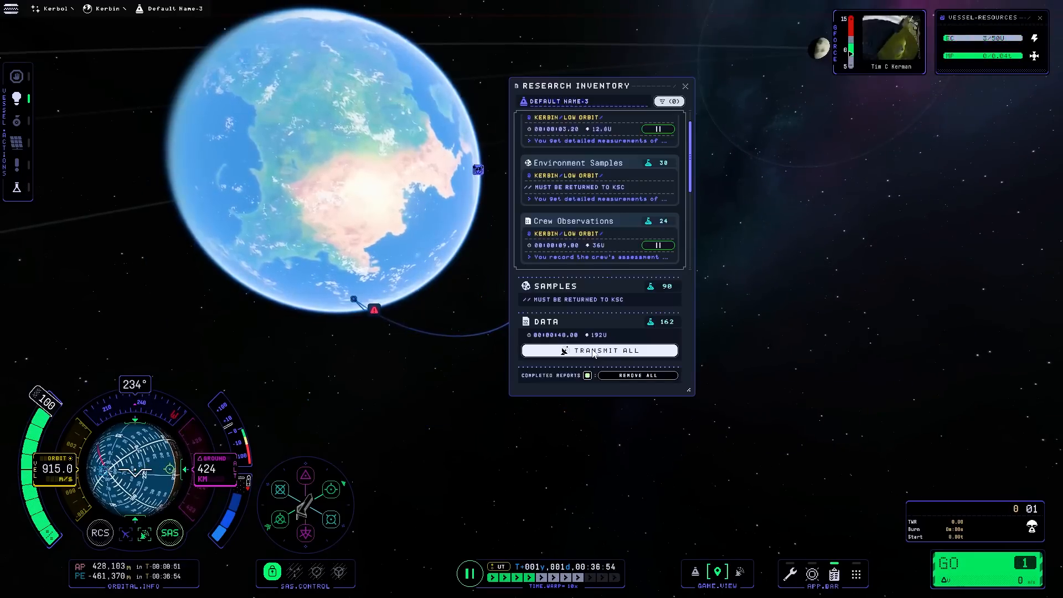
pyautogui.click(599, 350)
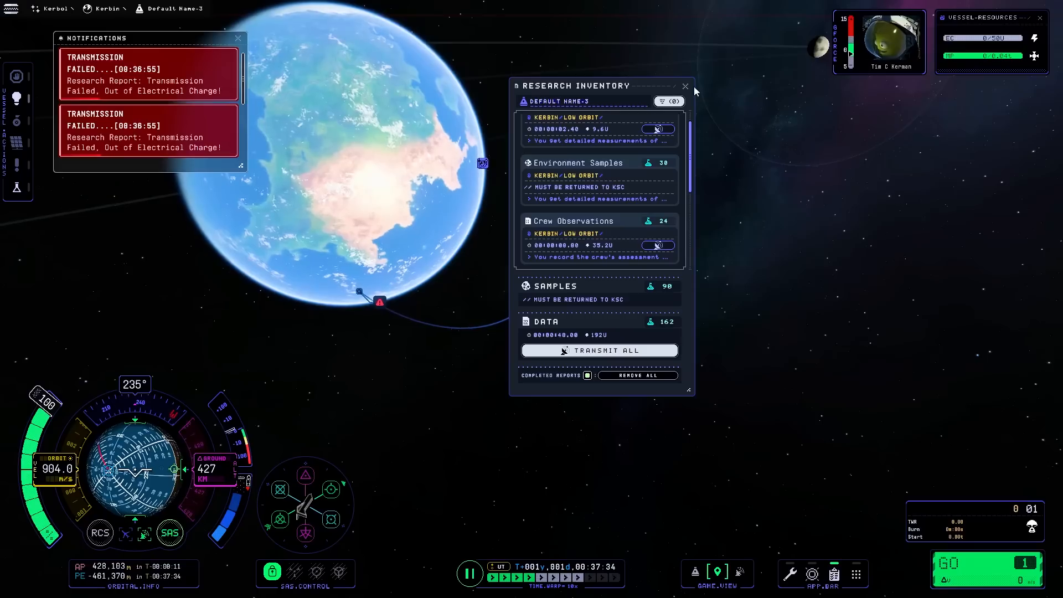
pyautogui.click(685, 86)
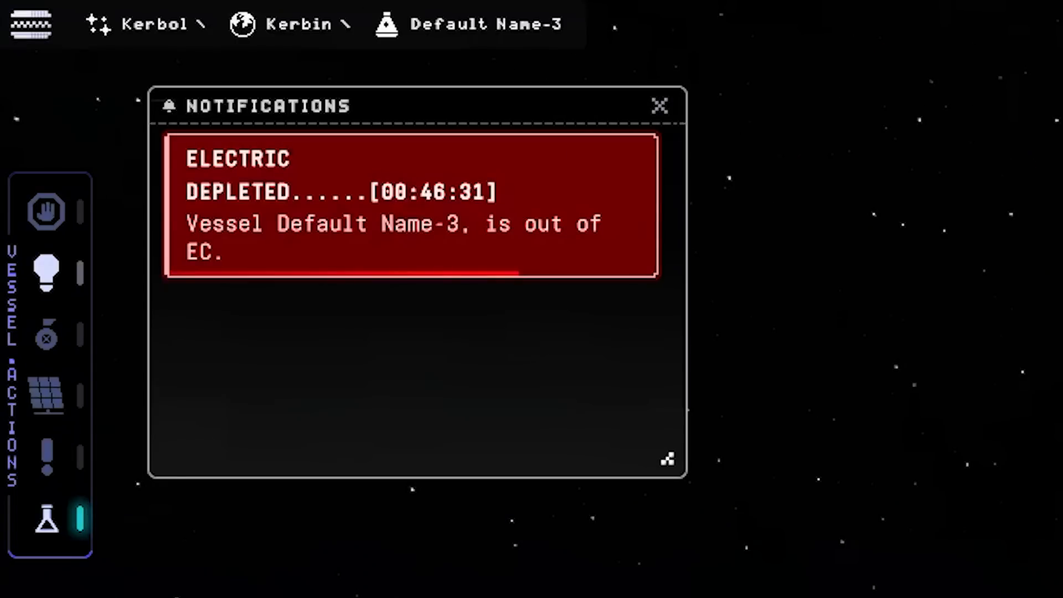
# Step: Dismiss the electricity-depleted notice, then pause and resume time during re-entry
pyautogui.click(661, 106)
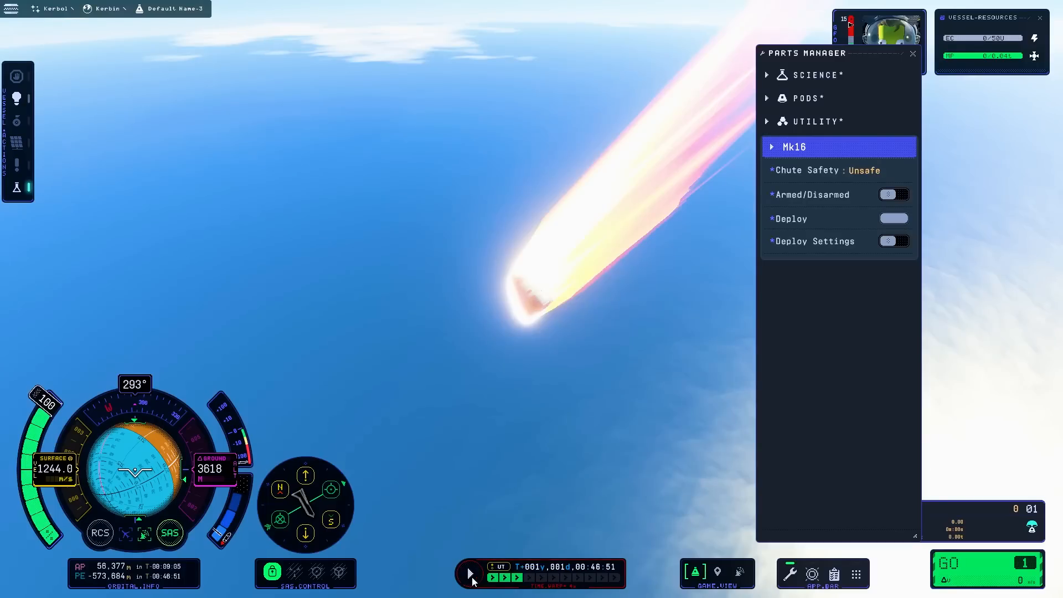
pyautogui.click(912, 53)
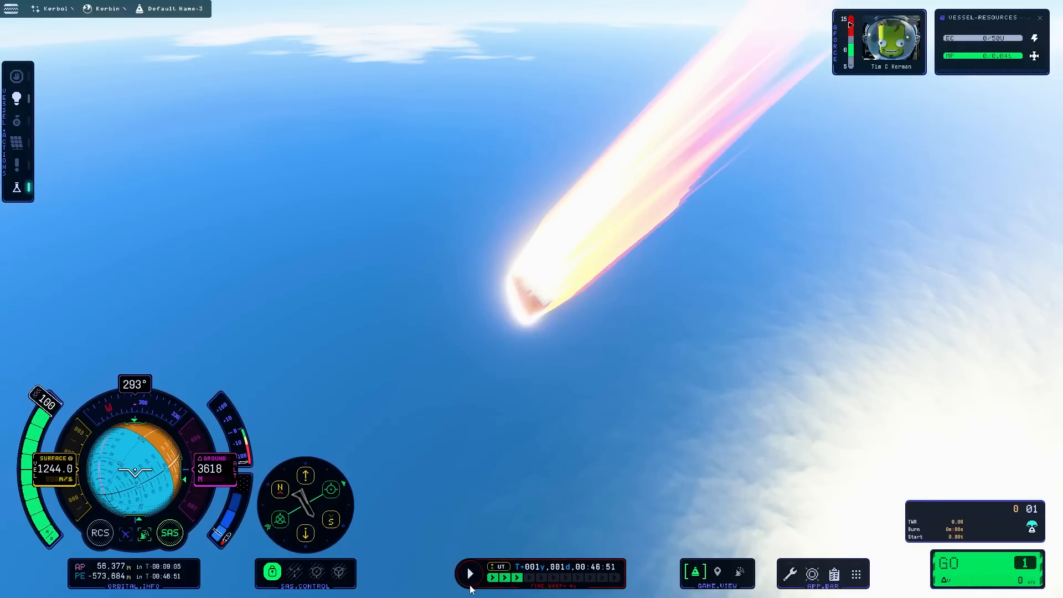
pyautogui.click(470, 572)
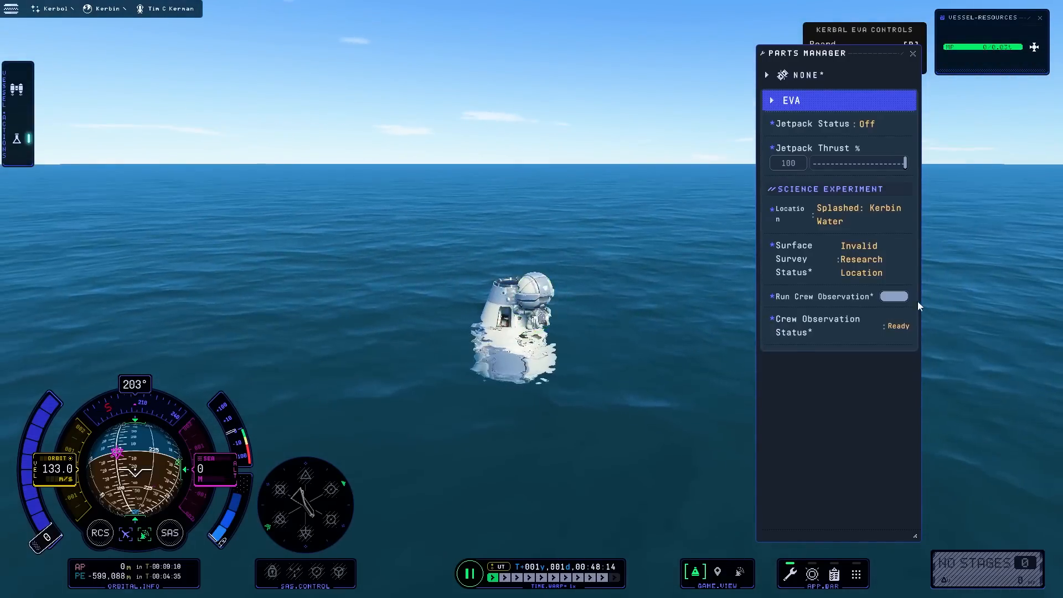
# Step: Recover the splashed-down vessel from the game menu and go to Mission Control
pyautogui.press('Escape')
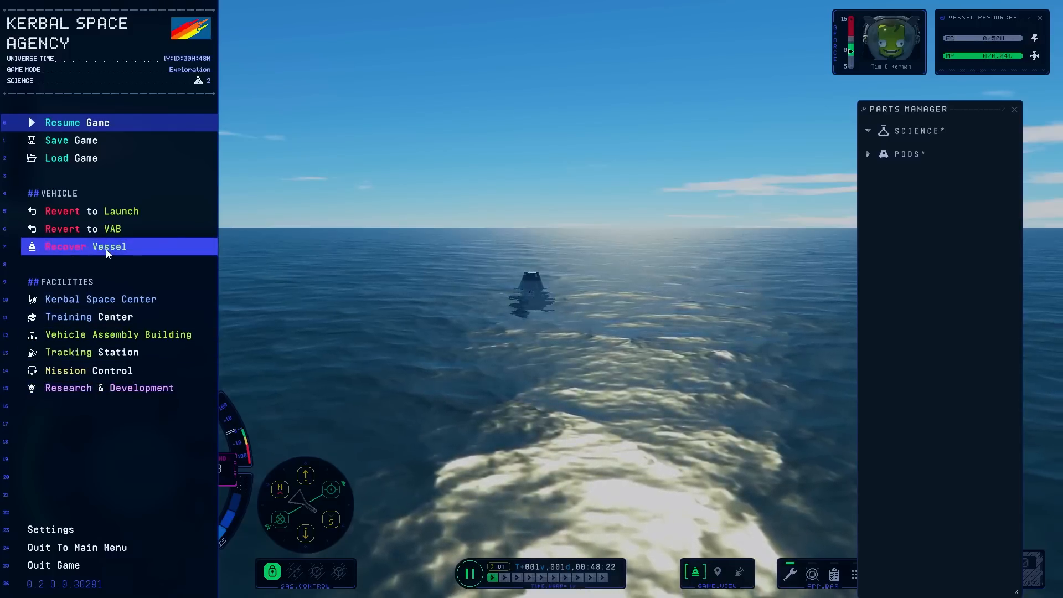
pyautogui.click(86, 246)
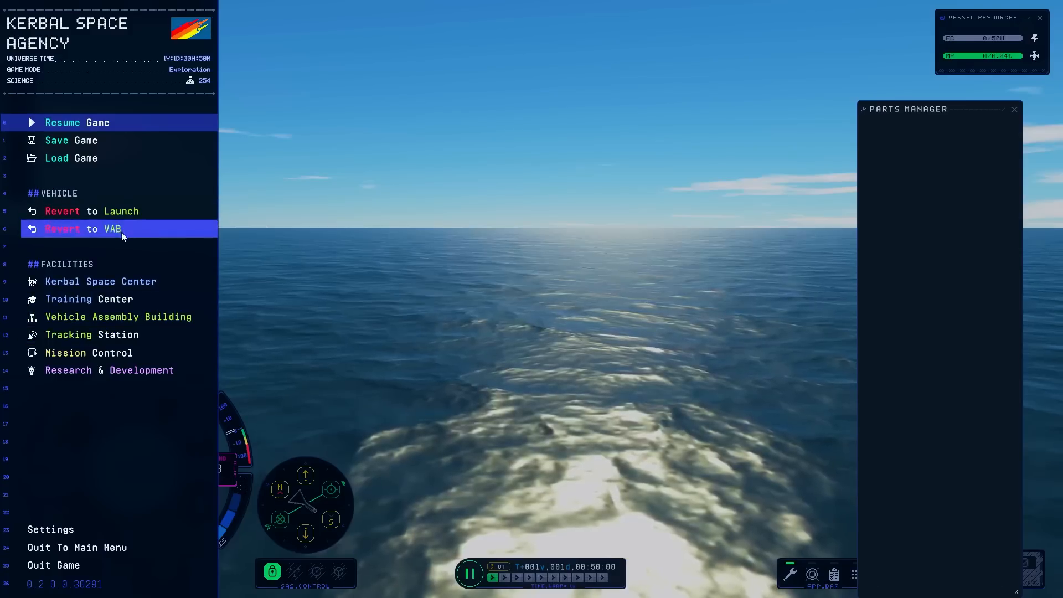
pyautogui.click(88, 352)
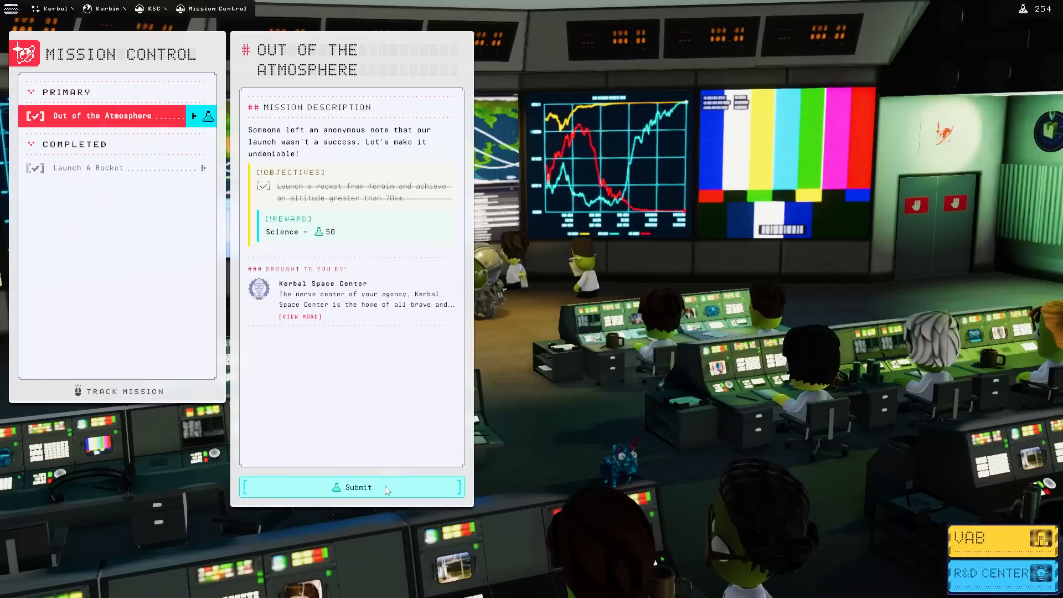
# Step: Submit Out of the Atmosphere, collect its reward, and view the Buoyancy Test mission details
pyautogui.click(351, 488)
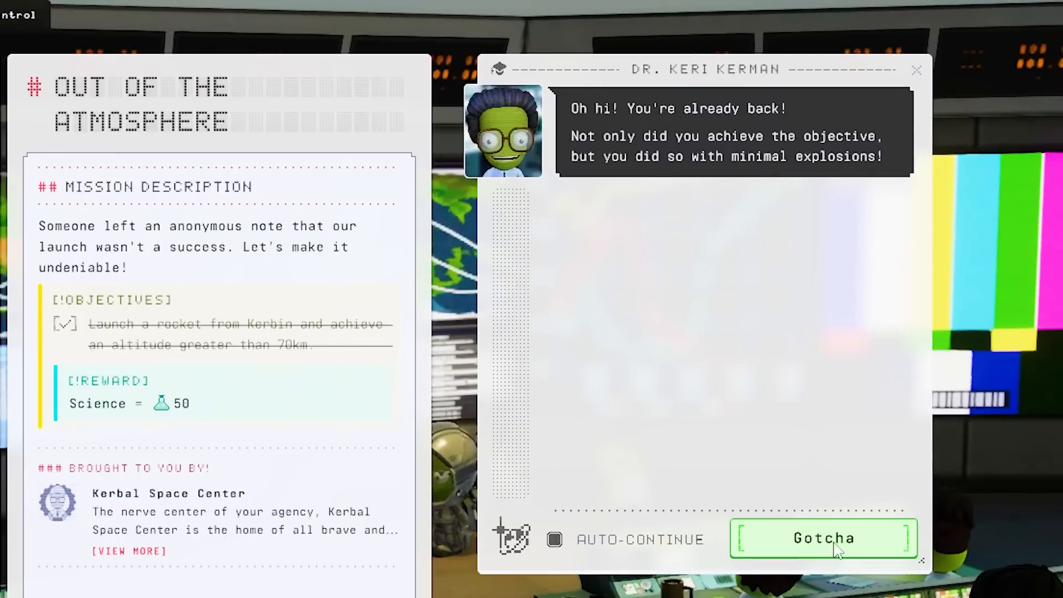
pyautogui.click(823, 538)
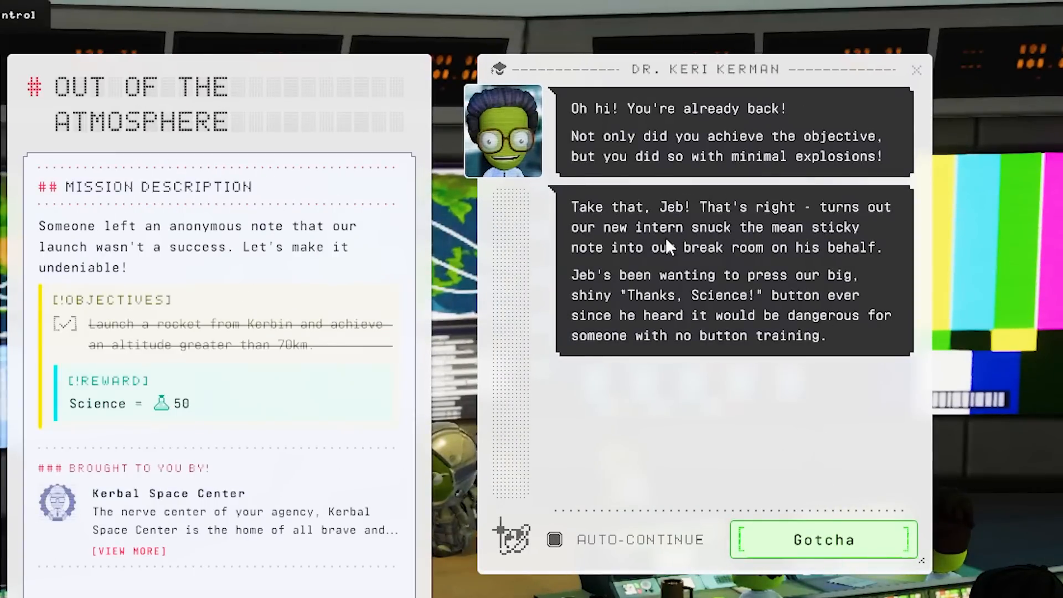
pyautogui.moveTo(699, 281)
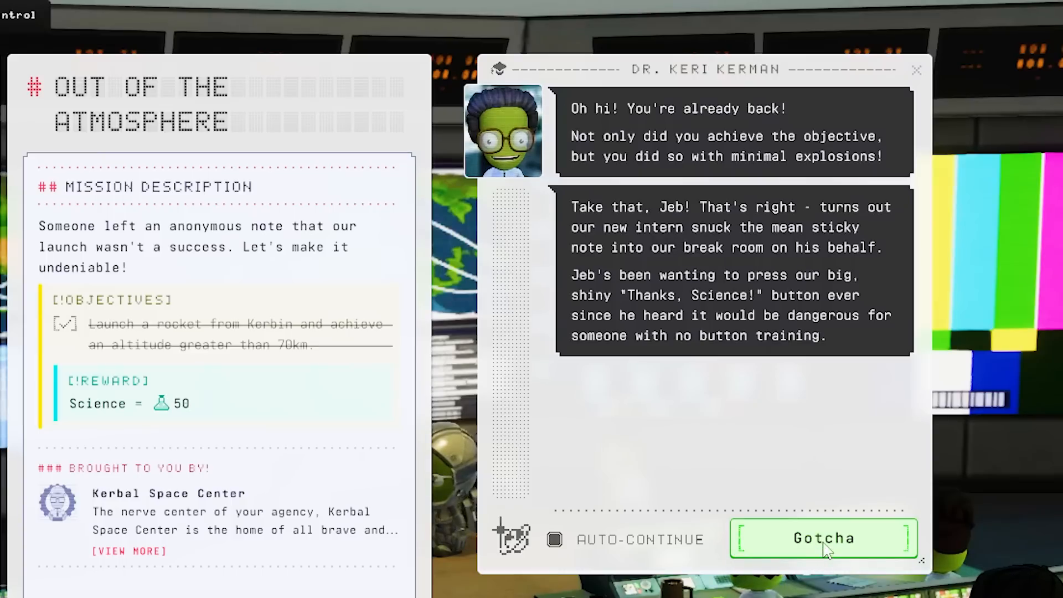
pyautogui.click(823, 539)
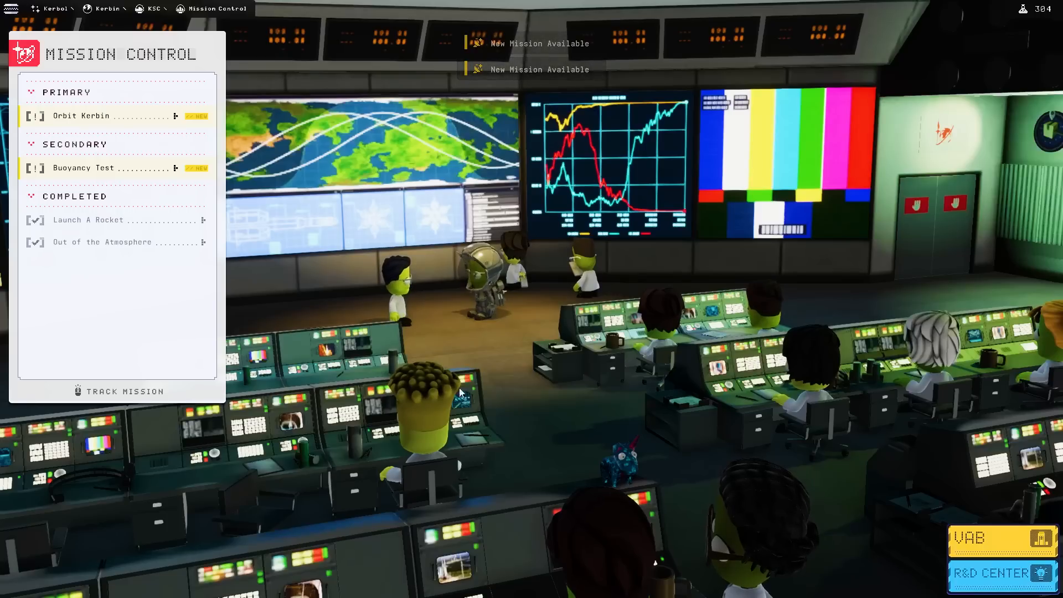
pyautogui.click(102, 168)
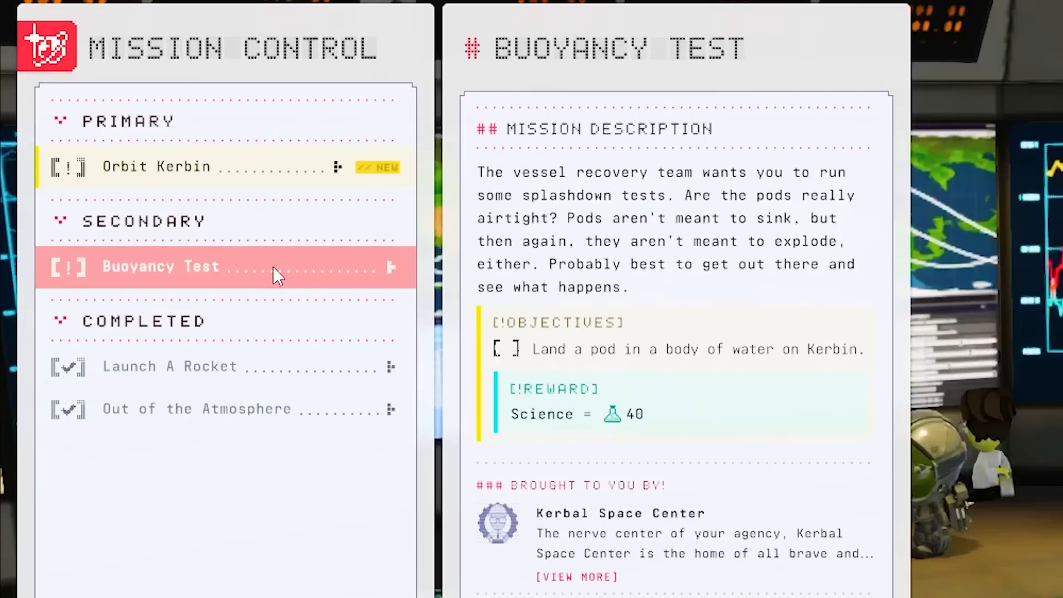
pyautogui.moveTo(576, 373)
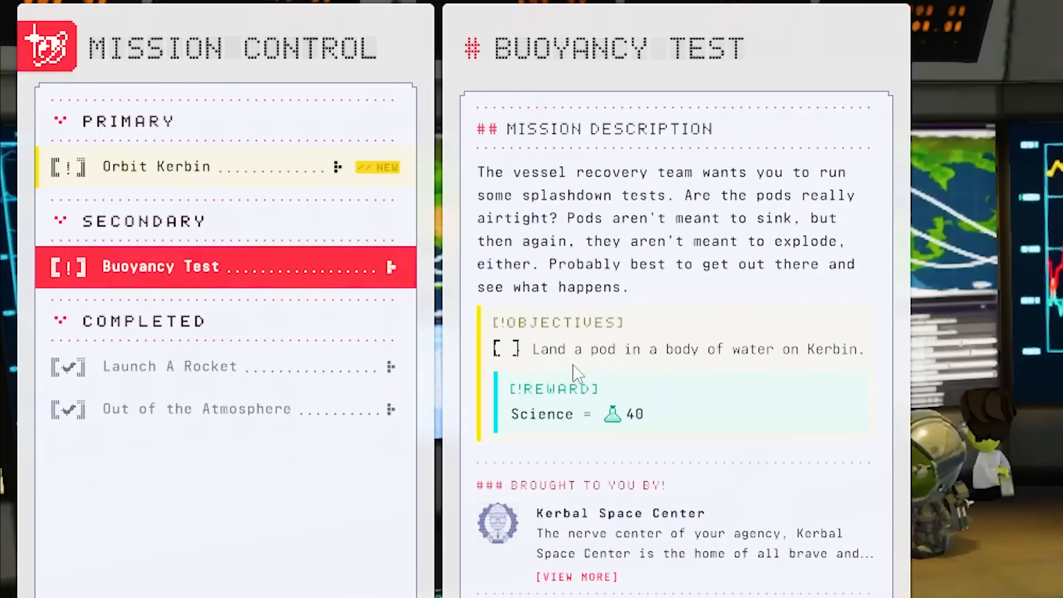
pyautogui.moveTo(624, 373)
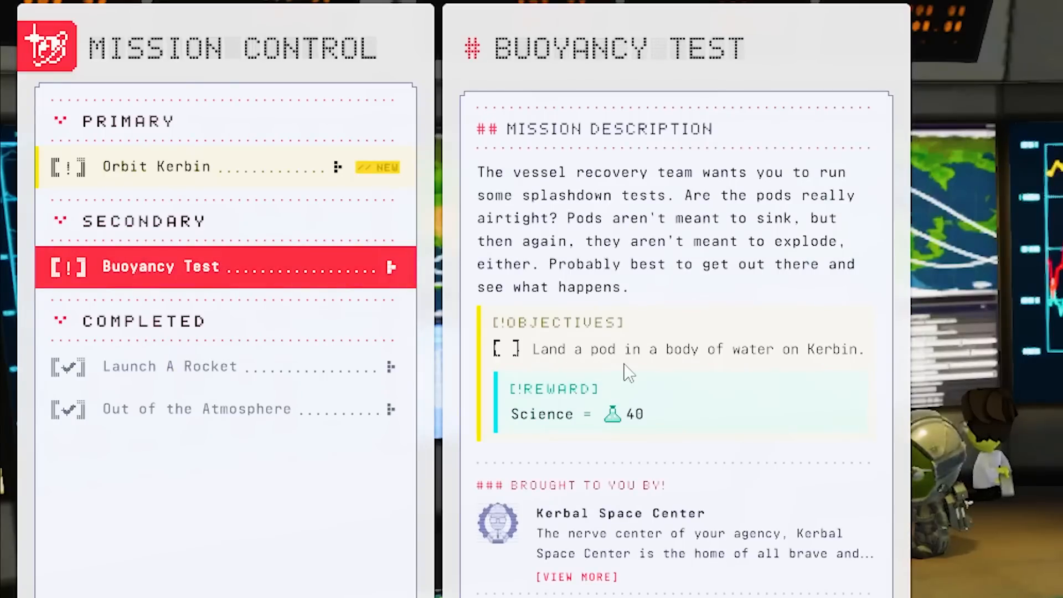
pyautogui.moveTo(298, 197)
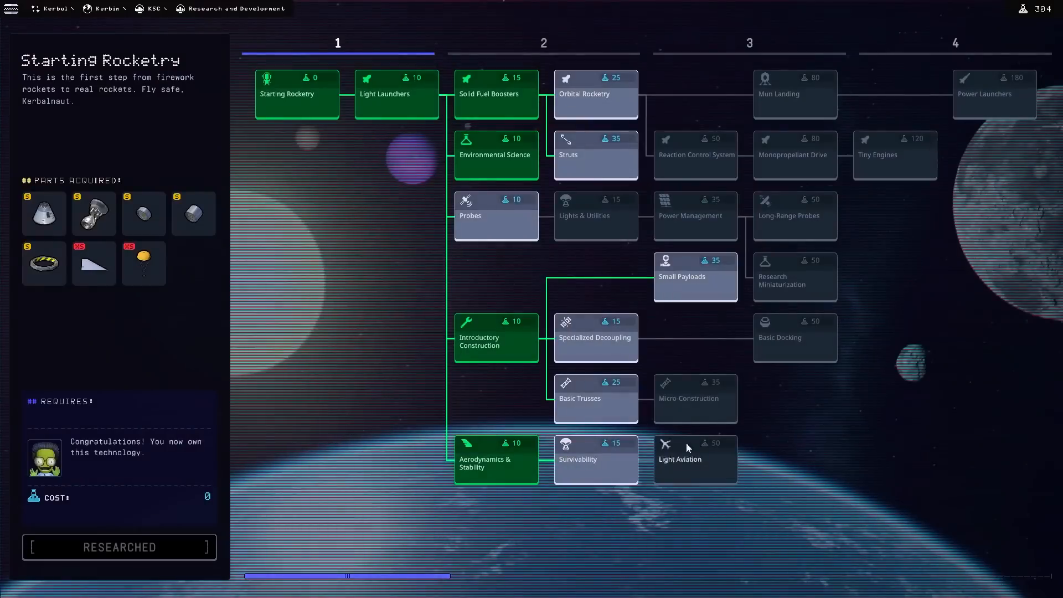
pyautogui.moveTo(584, 344)
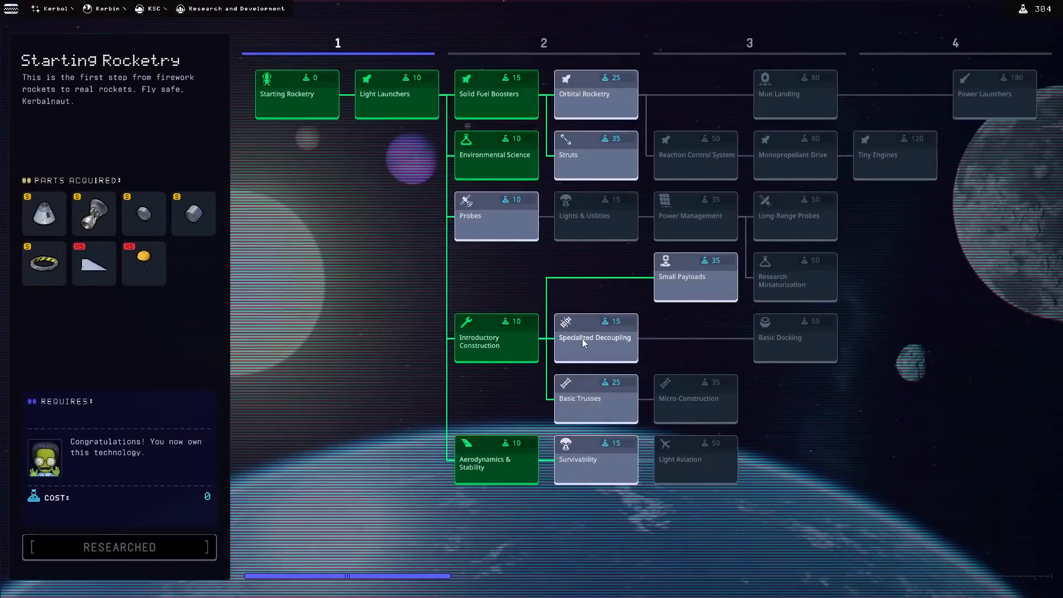
# Step: Research Survivability, browse Light Aviation, Basic Trusses and Specialized Decoupling, then research Orbital Rocketry
pyautogui.click(595, 458)
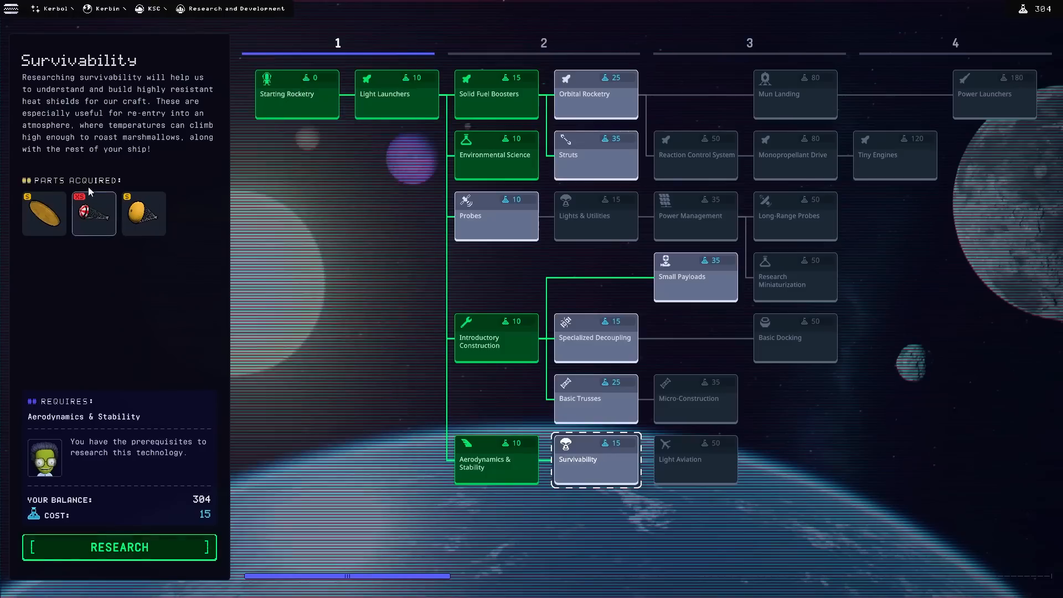
pyautogui.click(119, 547)
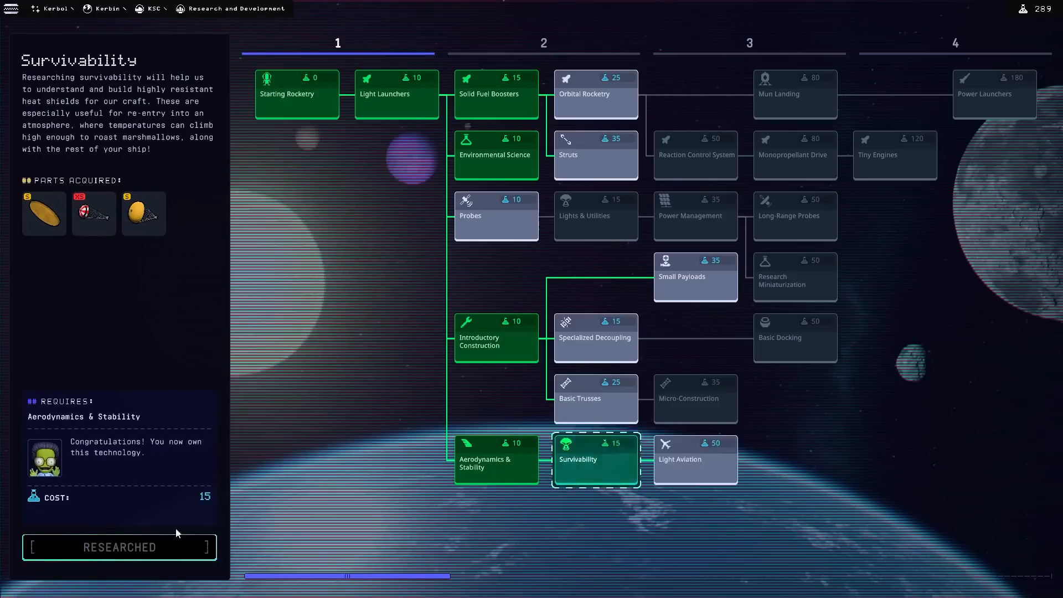
pyautogui.click(694, 457)
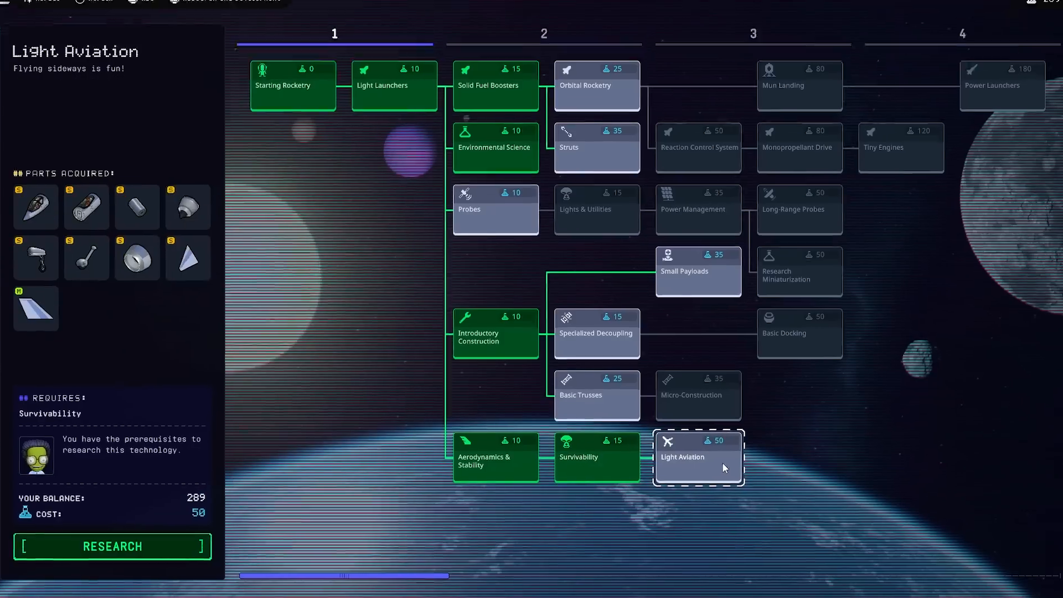
pyautogui.click(596, 396)
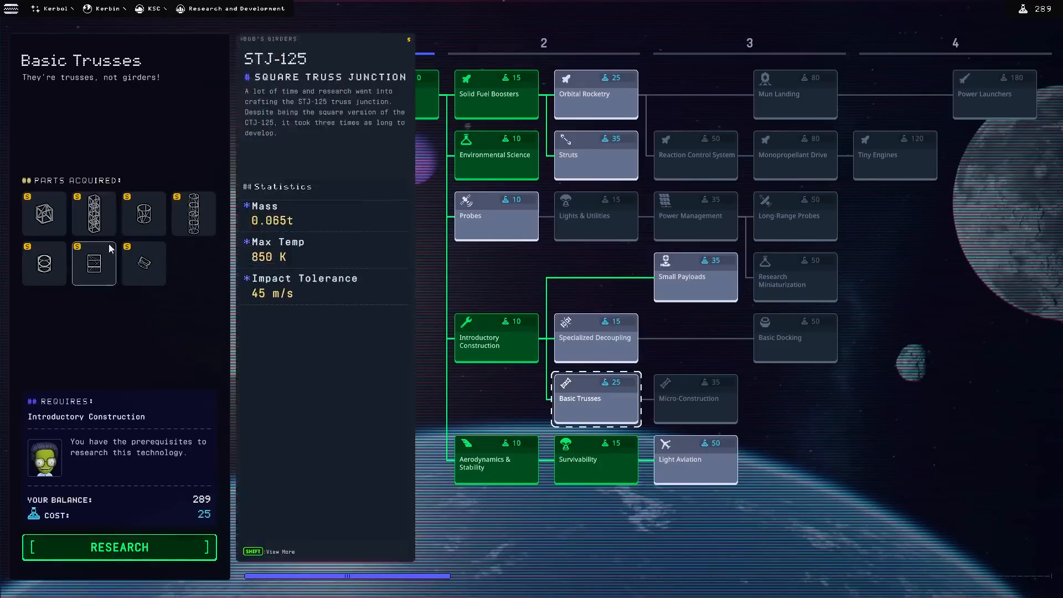
pyautogui.click(595, 336)
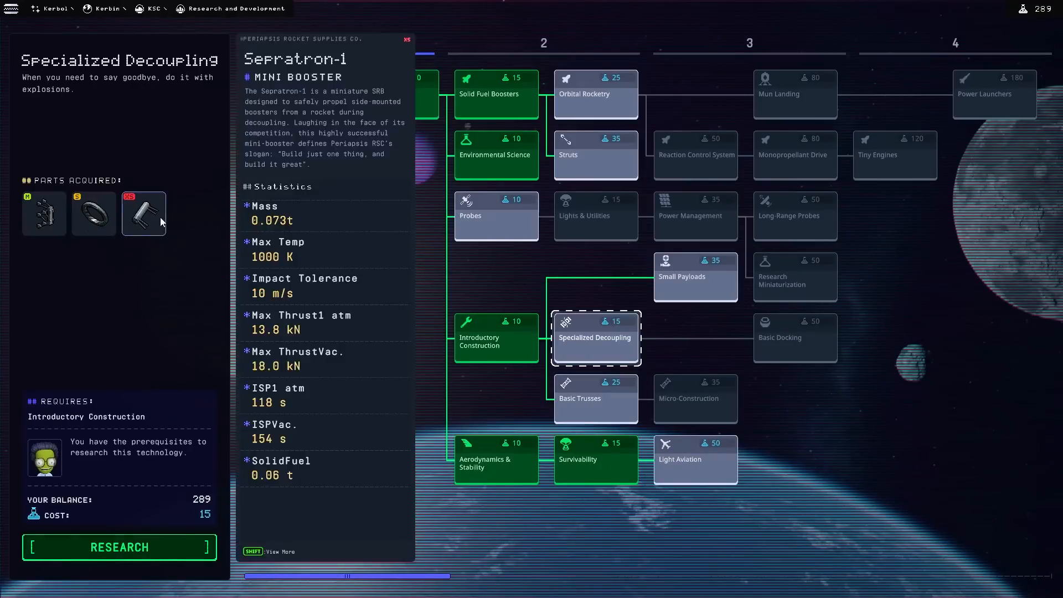
pyautogui.moveTo(152, 218)
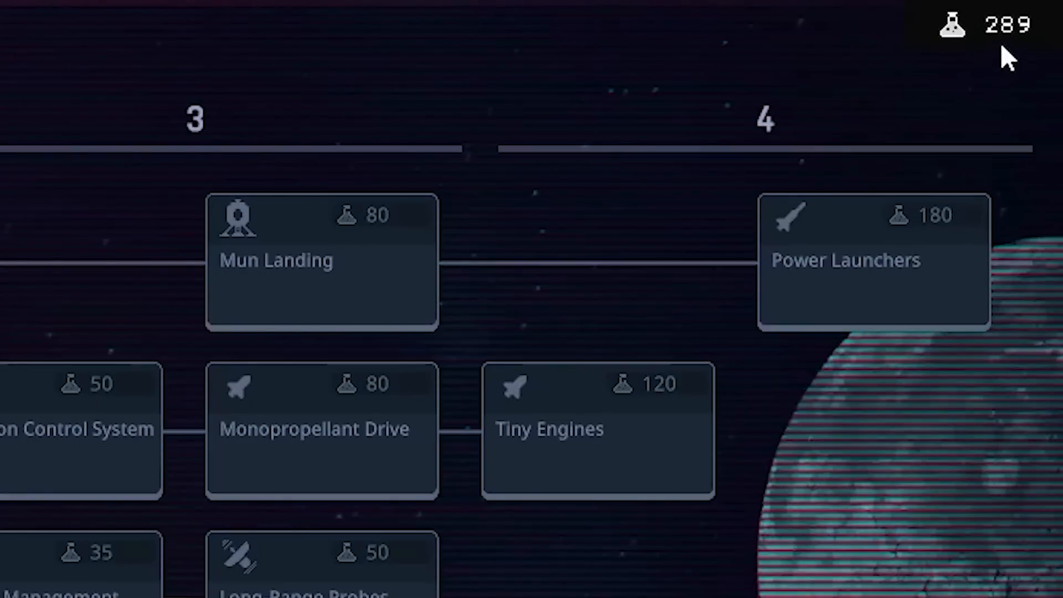
pyautogui.click(595, 93)
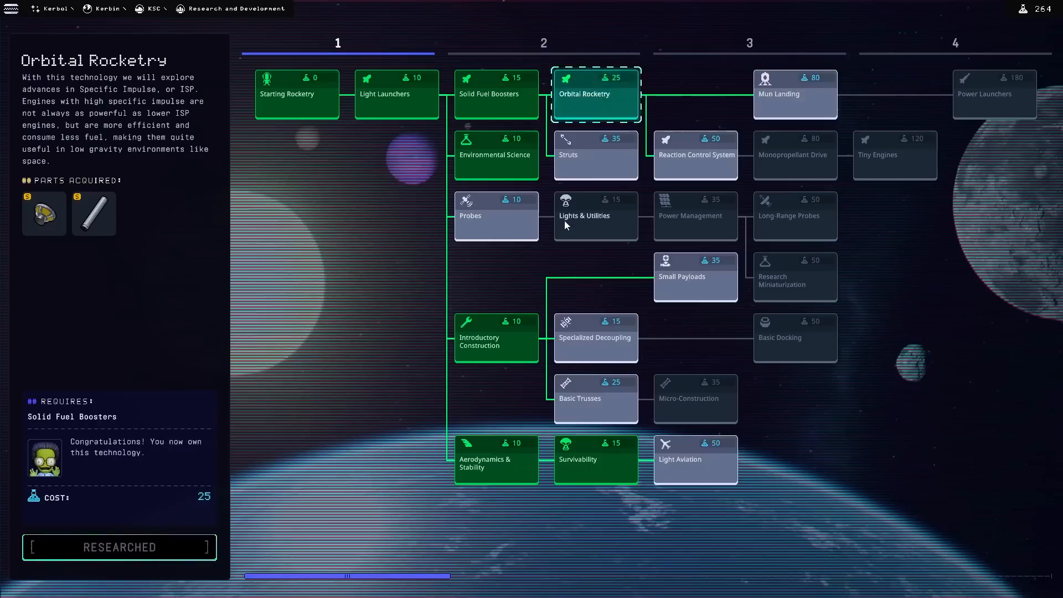
# Step: Research Probes, Lights & Utilities and Mun Landing in the R&D Center
pyautogui.click(497, 216)
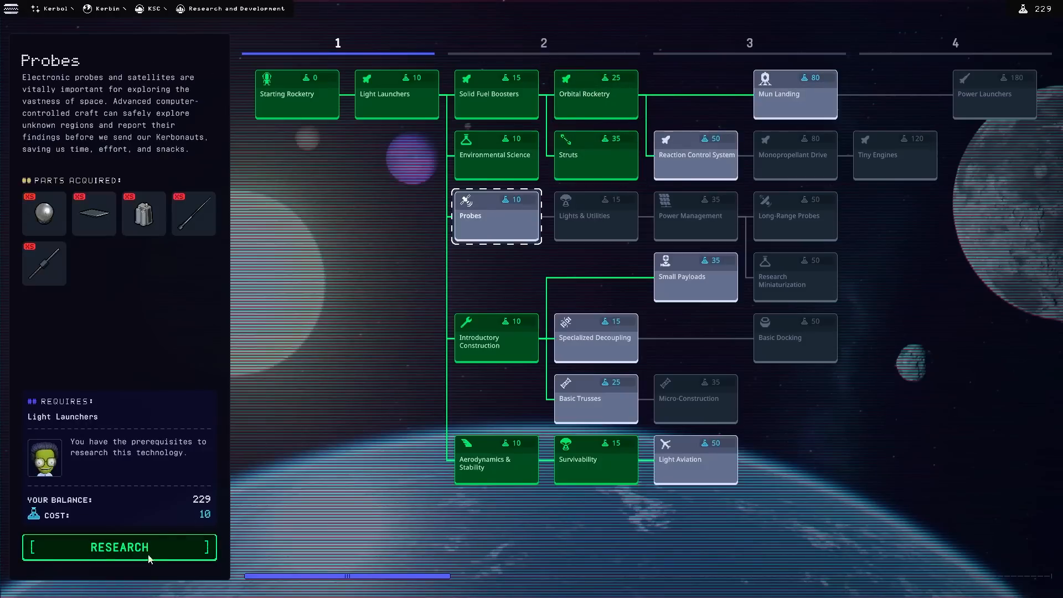
pyautogui.click(595, 216)
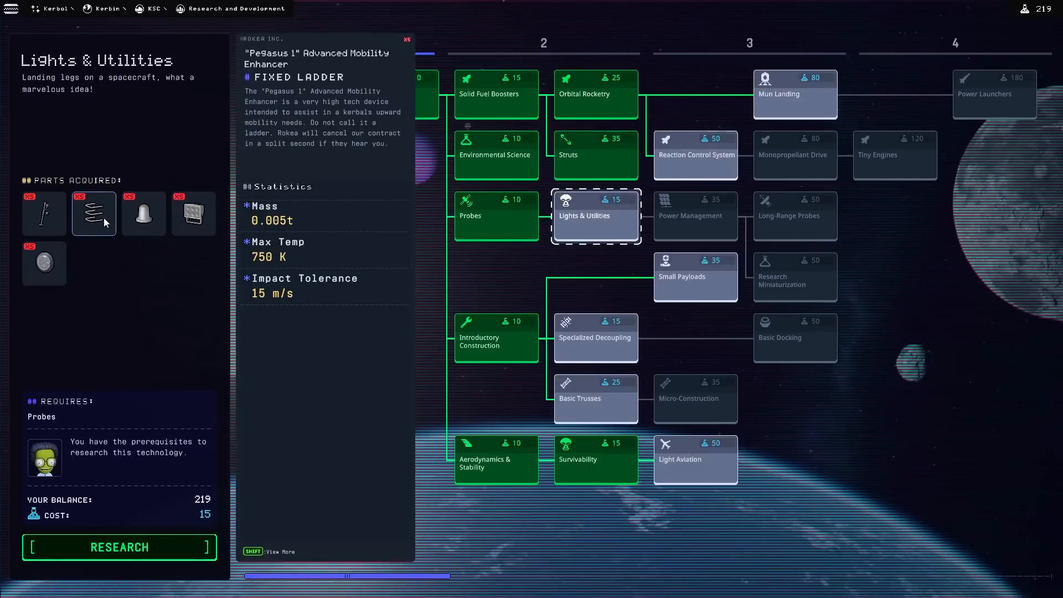
pyautogui.click(193, 213)
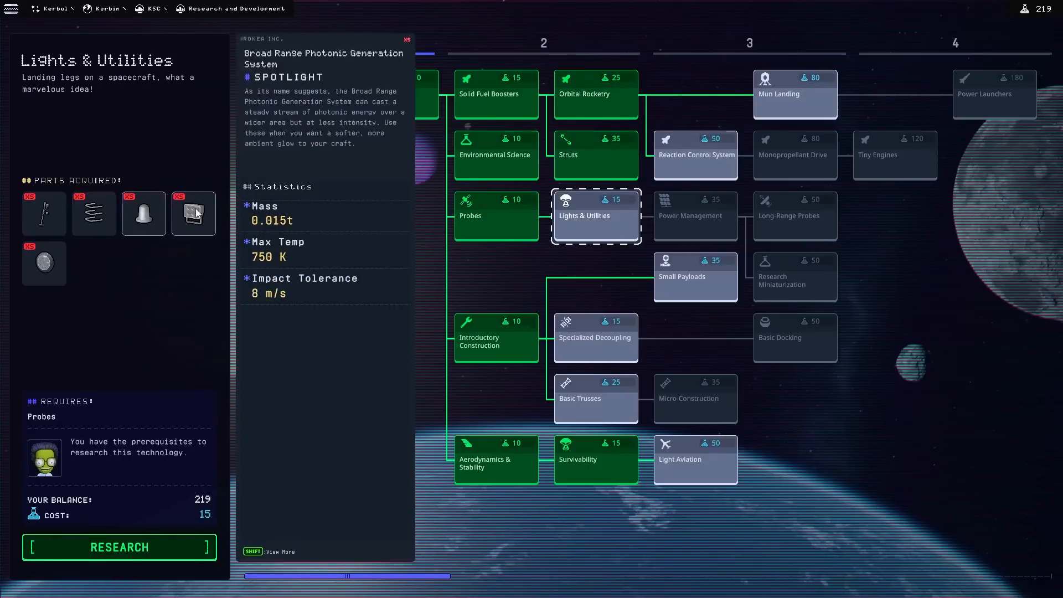
pyautogui.click(118, 547)
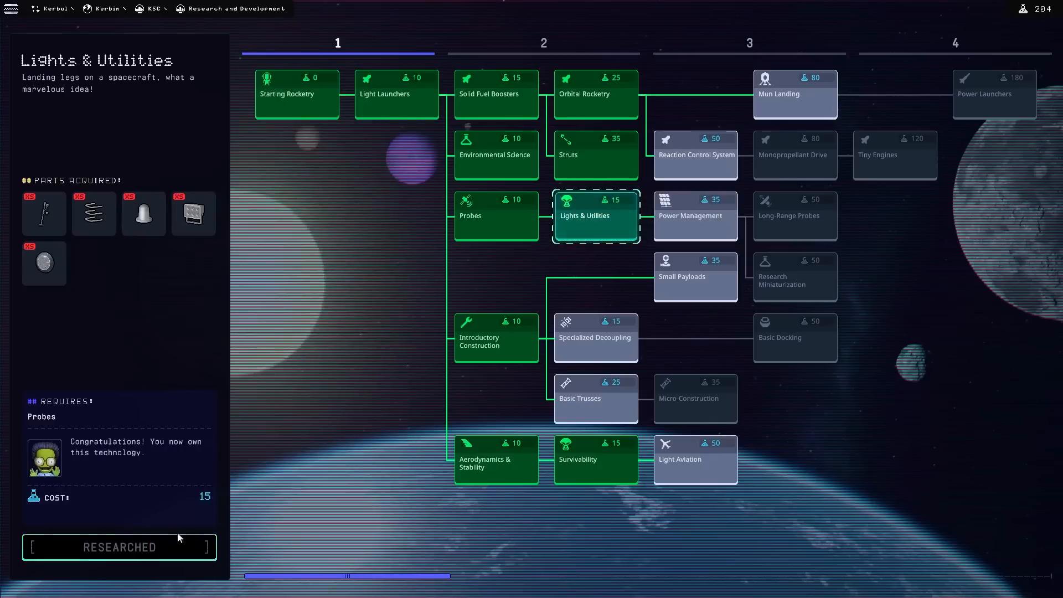
pyautogui.click(794, 93)
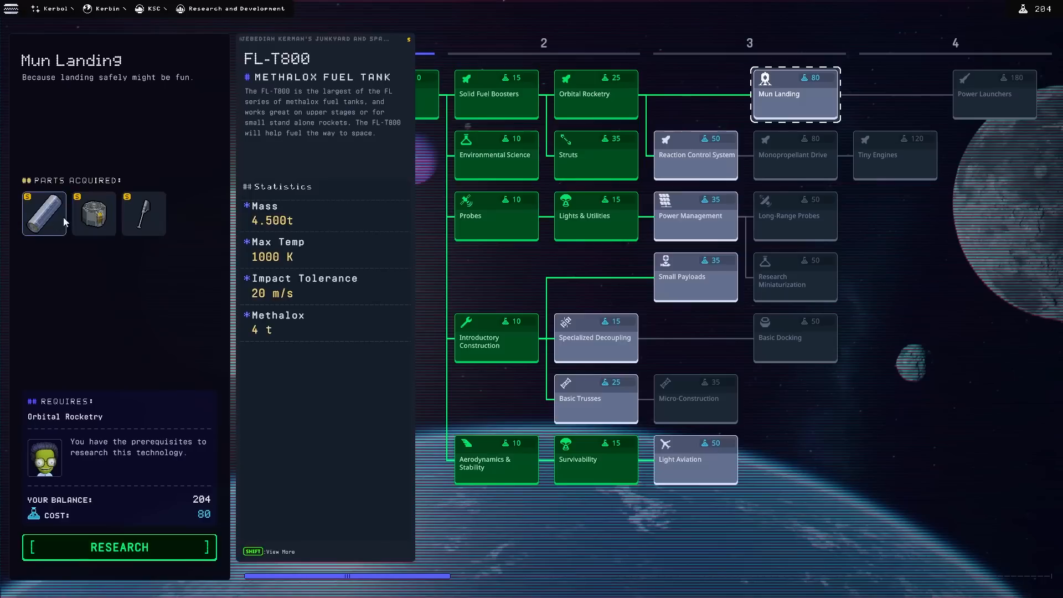
pyautogui.click(696, 216)
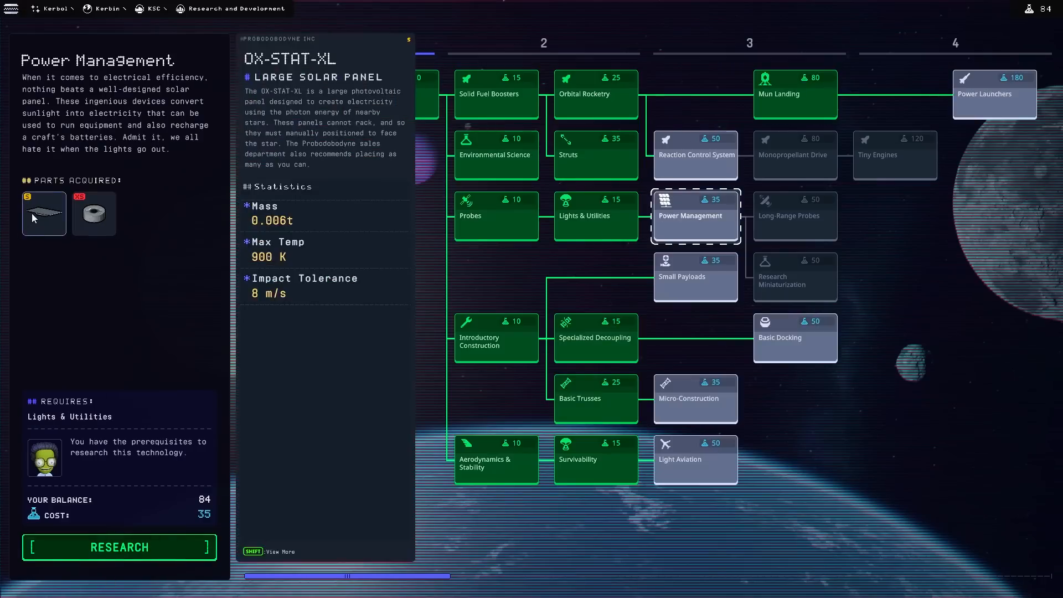
pyautogui.click(93, 212)
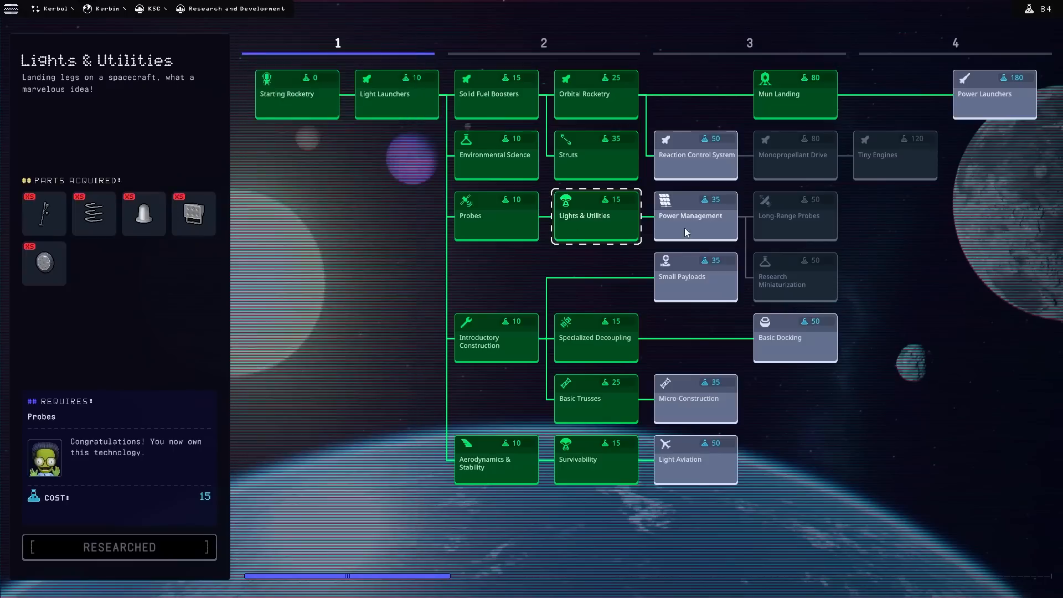
pyautogui.click(695, 277)
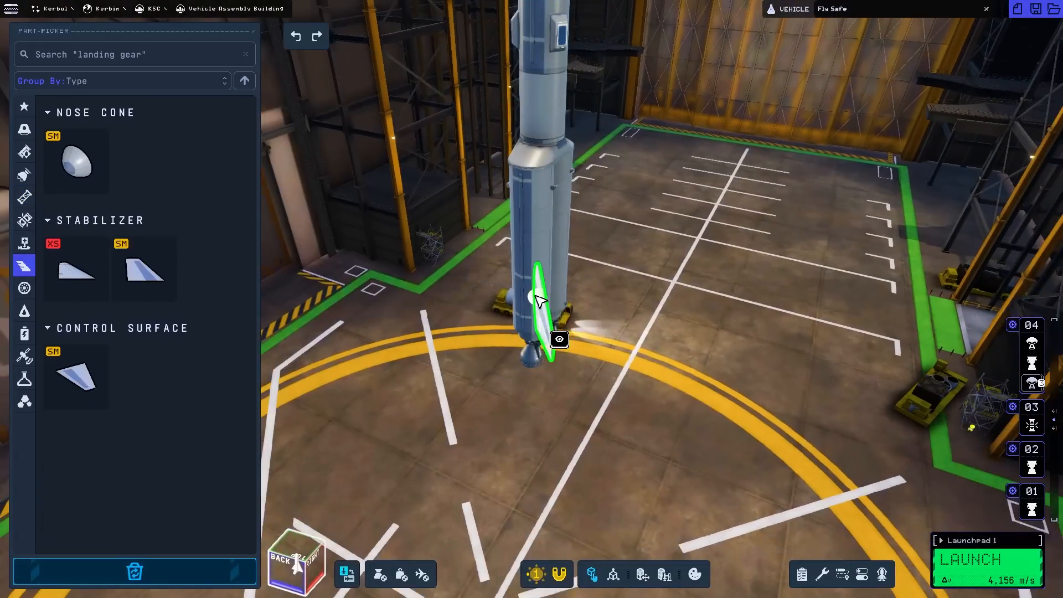
# Step: Attach a stabilizer fin to the rocket's lower stage
pyautogui.click(975, 559)
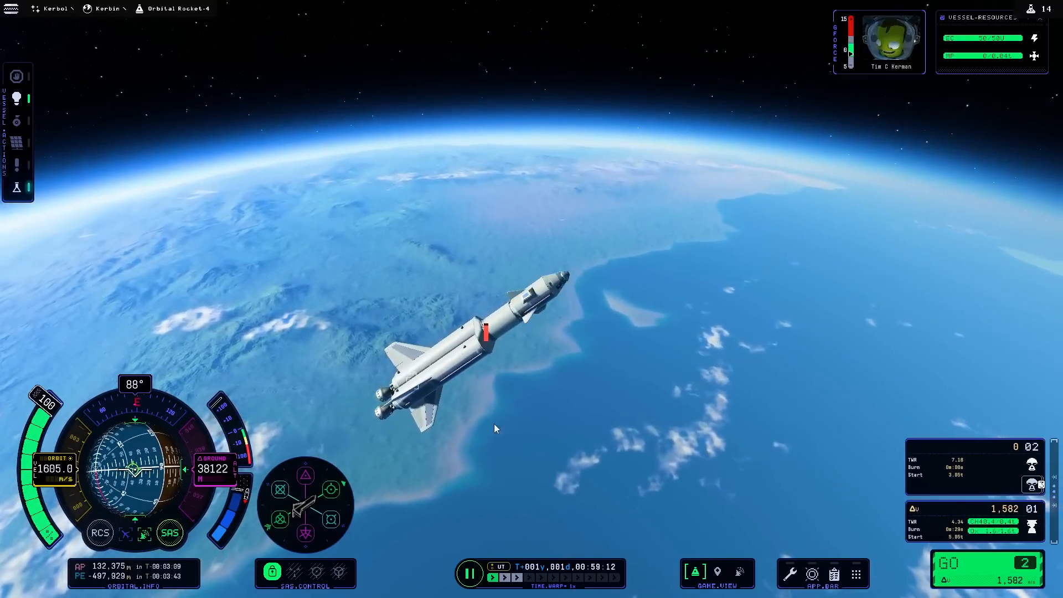
# Step: Stage away the spent lower stage once Orbital Rocket-4 is high above Kerbin
pyautogui.click(717, 573)
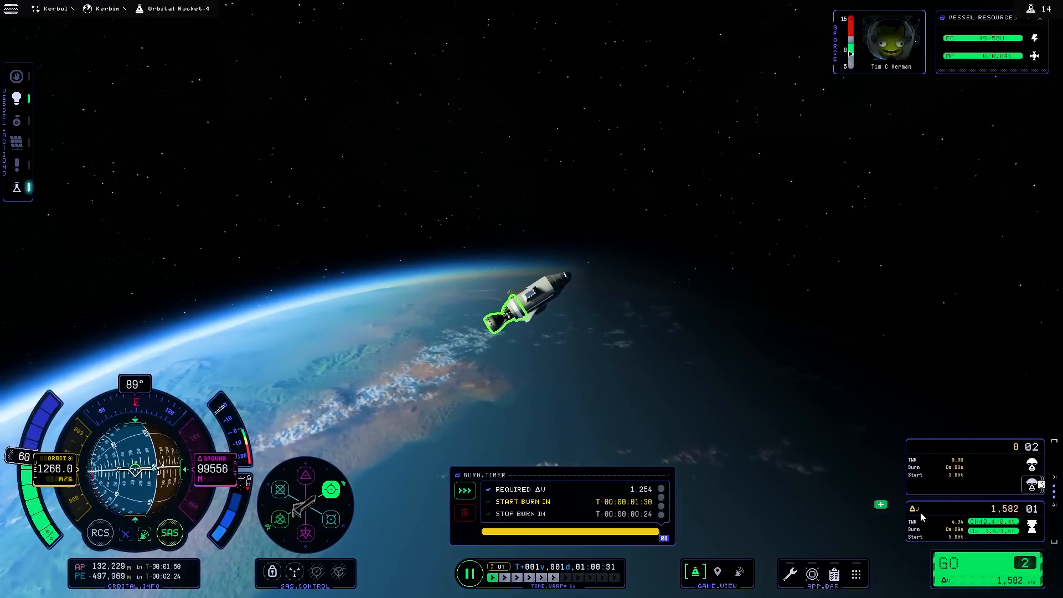
pyautogui.moveTo(464, 491)
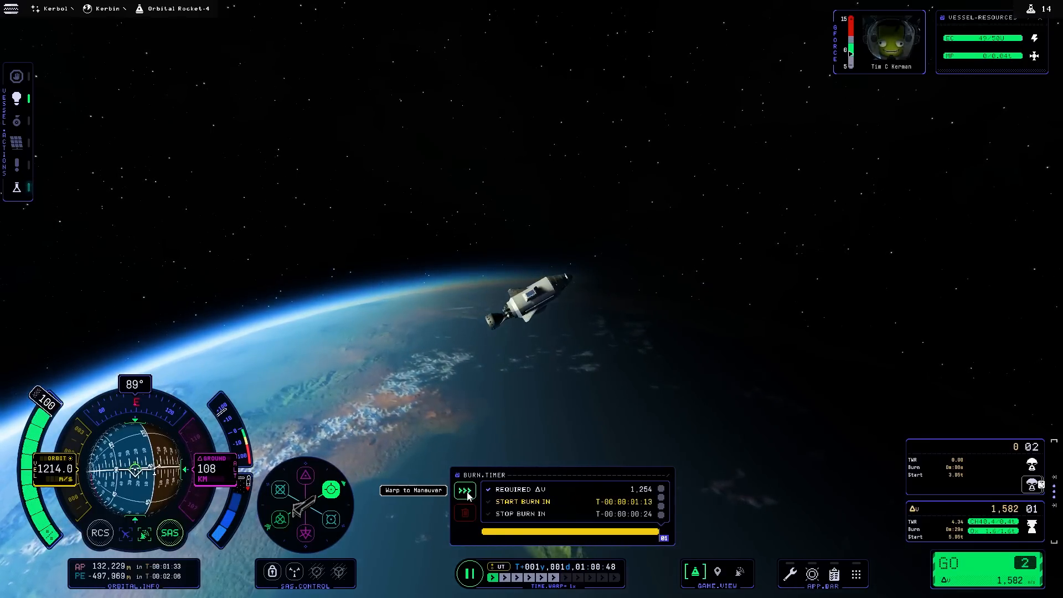
# Step: Warp ahead to the planned ~1,254 Δv maneuver burn
pyautogui.click(717, 572)
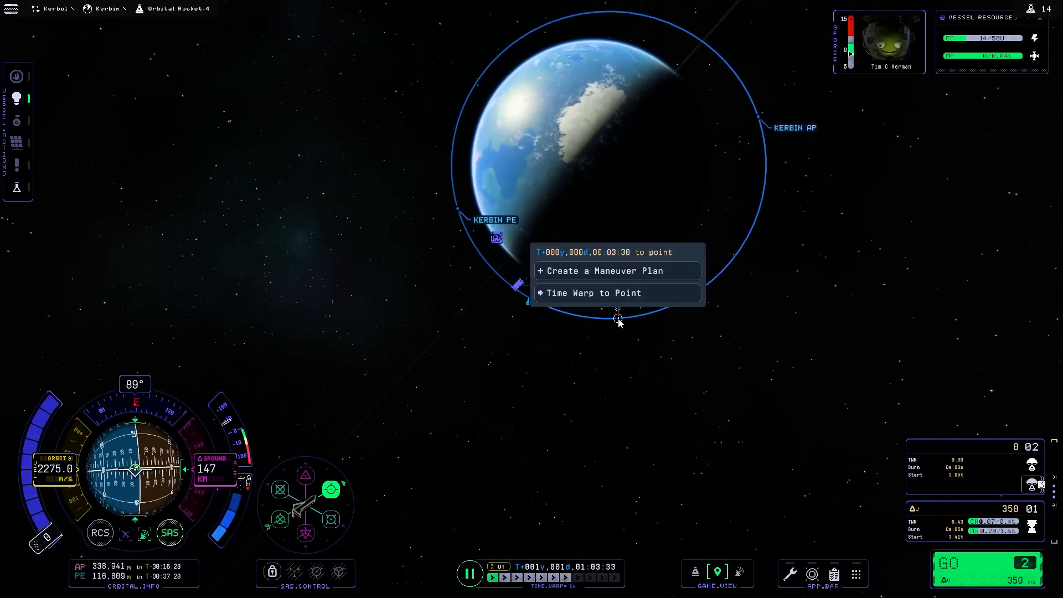
# Step: Create a new maneuver plan at the chosen point on Orbital Rocket-4's Kerbin orbit
pyautogui.click(593, 292)
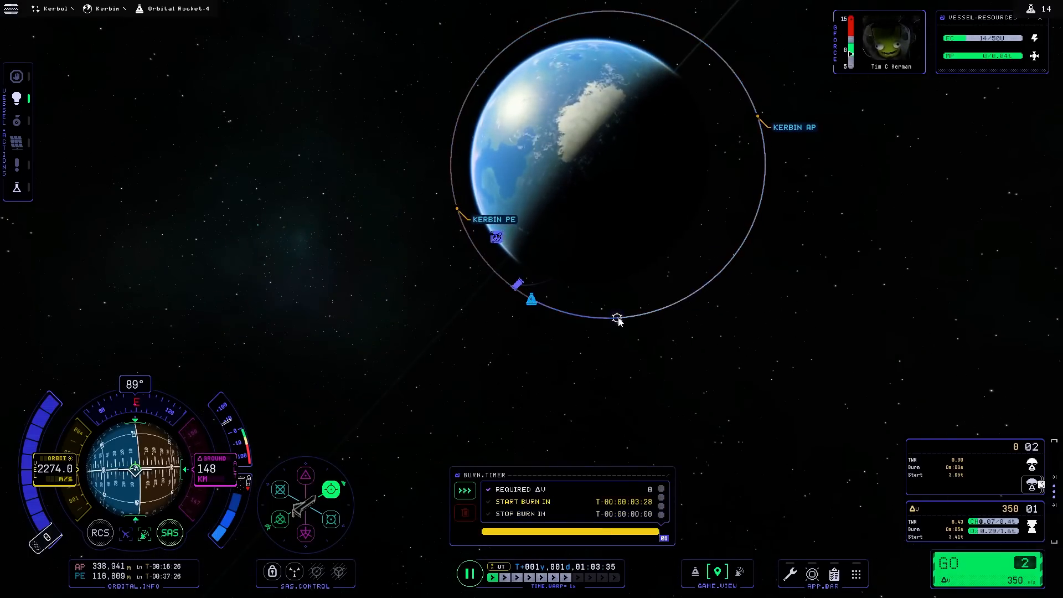
# Step: Point the rocket retrograde and burn until periapsis falls below Kerbin's surface
pyautogui.click(616, 318)
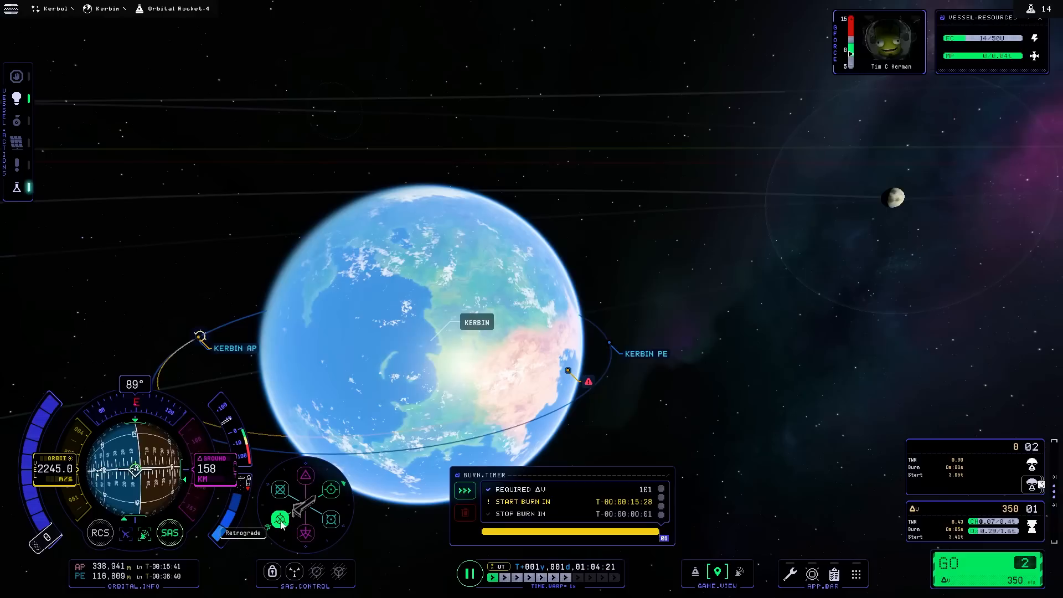
pyautogui.click(694, 571)
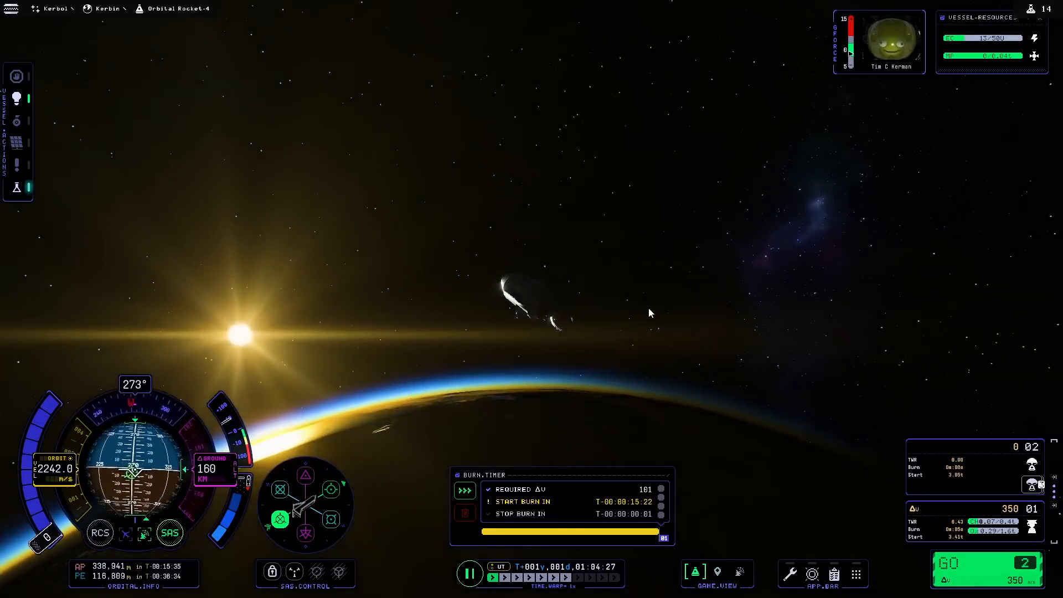
pyautogui.click(718, 572)
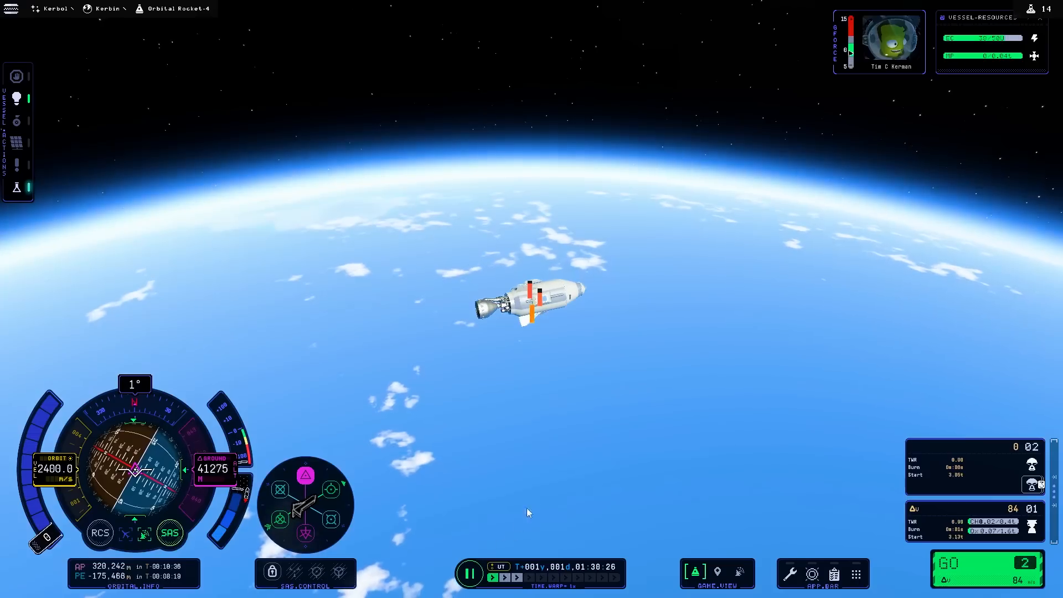
# Step: Stage down to the capsule and descend under parachutes while recording a Kerbin atmosphere crew observation
pyautogui.click(470, 573)
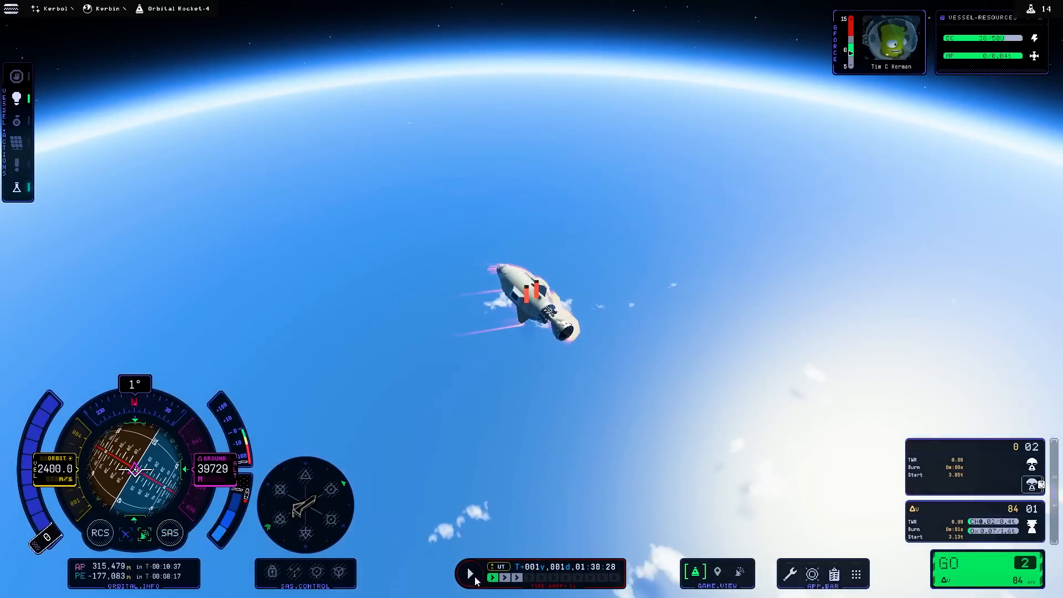
pyautogui.click(470, 574)
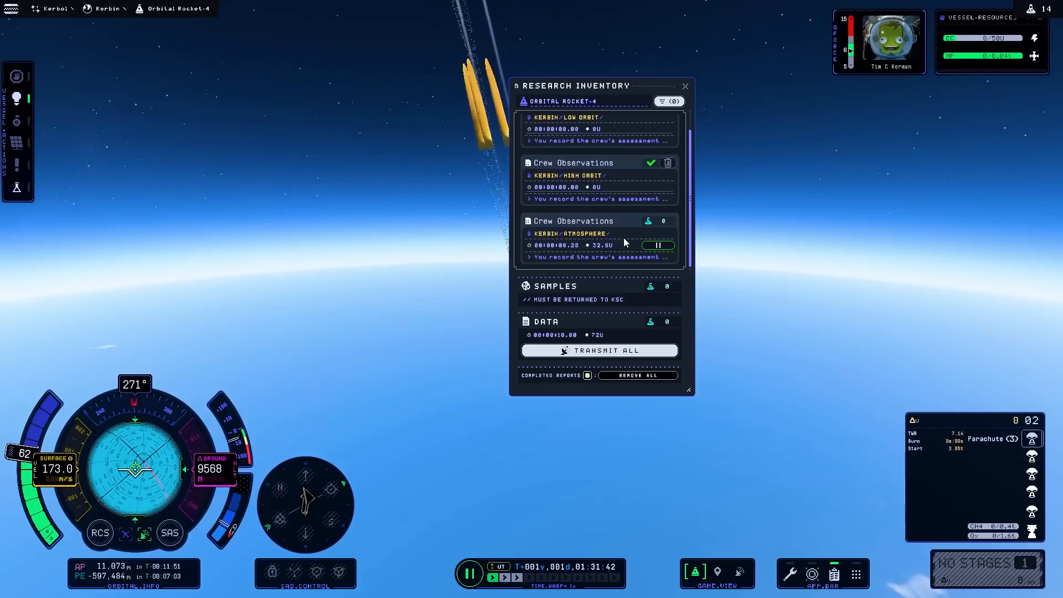
# Step: Transmit all research data, dismiss the out-of-charge failure notice and close the Research Inventory
pyautogui.click(599, 350)
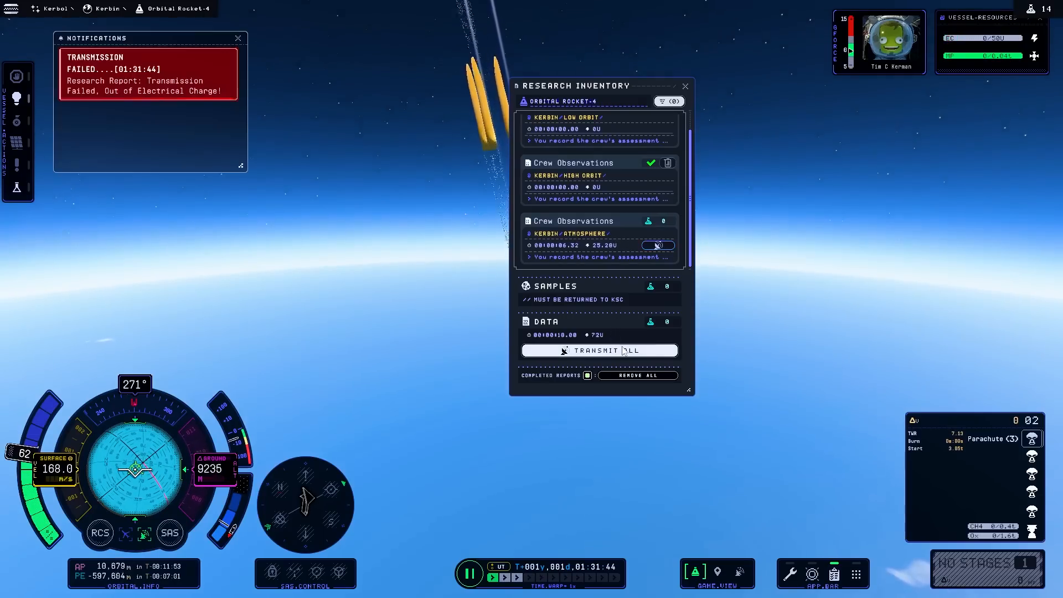
pyautogui.click(237, 37)
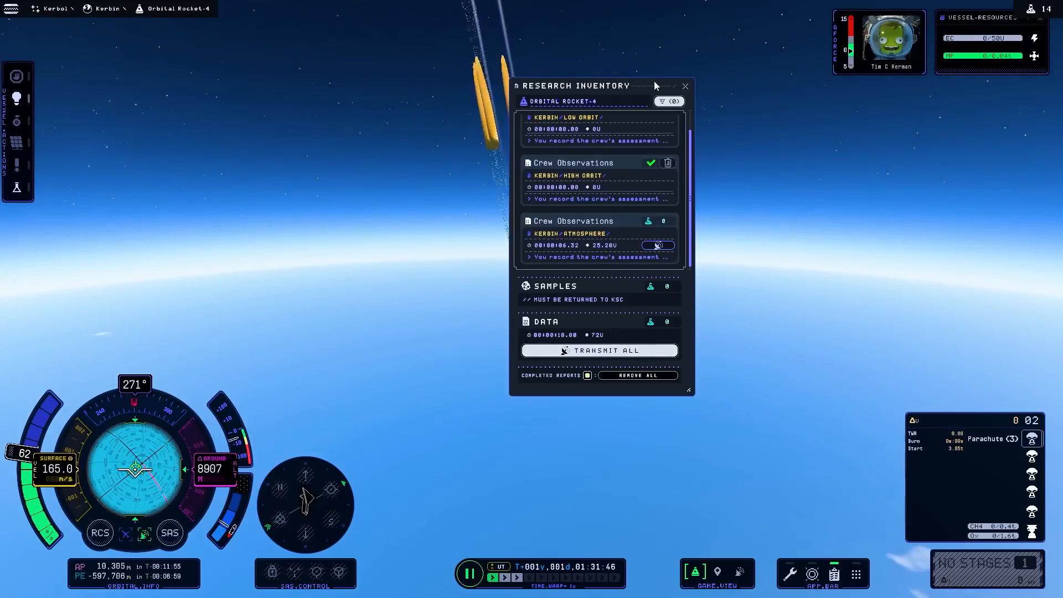
pyautogui.click(685, 86)
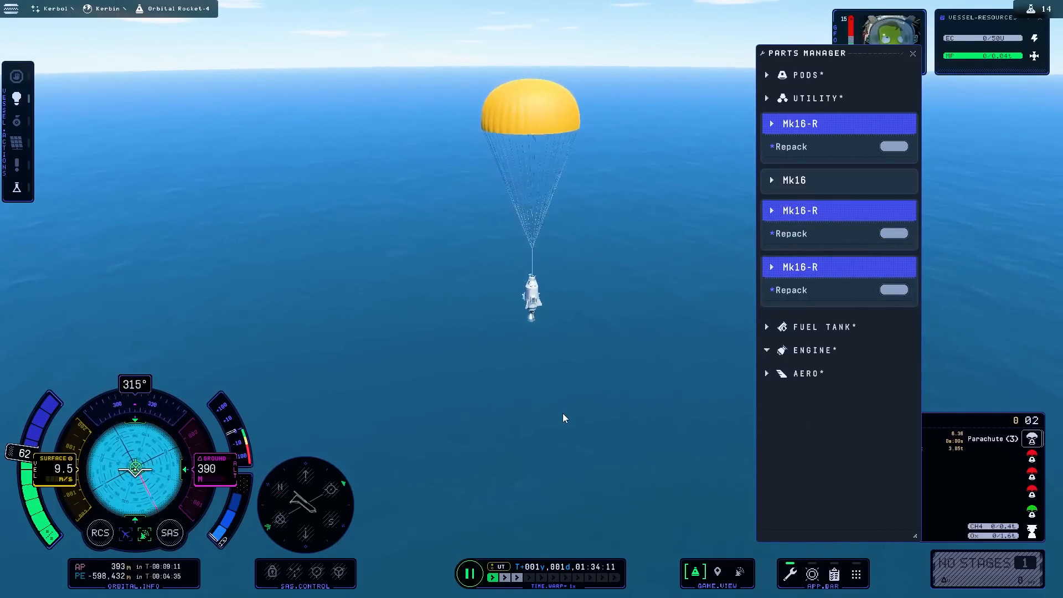
# Step: Recover the splashed-down capsule and close the Flight Report to return to Mission Control
pyautogui.click(911, 53)
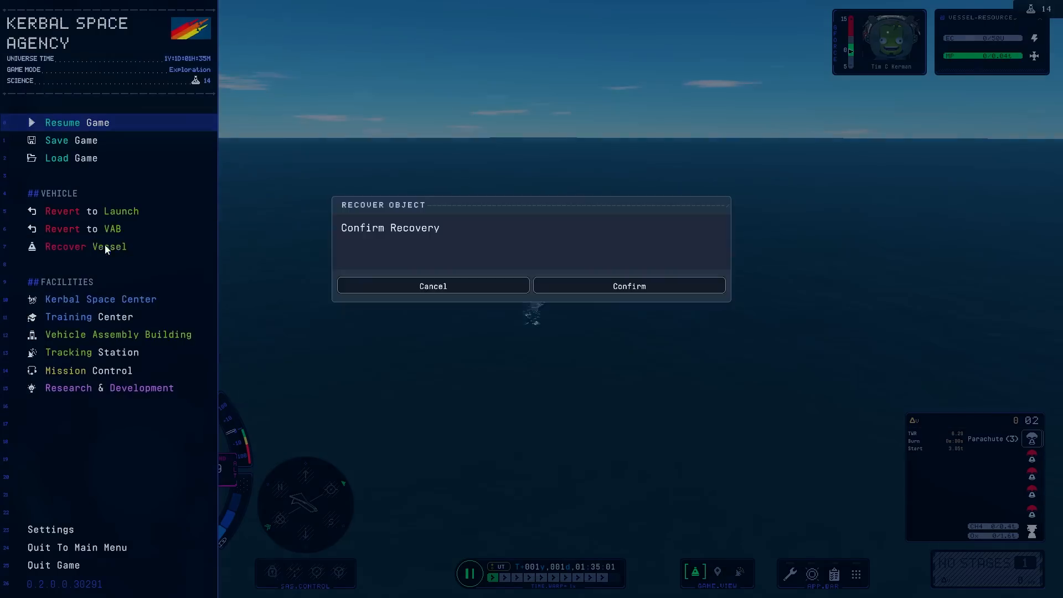
pyautogui.click(628, 285)
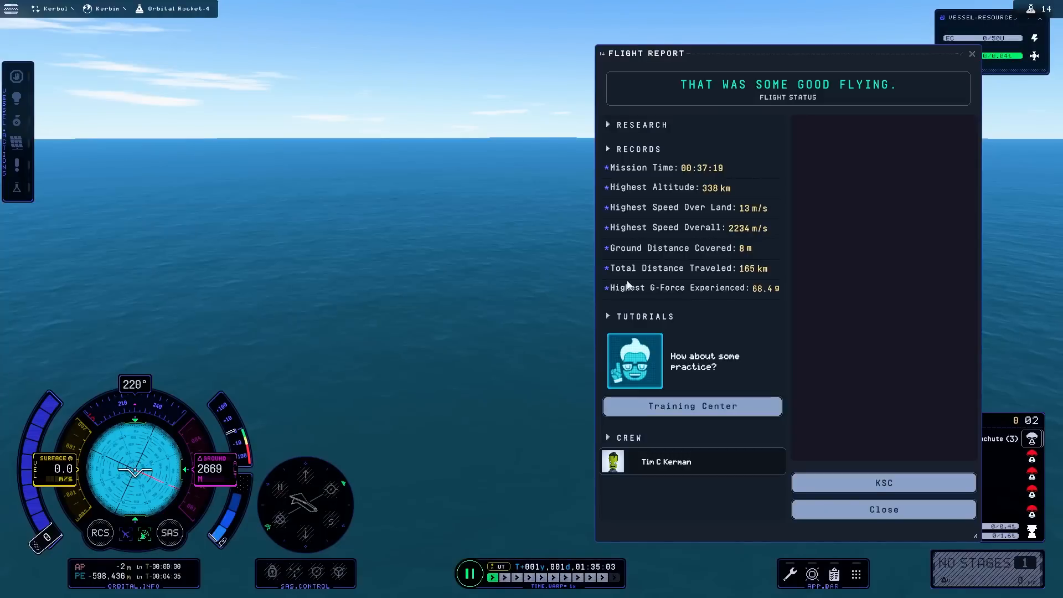
pyautogui.moveTo(883, 510)
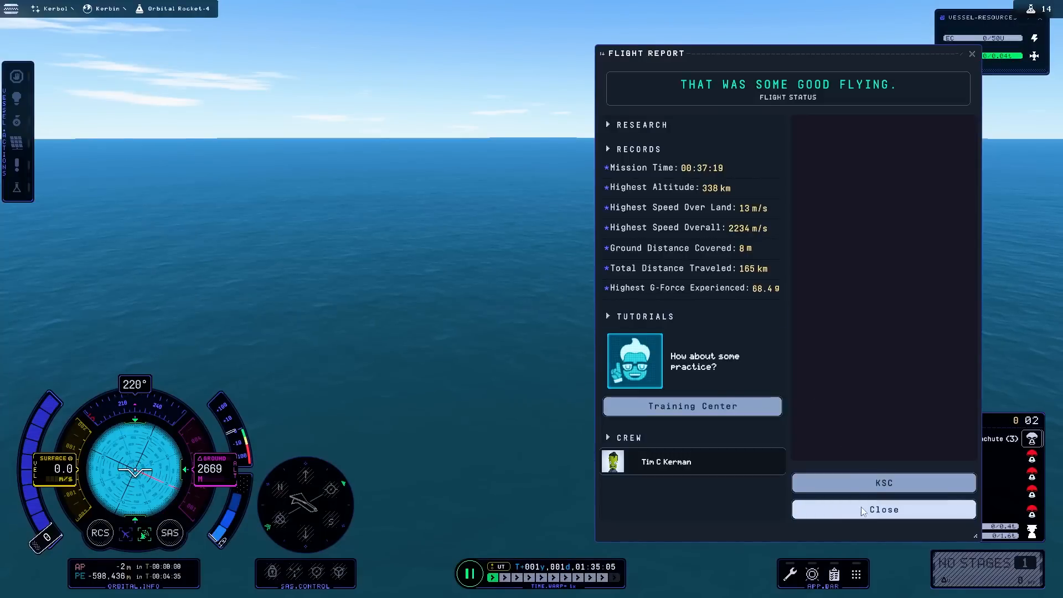
pyautogui.click(883, 482)
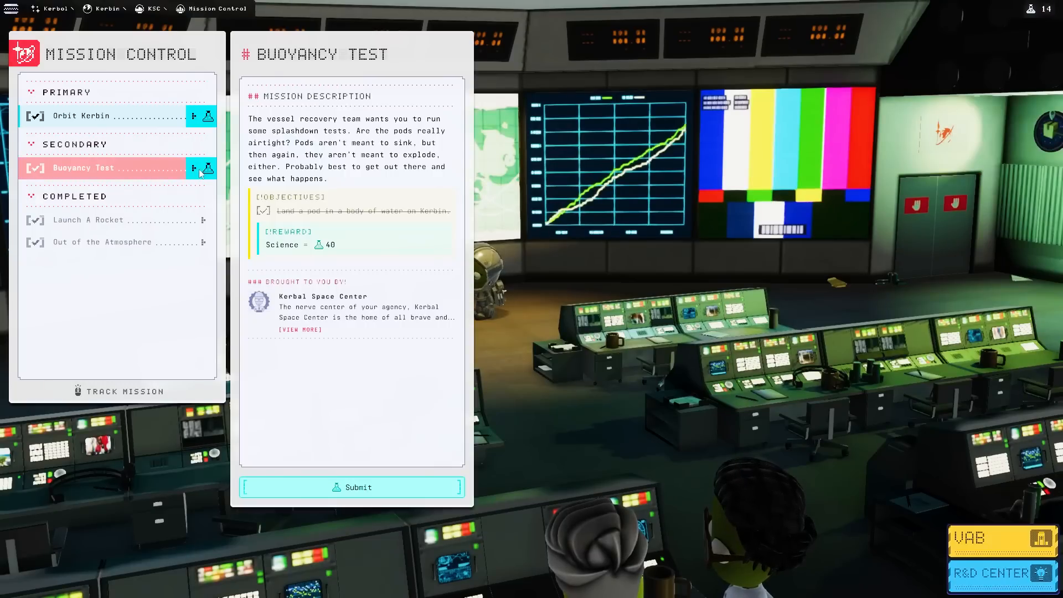
# Step: Submit the Buoyancy Test mission and advance Dr. Keri Kerman's debrief with Gotcha
pyautogui.click(351, 487)
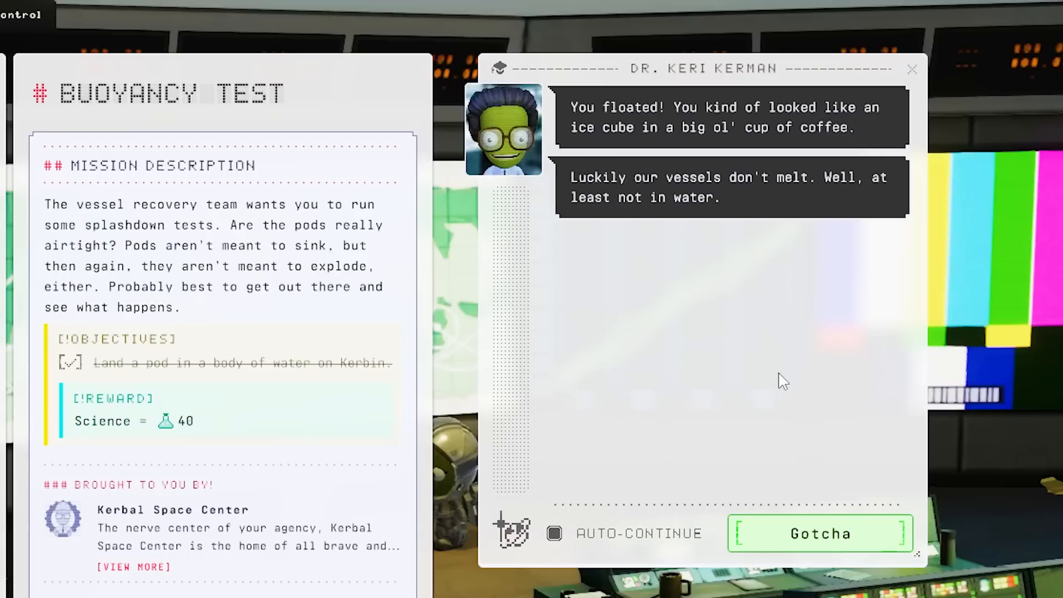
pyautogui.moveTo(861, 523)
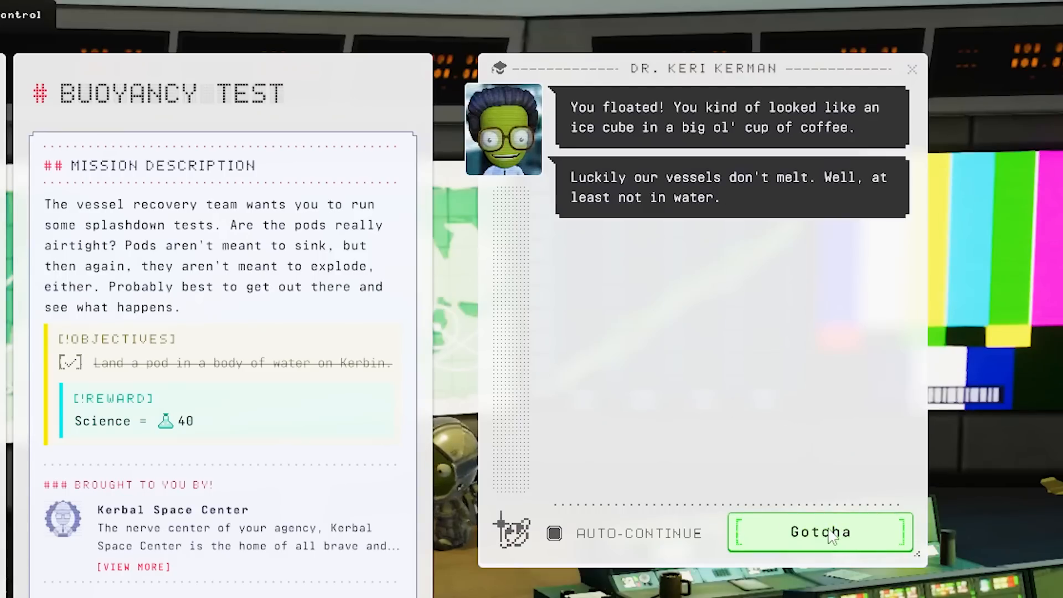
pyautogui.click(820, 533)
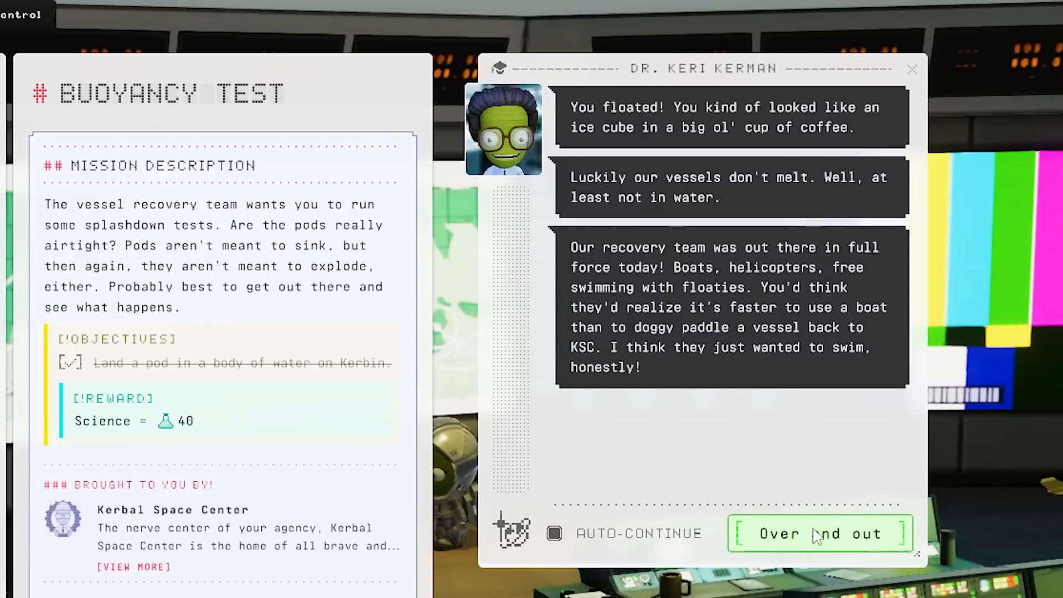
# Step: Collect Buoyancy Test's 40 Science reward, then submit Orbit Kerbin and begin its debrief
pyautogui.click(820, 534)
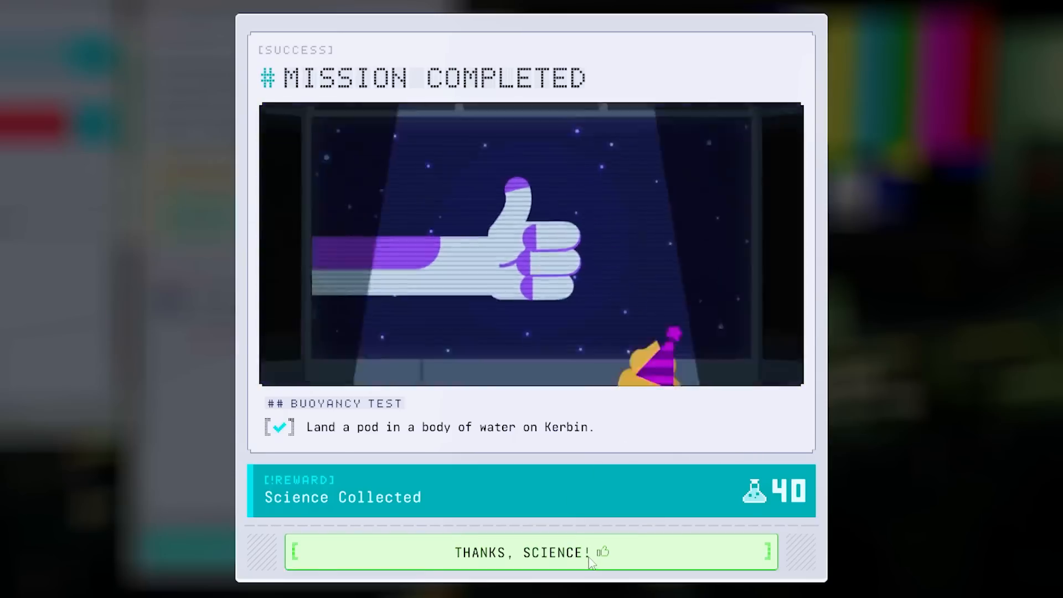
pyautogui.click(529, 552)
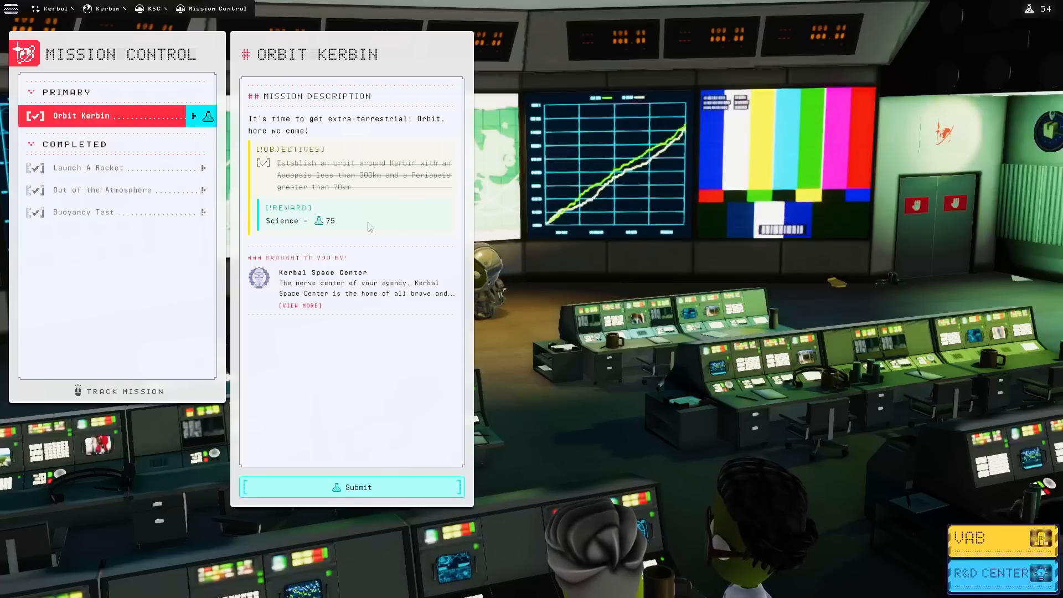
pyautogui.click(352, 488)
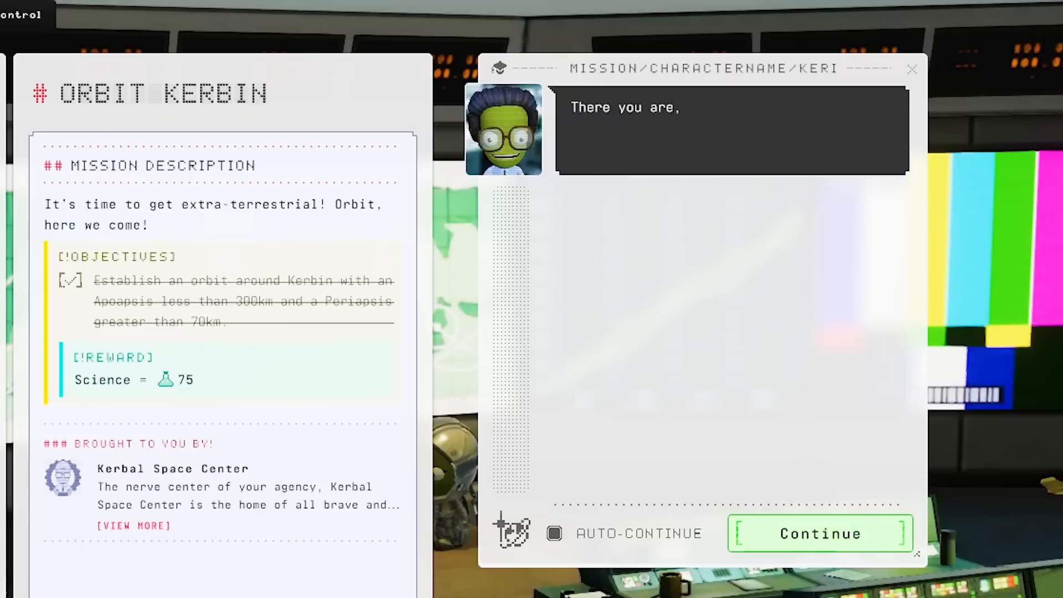
pyautogui.click(818, 534)
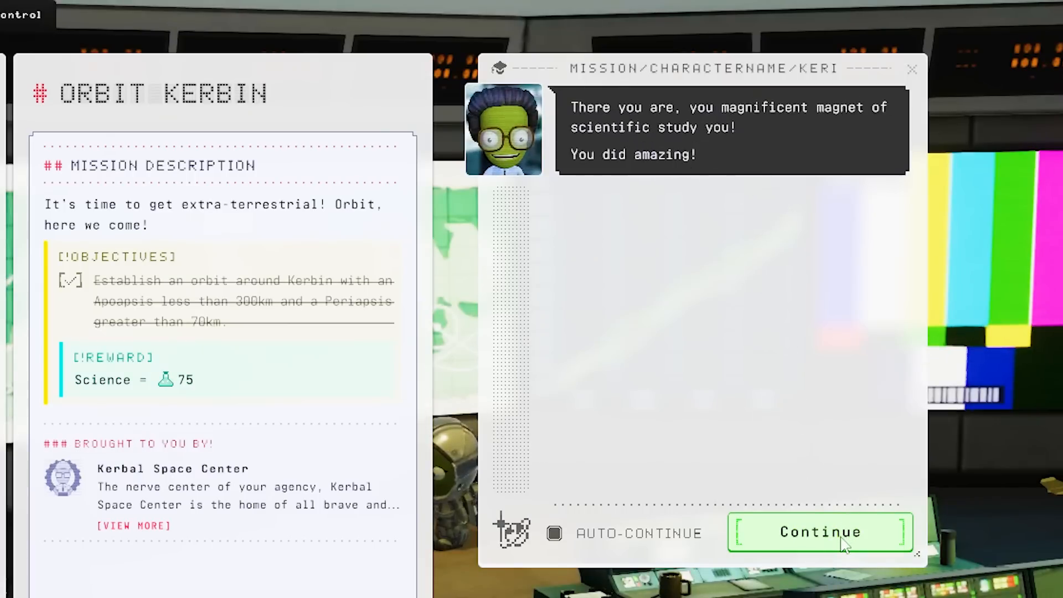
# Step: Finish the Orbit Kerbin debrief and view the Mun or Bust, Going Green and Spacewalkin' mission details
pyautogui.click(820, 533)
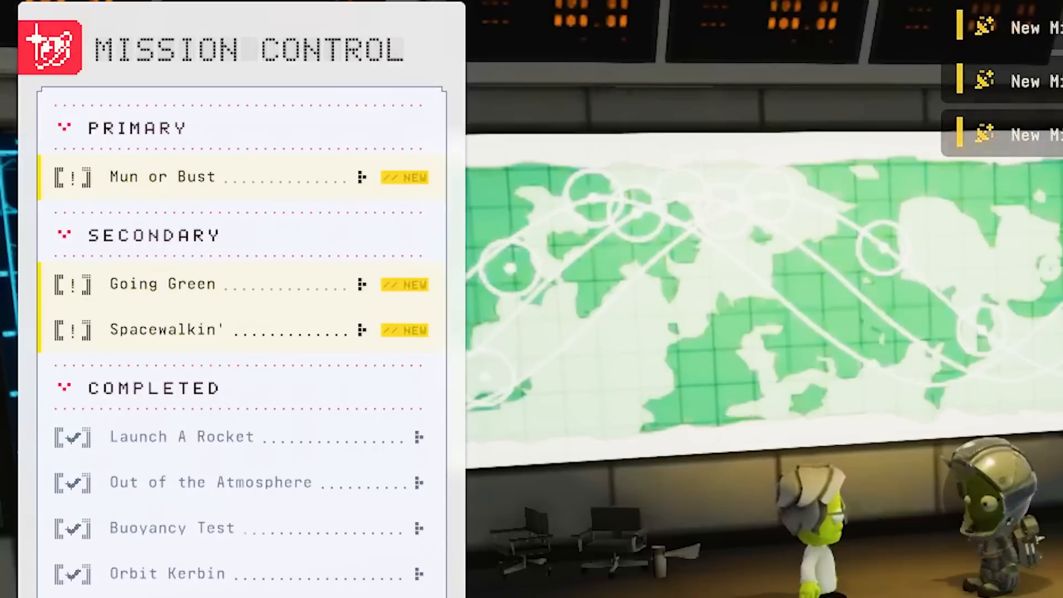
pyautogui.click(204, 176)
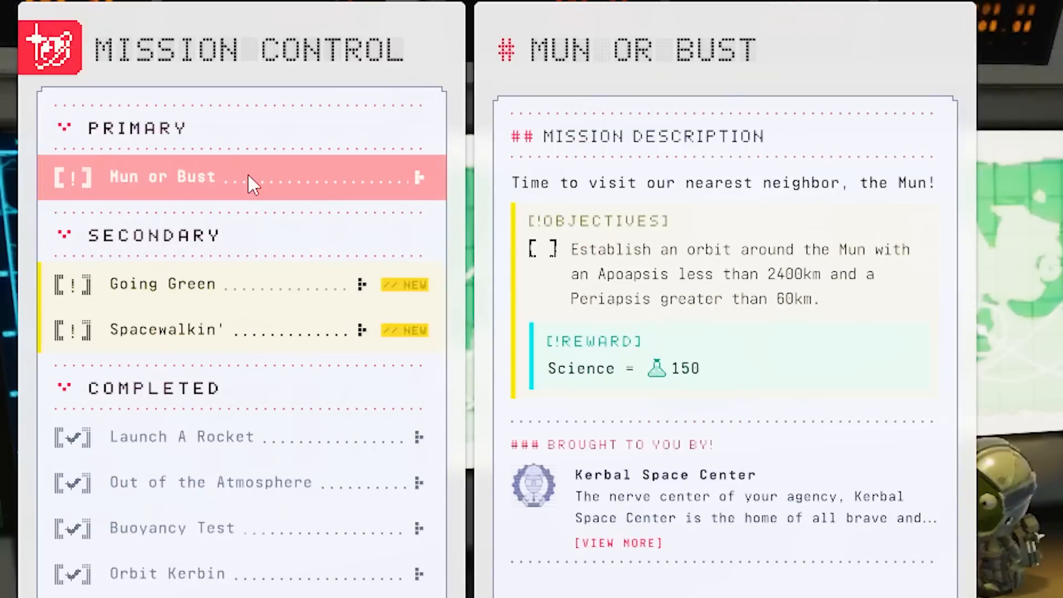
pyautogui.moveTo(253, 190)
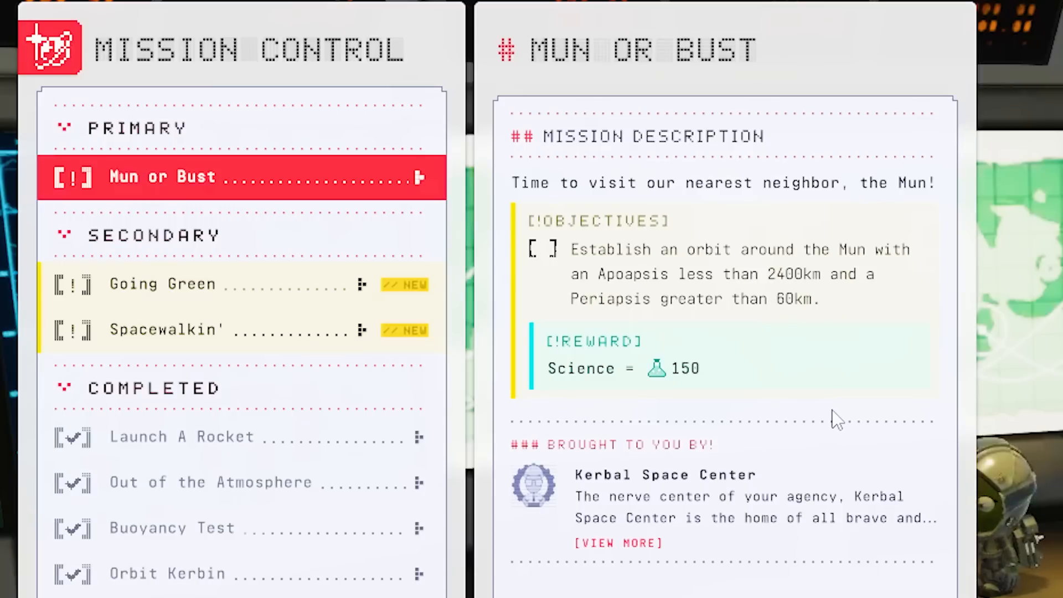
pyautogui.click(163, 282)
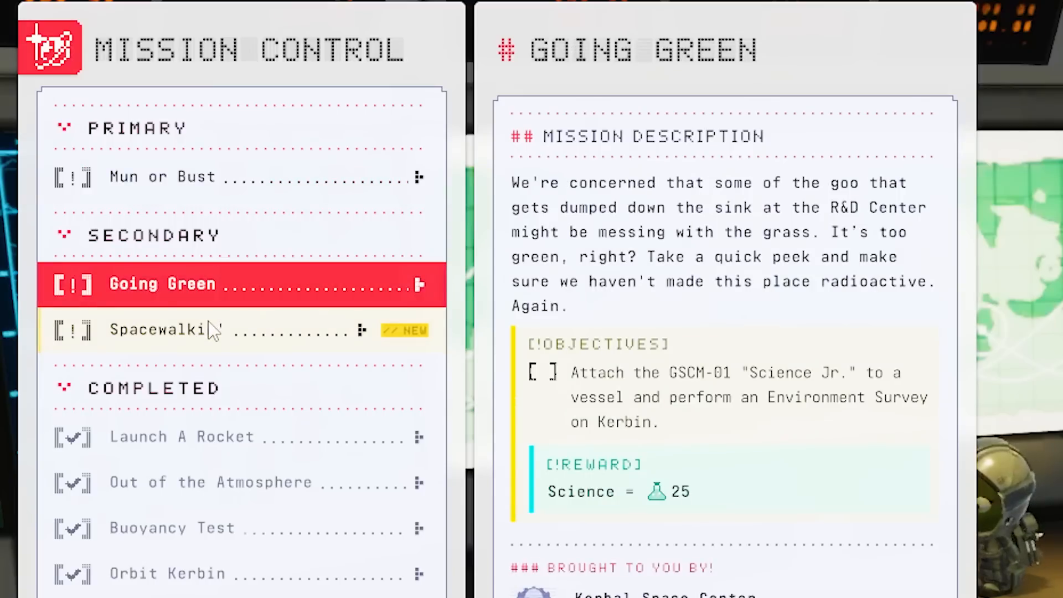
pyautogui.moveTo(716, 426)
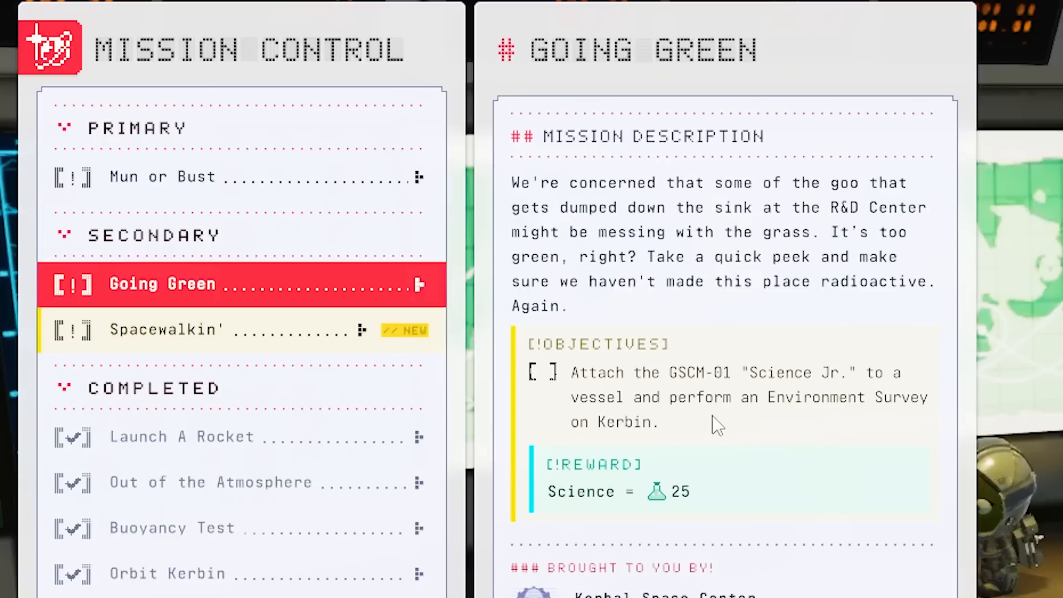
pyautogui.click(203, 330)
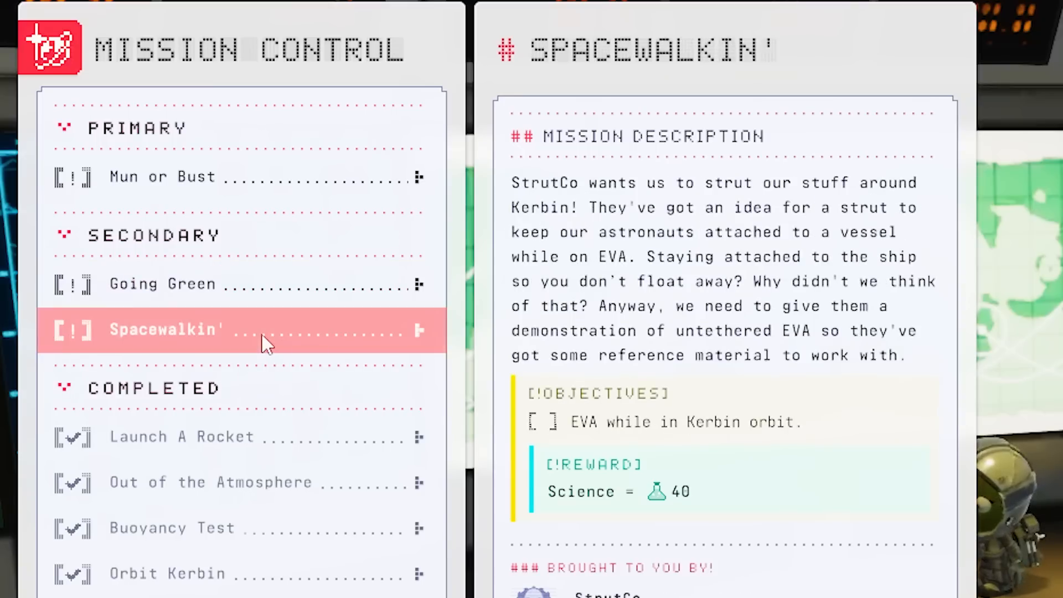
pyautogui.moveTo(627, 437)
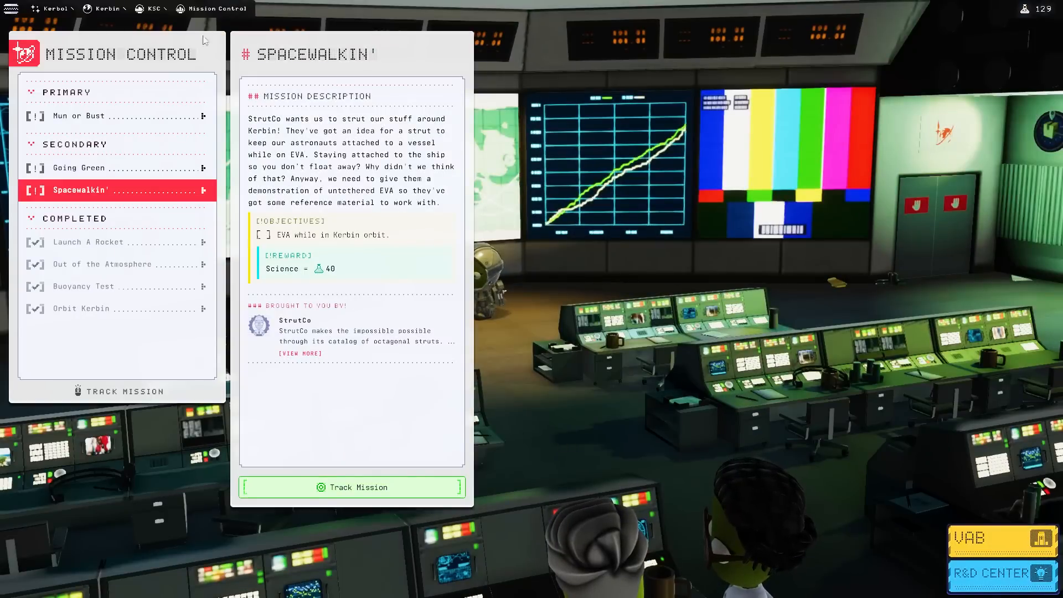
# Step: Select Mun or Bust under Primary to show its Track Mission and Mission Brief options
pyautogui.click(88, 115)
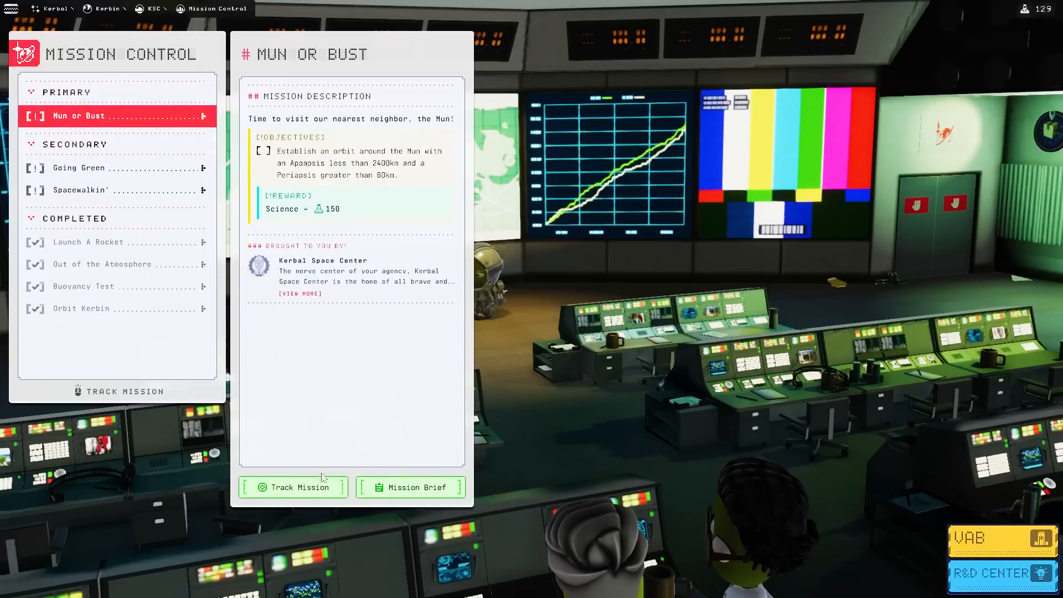